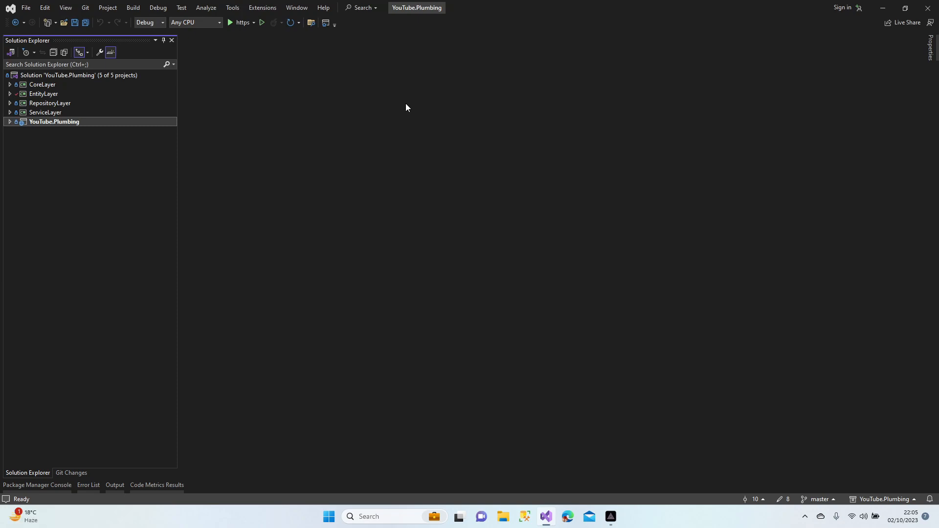
pyautogui.moveTo(193, 112)
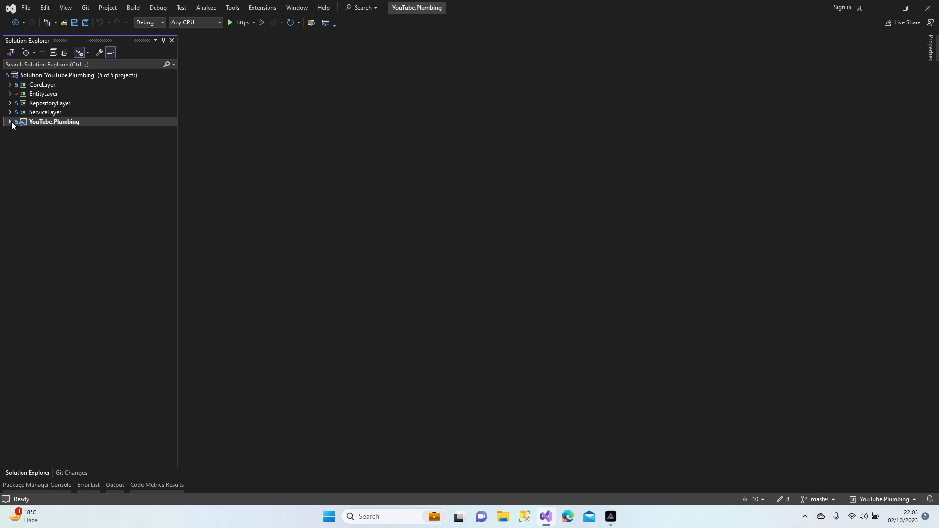
pyautogui.moveTo(10, 86)
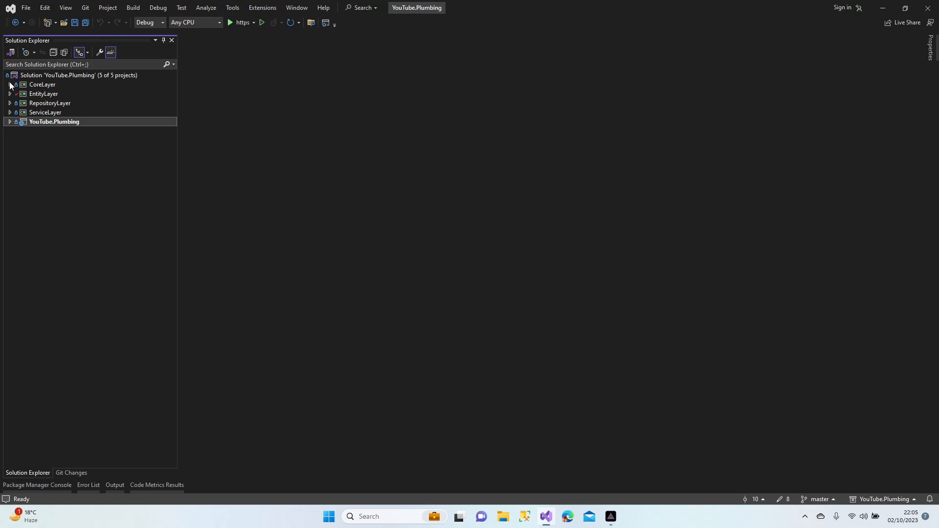
# Expand CoreLayer and EntityLayer and bring up the About entity class
pyautogui.click(10, 84)
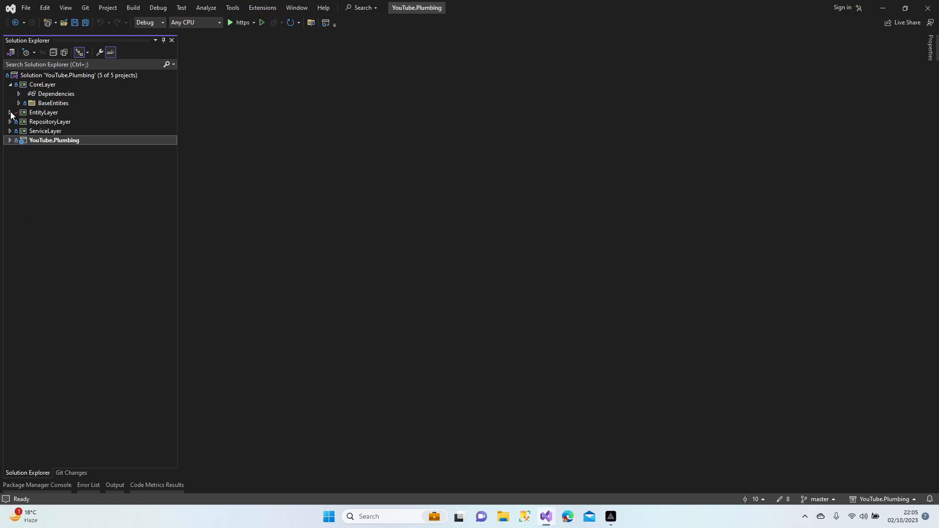
pyautogui.click(10, 113)
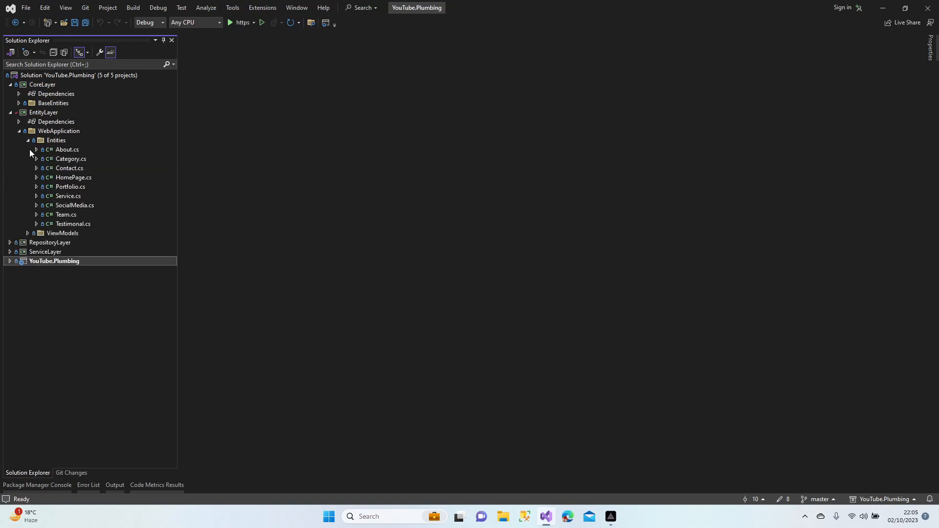
pyautogui.doubleClick(67, 149)
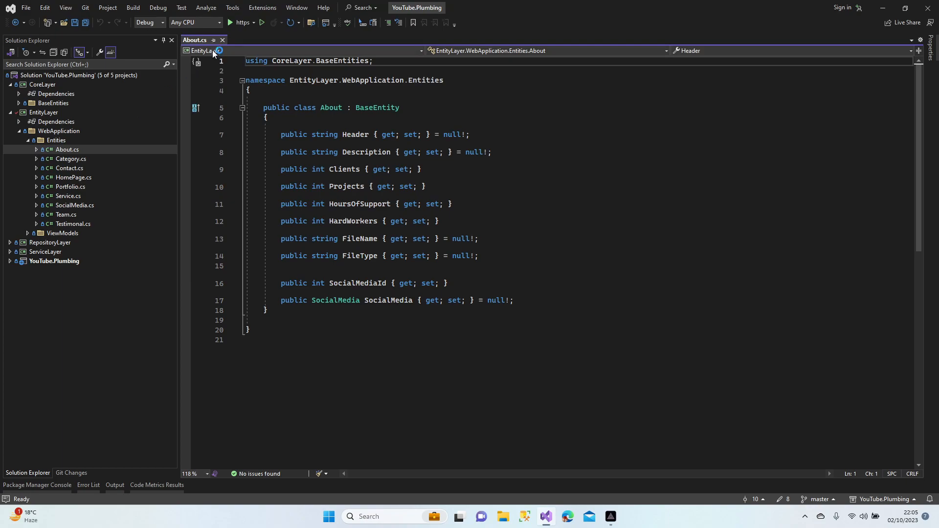
# Expand ServiceLayer's Services folder to reach AboutService.cs
pyautogui.click(11, 261)
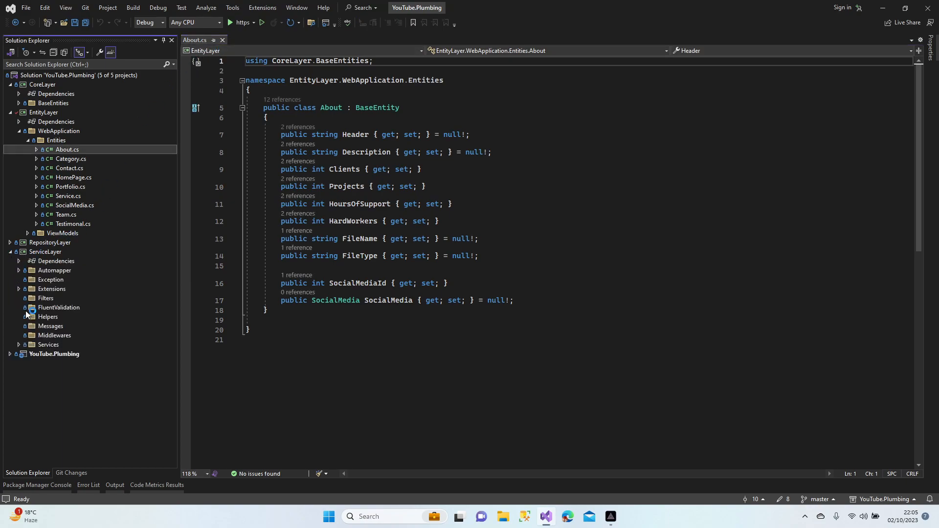
pyautogui.click(18, 344)
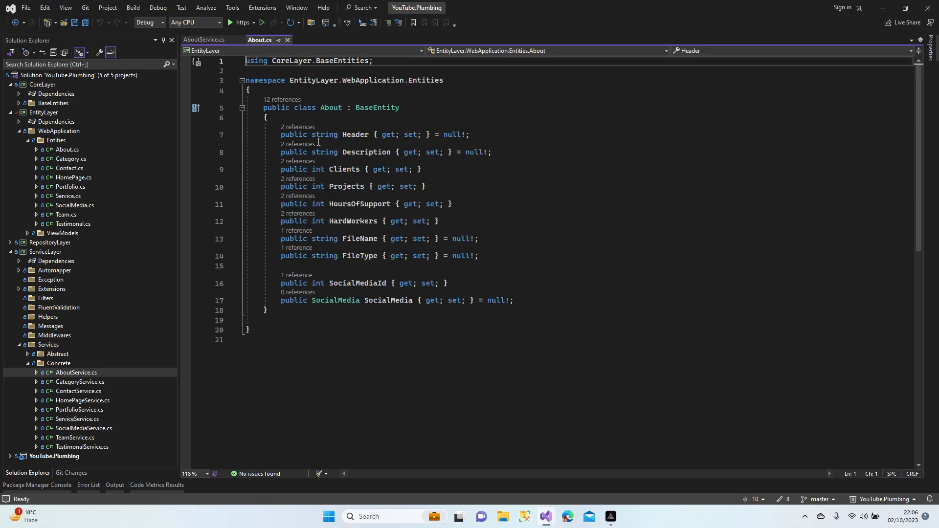
pyautogui.moveTo(334, 300)
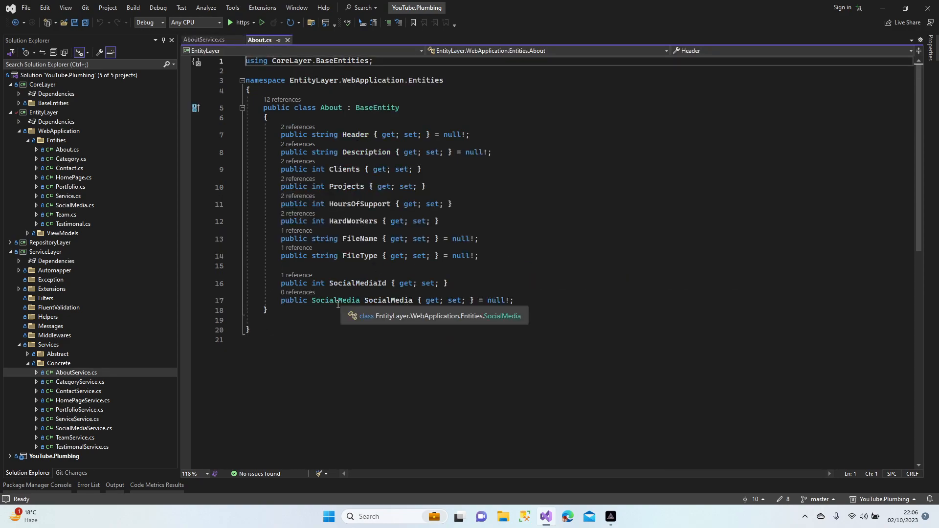
pyautogui.moveTo(425, 332)
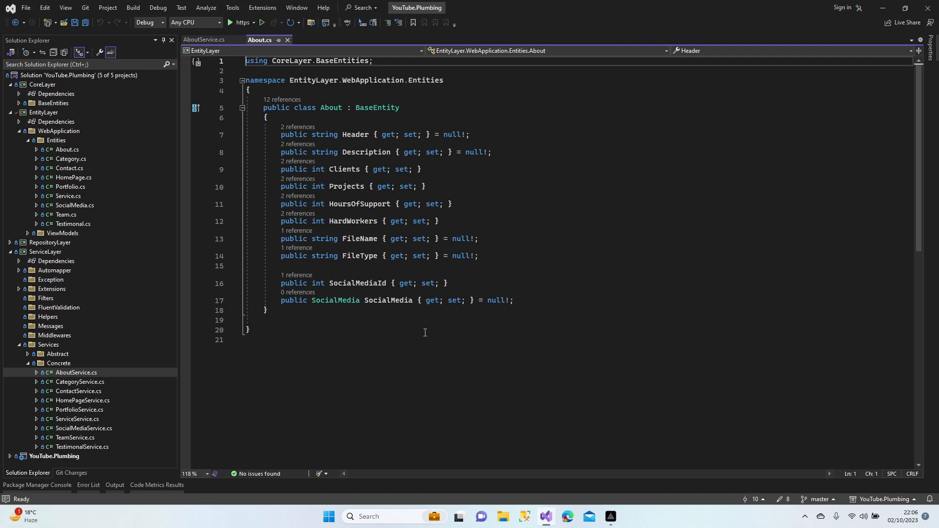
pyautogui.moveTo(307, 92)
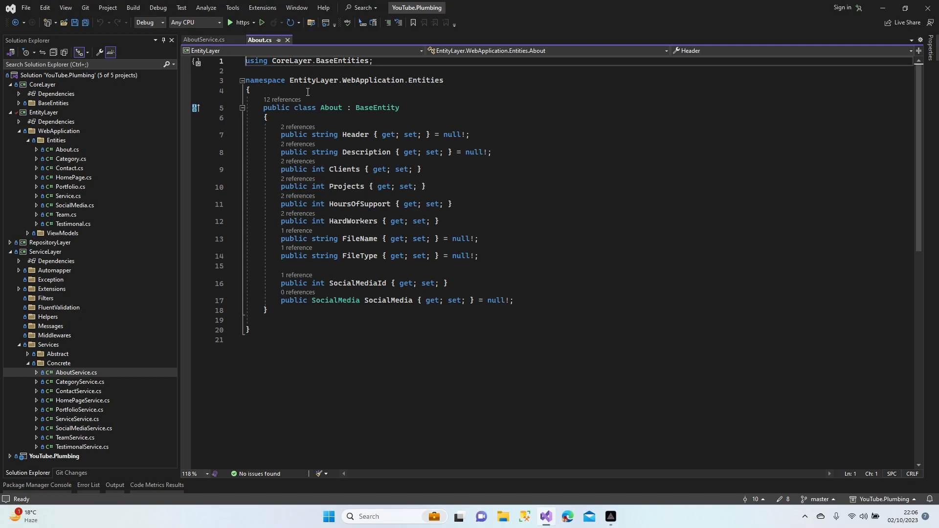
# Add .Include(x=>x.SocialMedia) to GetAllListAsync in AboutService, then remove it again
pyautogui.click(203, 39)
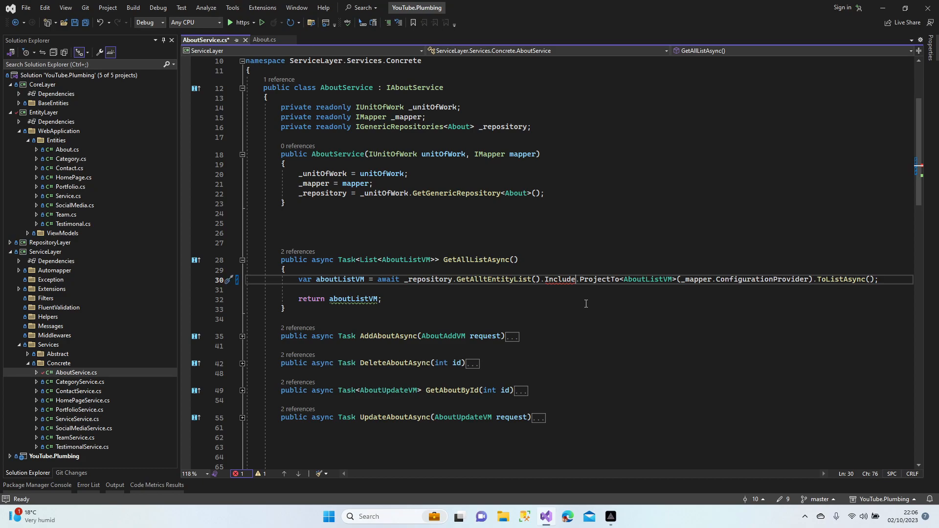
pyautogui.write('(x=>')
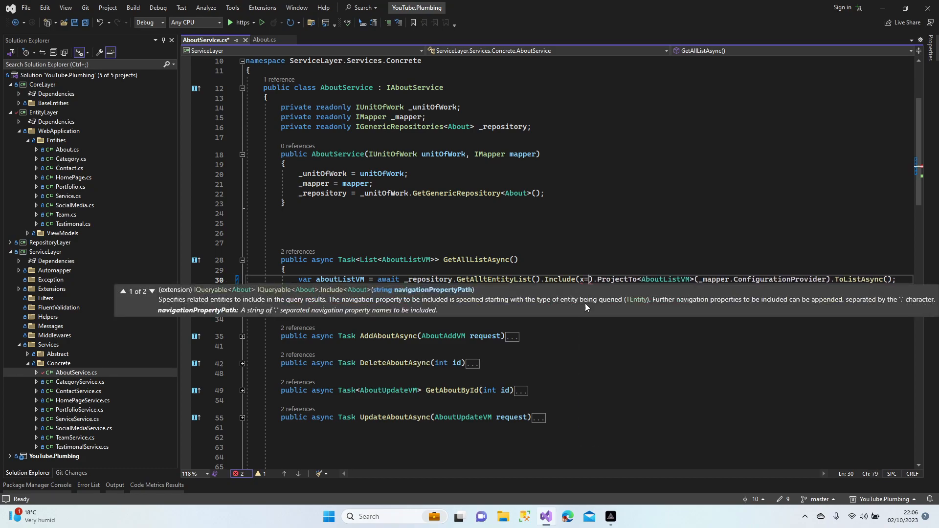
pyautogui.write('.')
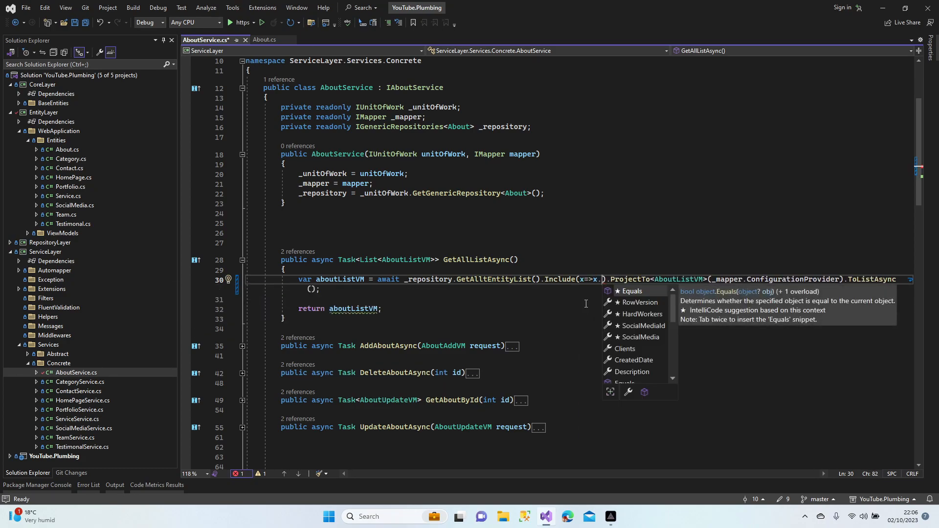
pyautogui.write('so')
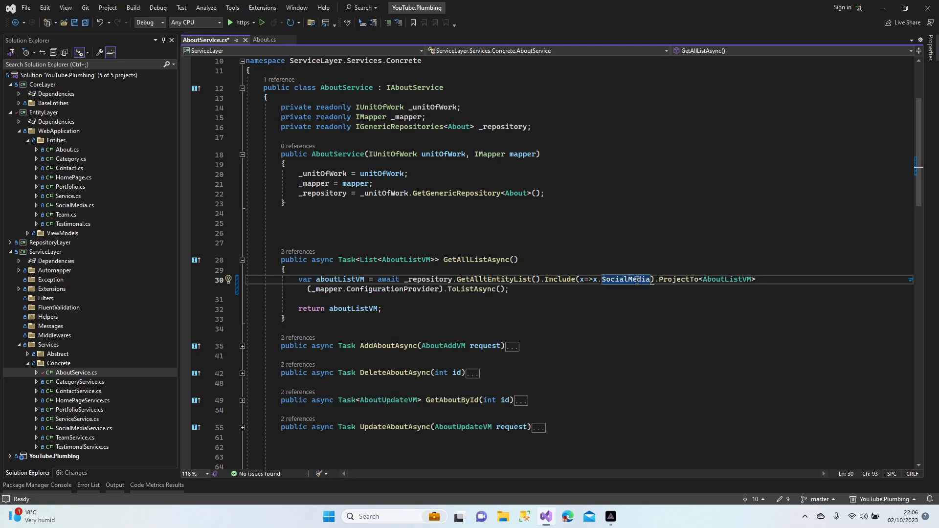
pyautogui.moveTo(653, 303)
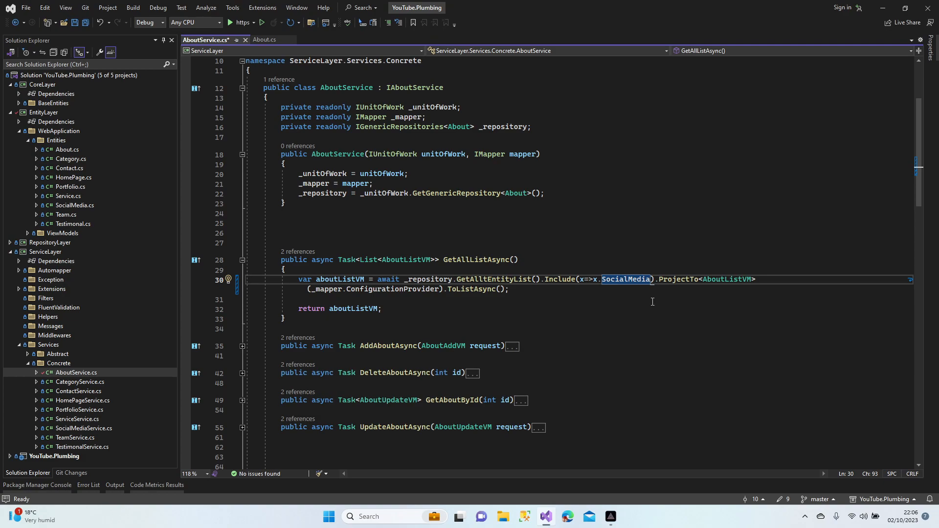
pyautogui.moveTo(568, 279)
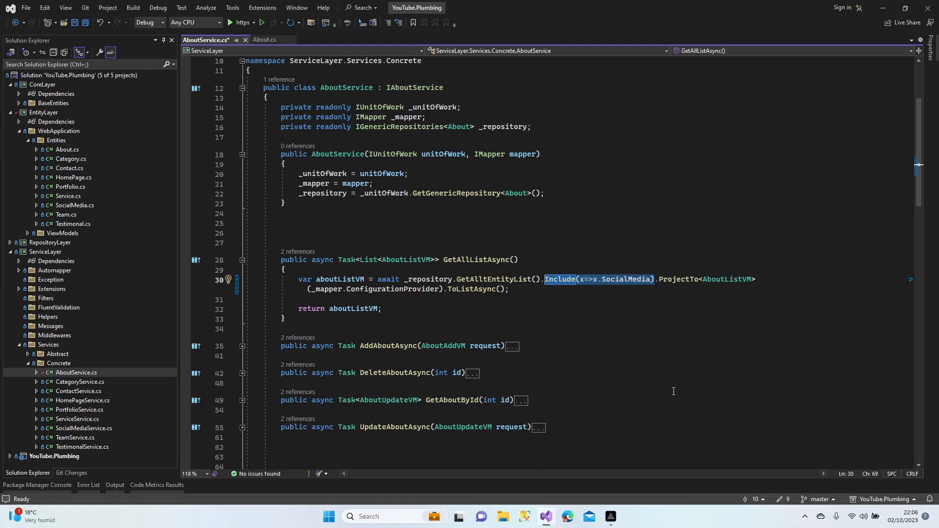
pyautogui.press('Delete')
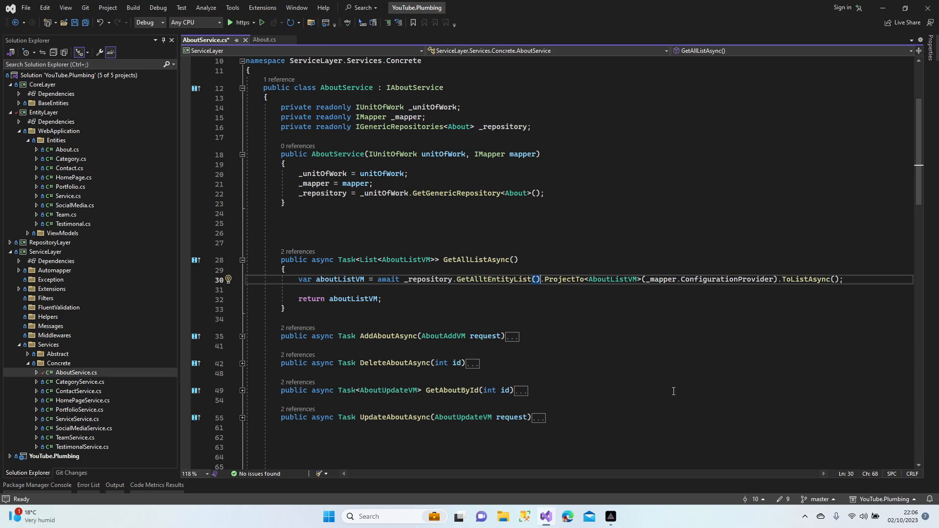
pyautogui.moveTo(231, 114)
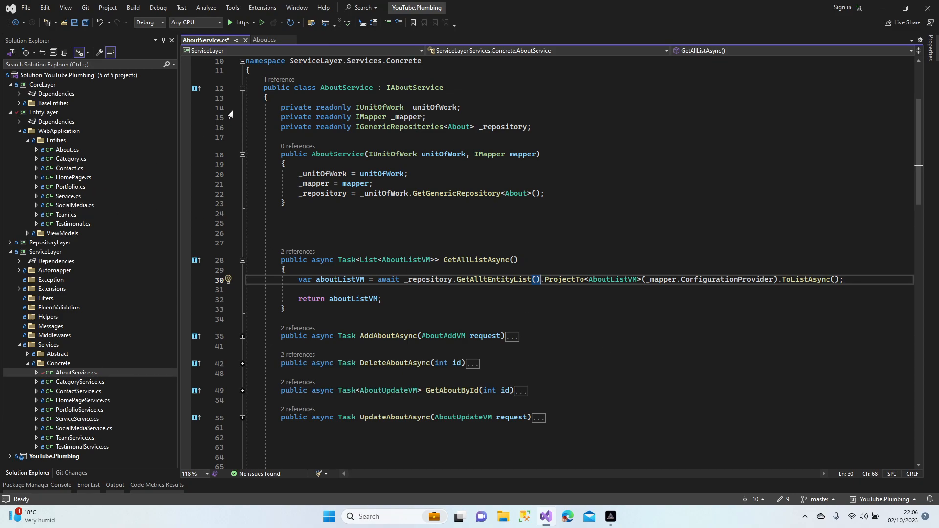
pyautogui.moveTo(188, 25)
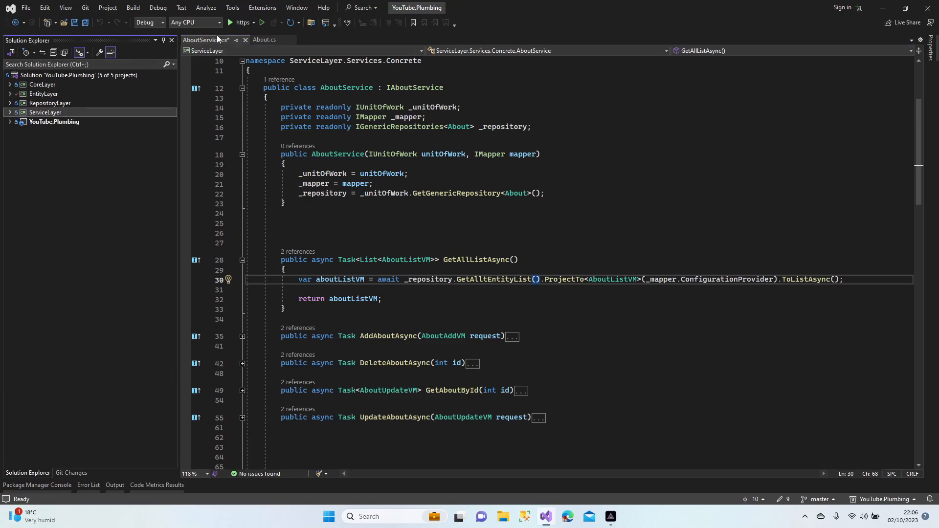
# Close the open service files, discarding the unsaved AboutService changes
pyautogui.click(244, 39)
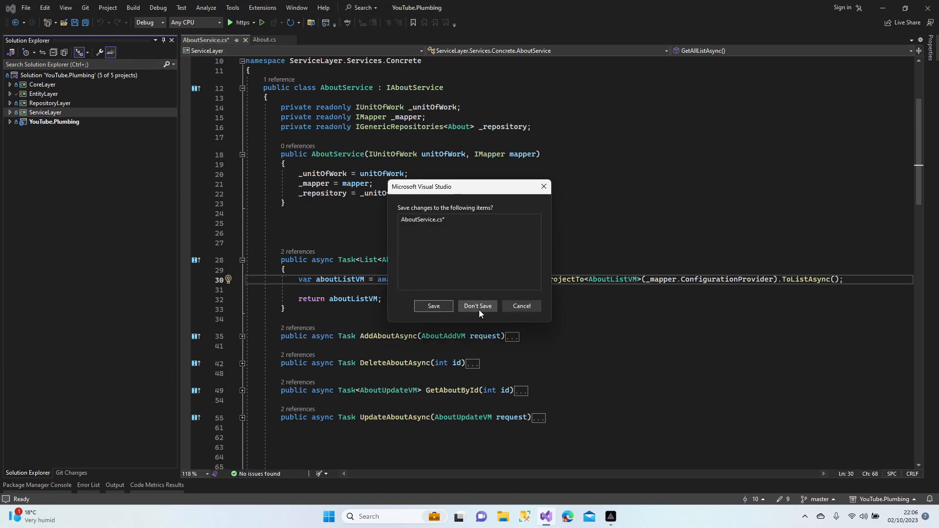
pyautogui.click(478, 306)
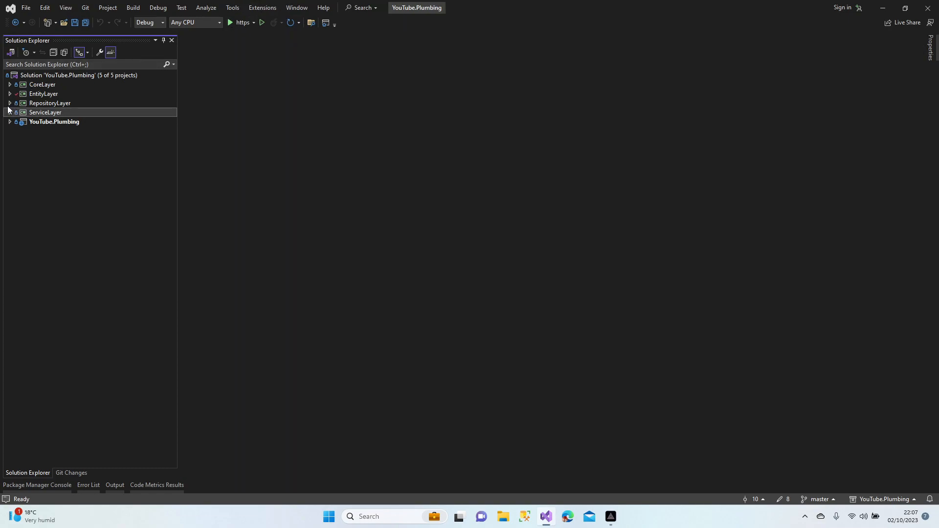
# Expand YouTube.Plumbing > Areas > Admin and bring up AboutController.cs
pyautogui.click(10, 122)
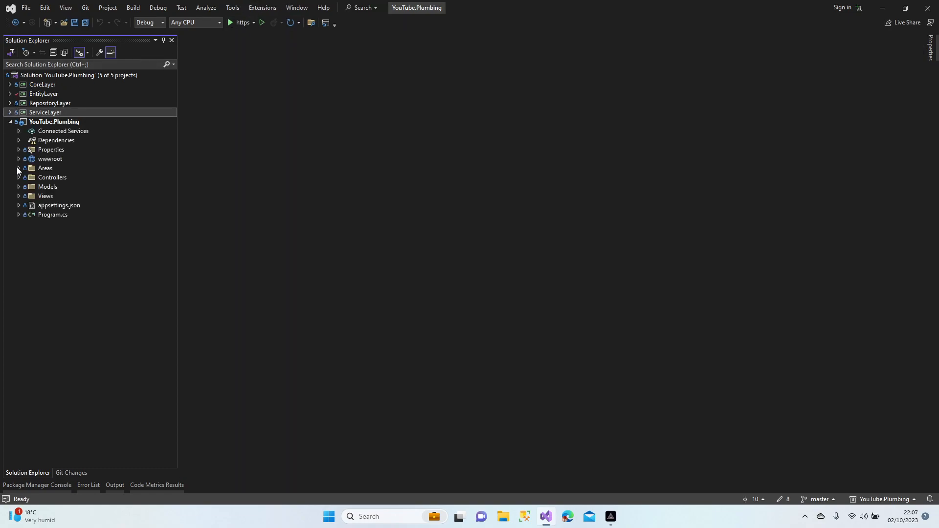
pyautogui.click(18, 168)
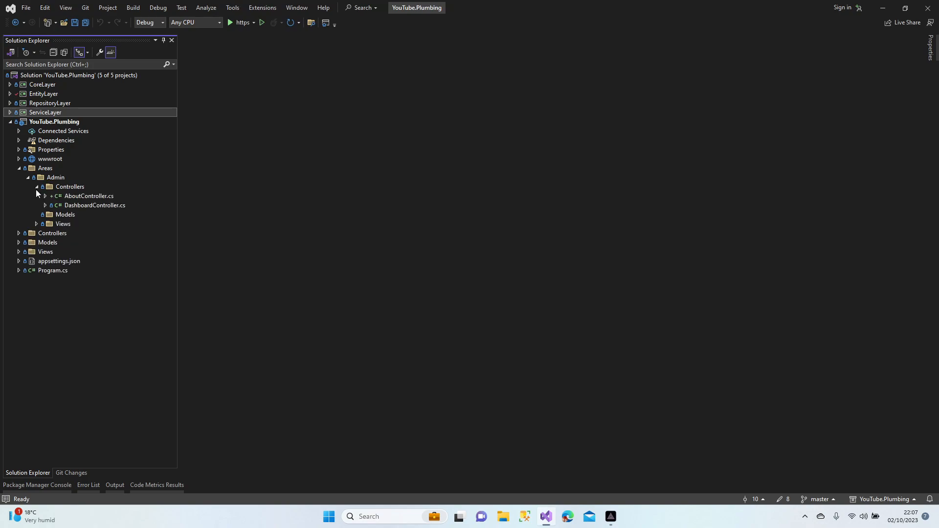
pyautogui.doubleClick(89, 196)
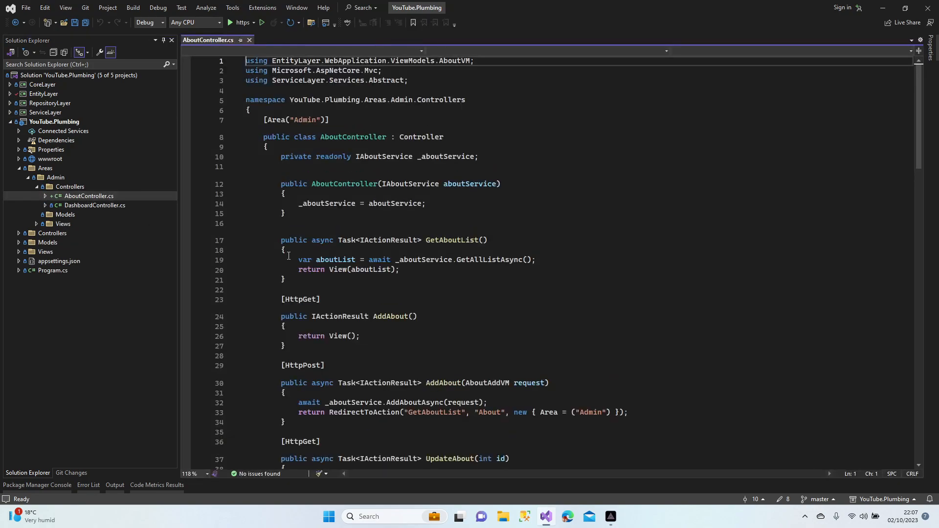
# Scaffold an empty Razor view named UpdateAbout using the admin _Layout
pyautogui.scroll(-3)
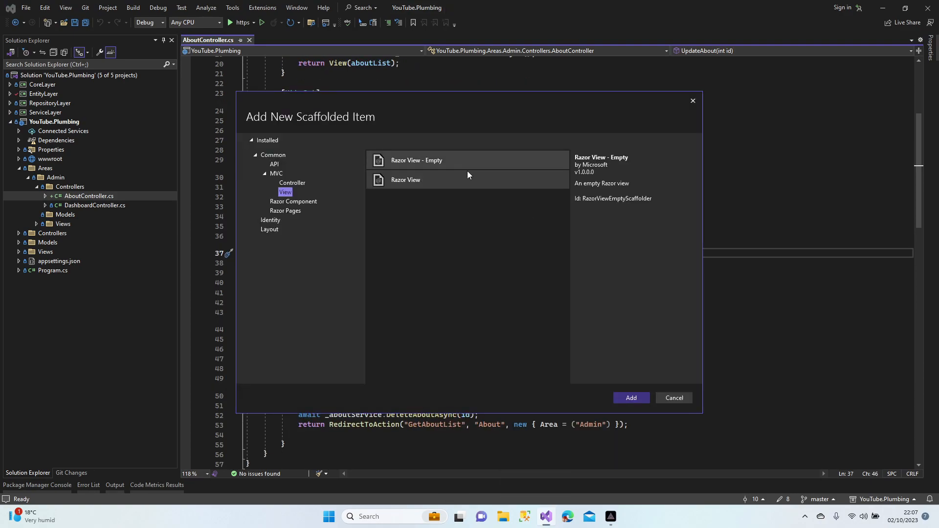
pyautogui.click(673, 398)
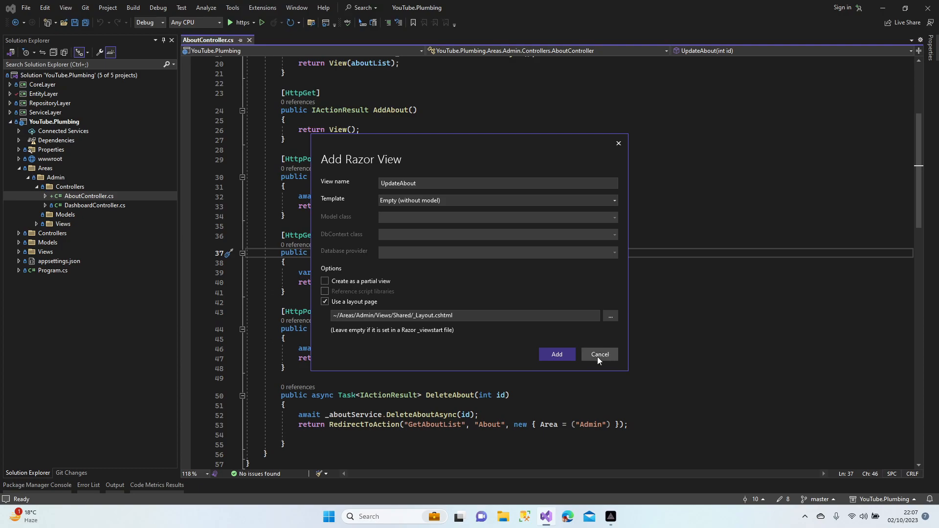
pyautogui.click(556, 355)
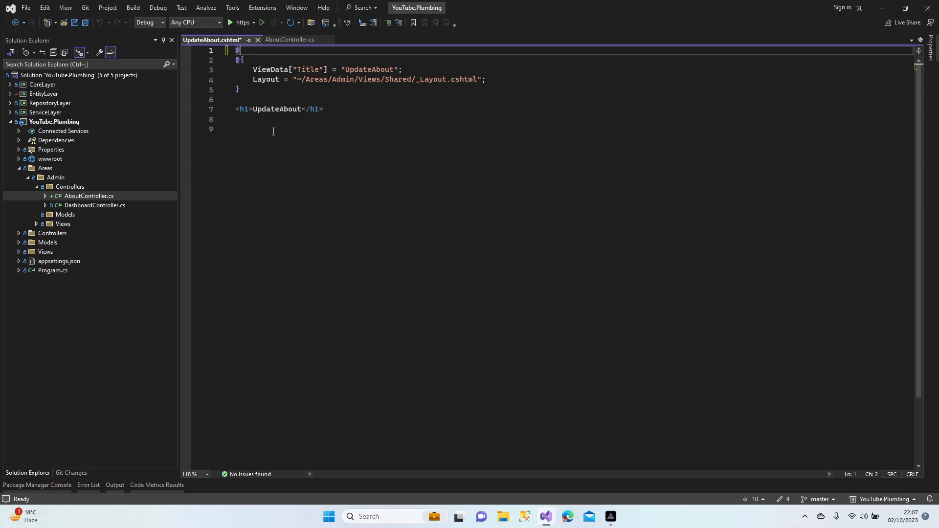
# Declare AboutUpdateVM as the model of the UpdateAbout view
pyautogui.write('model')
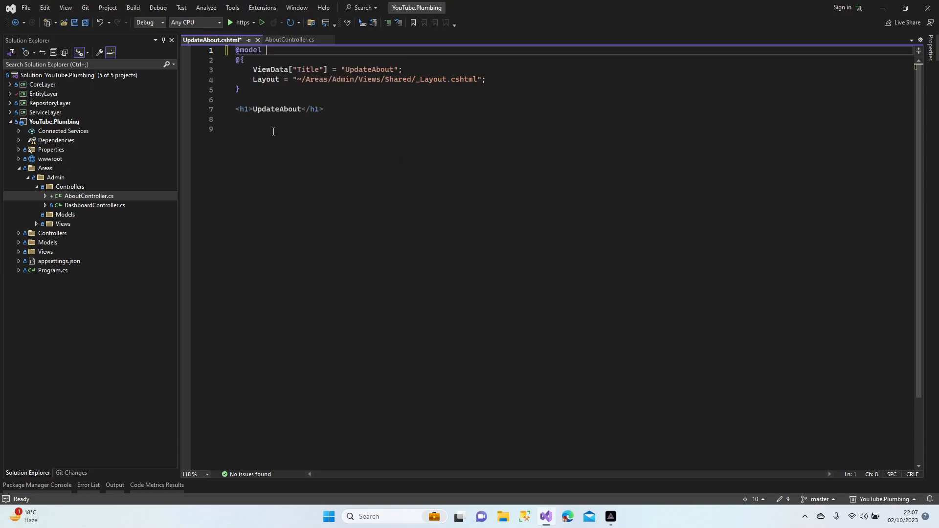
pyautogui.write('AboutUpdateVM')
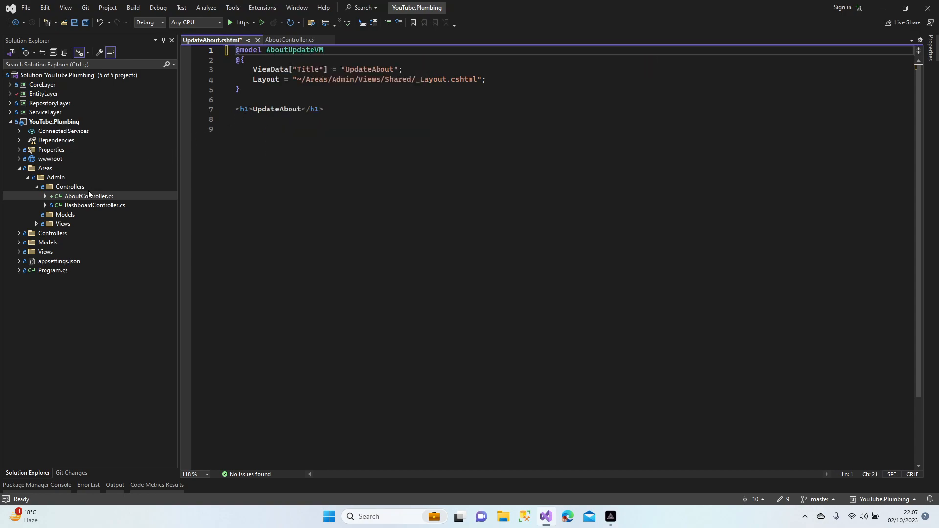
# Expand the Admin About views, copy AddAbout's form markup and return to UpdateAbout.cshtml
pyautogui.click(63, 223)
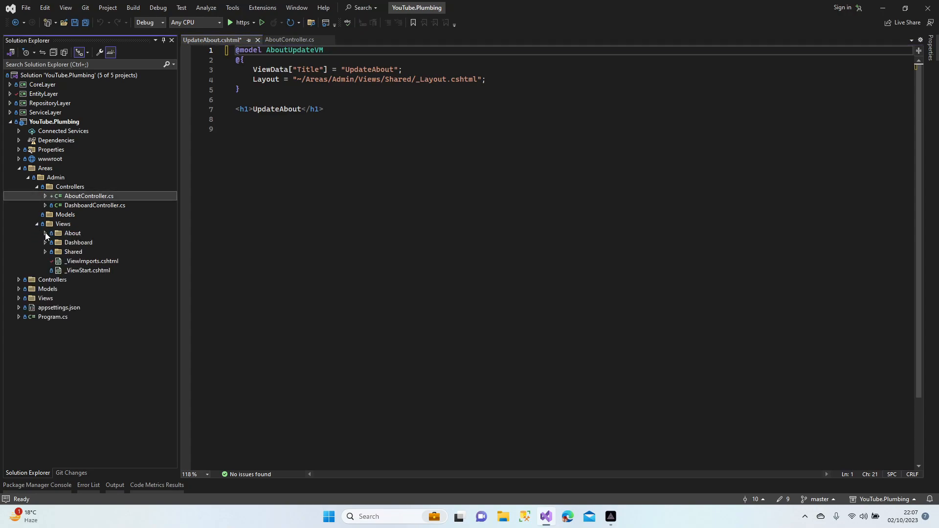
pyautogui.click(44, 232)
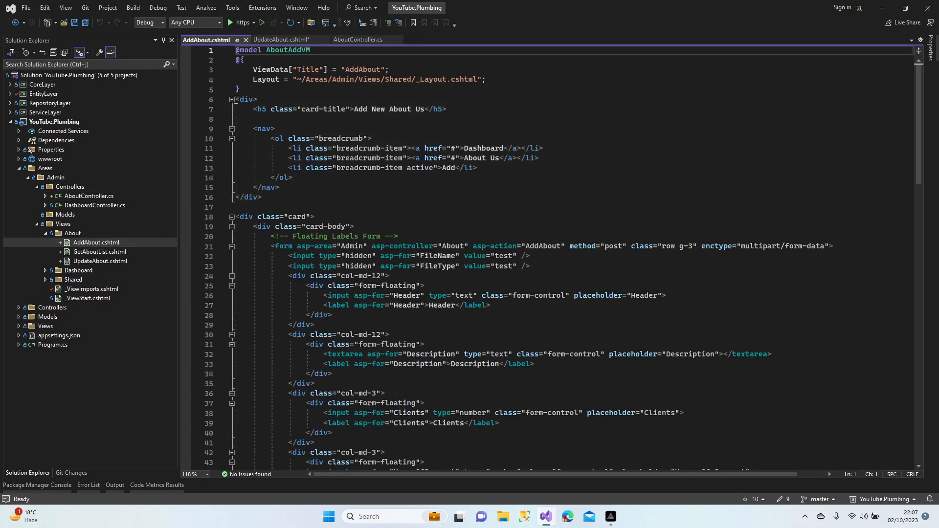
pyautogui.scroll(-3)
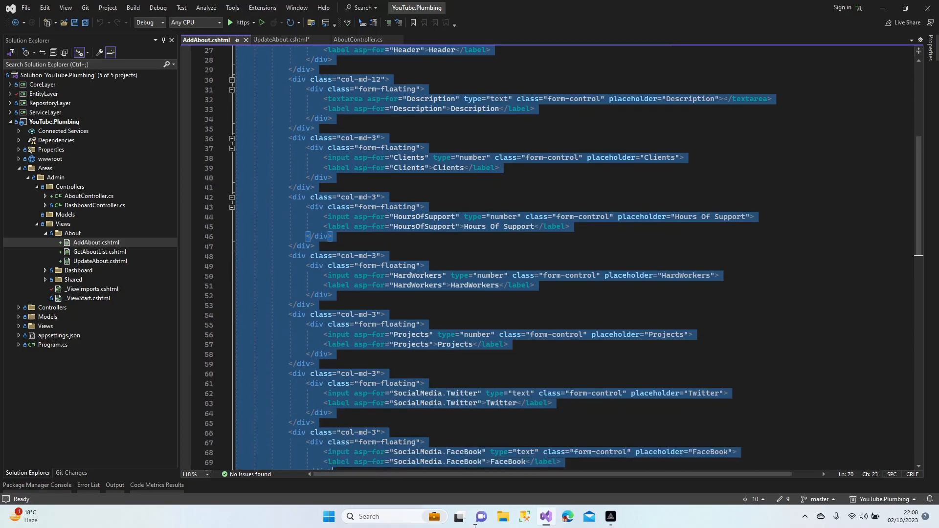
pyautogui.scroll(-3)
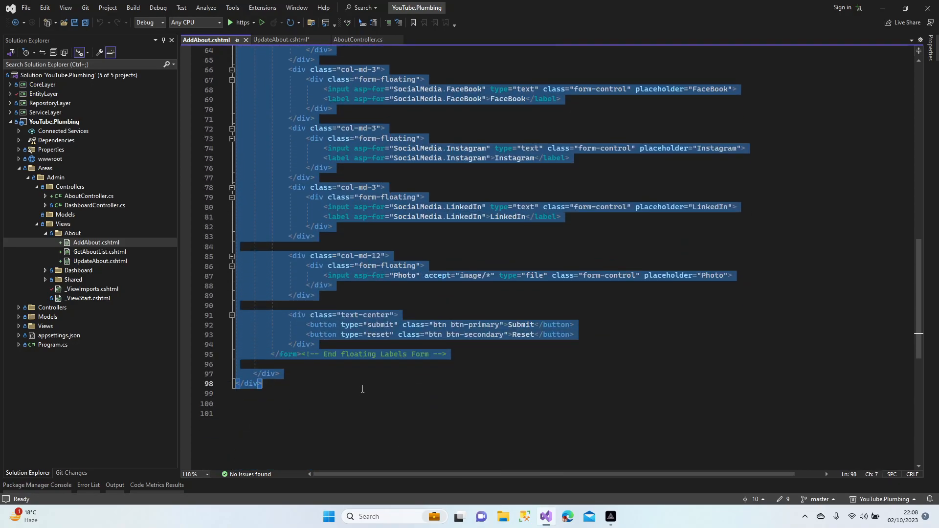
pyautogui.click(282, 39)
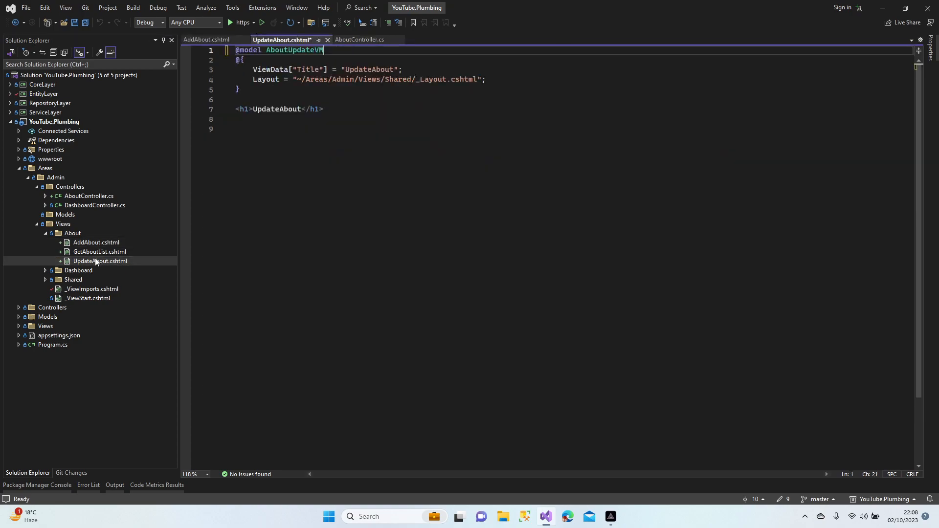
# Paste the form over the placeholder heading, retitling it 'Update About Us' with an 'Update' breadcrumb
pyautogui.tripleClick(280, 108)
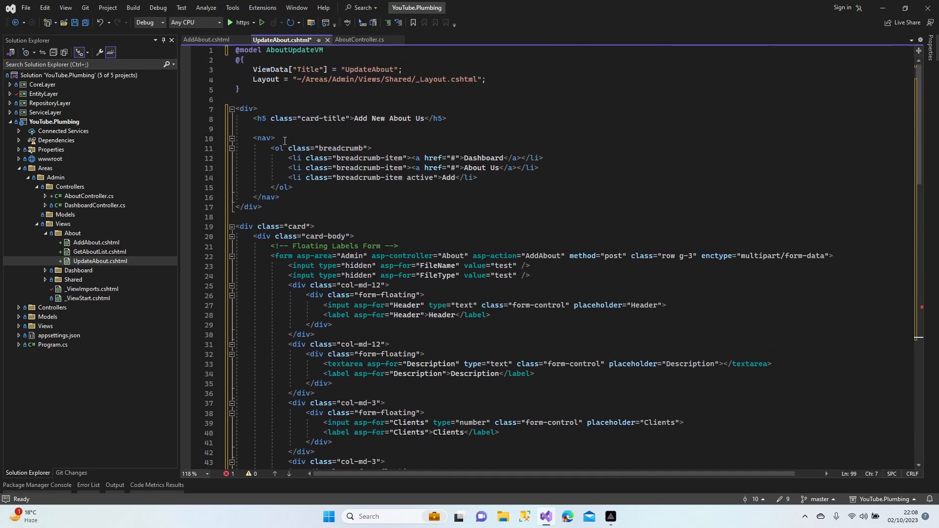
pyautogui.moveTo(361, 116)
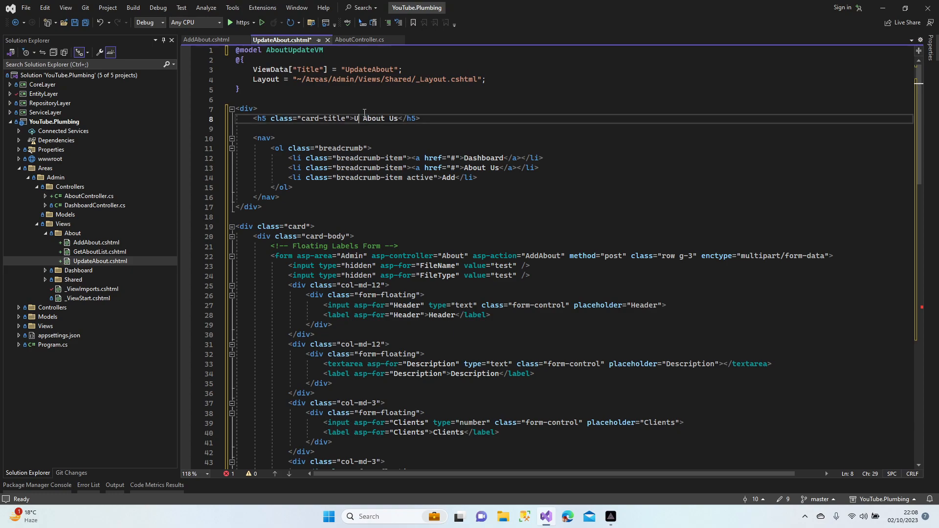
pyautogui.write('pdate')
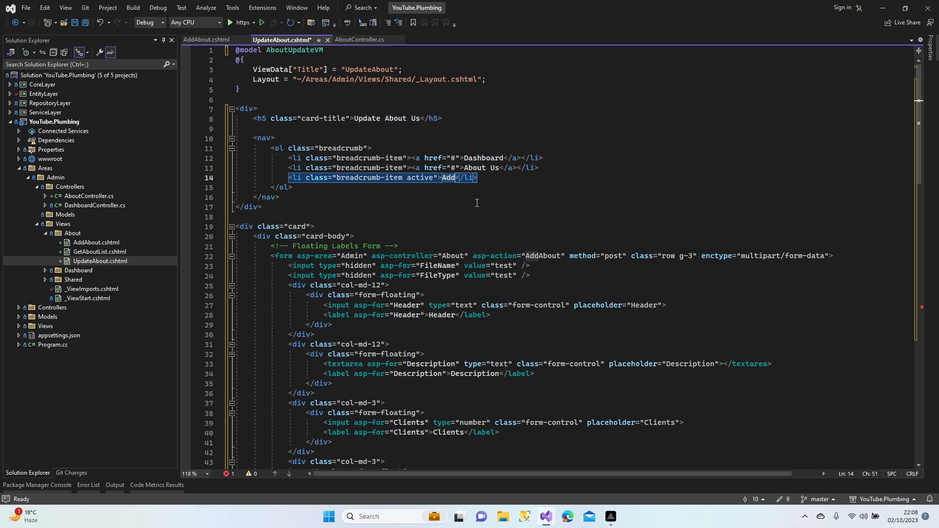
pyautogui.write('Update')
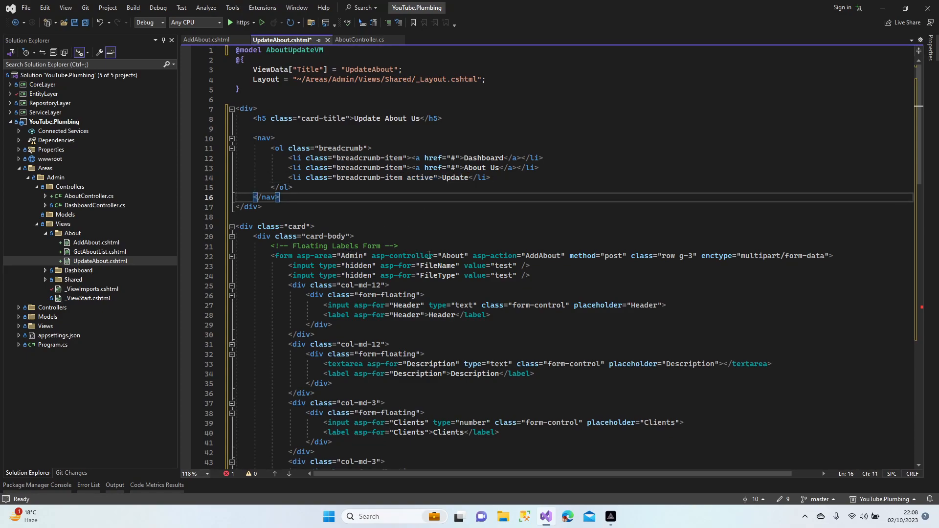
# Point the form's asp-action to UpdateAbout and start a new line inside the form
pyautogui.doubleClick(532, 256)
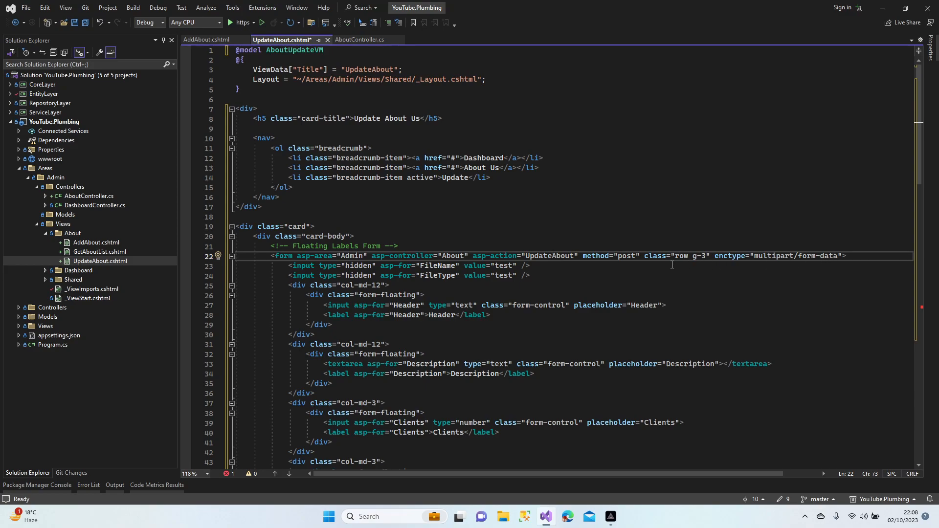
pyautogui.scroll(-3)
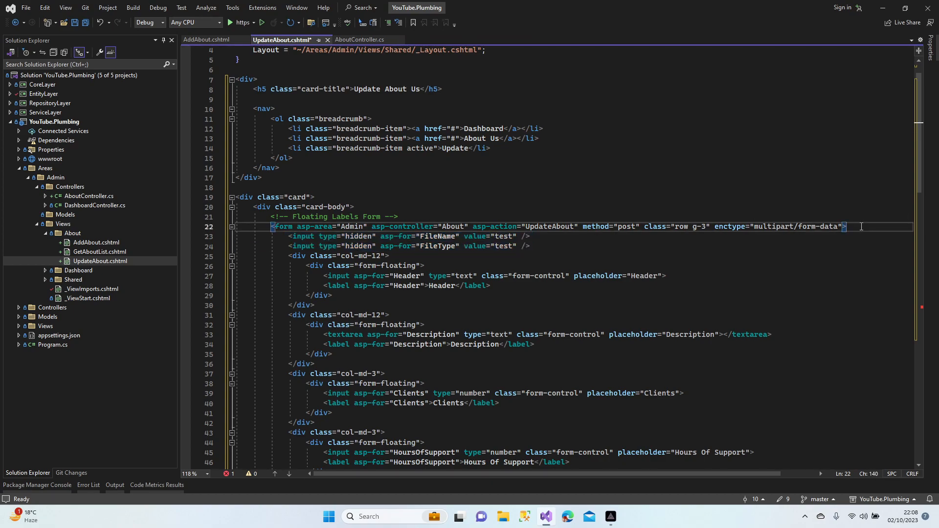
pyautogui.press('Return')
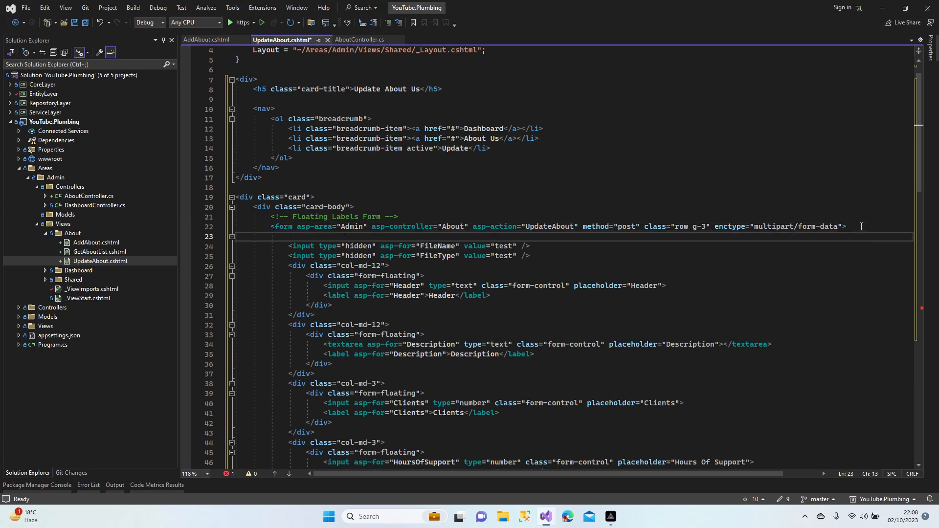
# Add hidden inputs bound to Id and RowVersion at the top of the form
pyautogui.write('<')
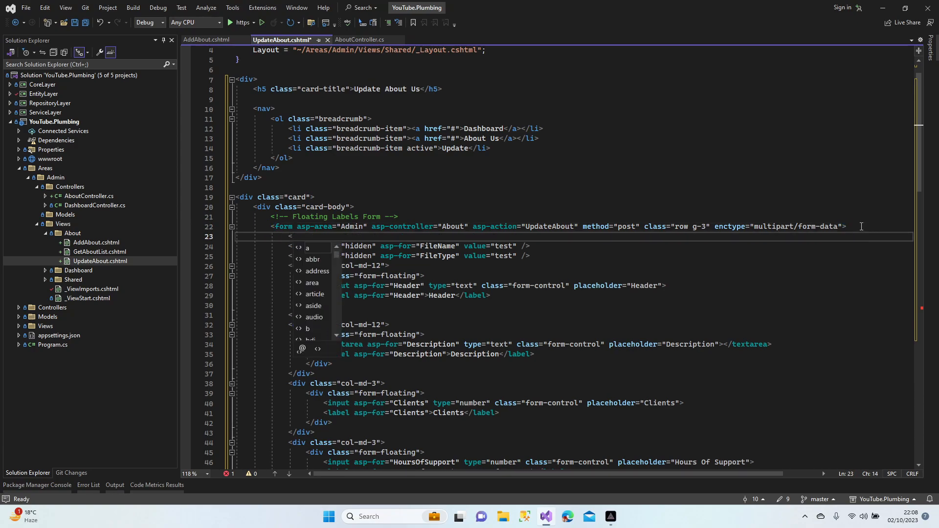
pyautogui.write('input')
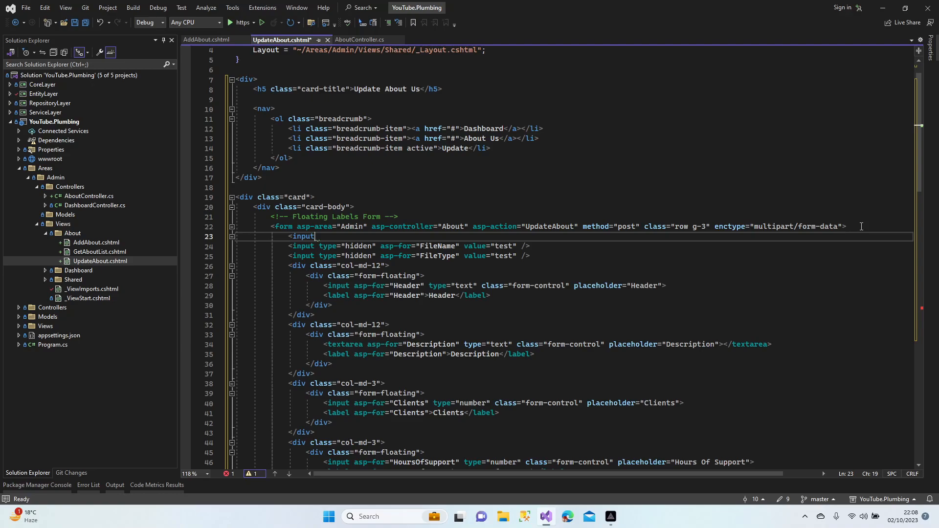
pyautogui.write('type="')
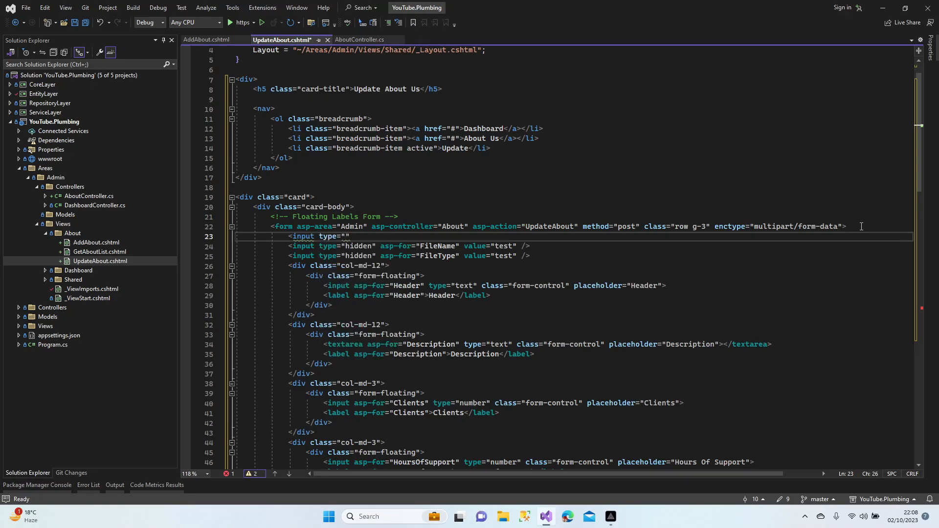
pyautogui.write('hidden')
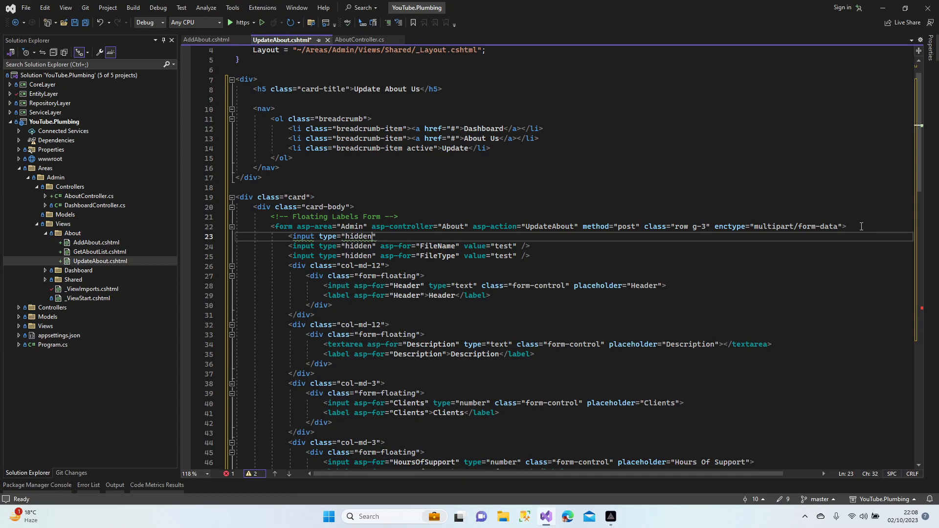
pyautogui.write('as')
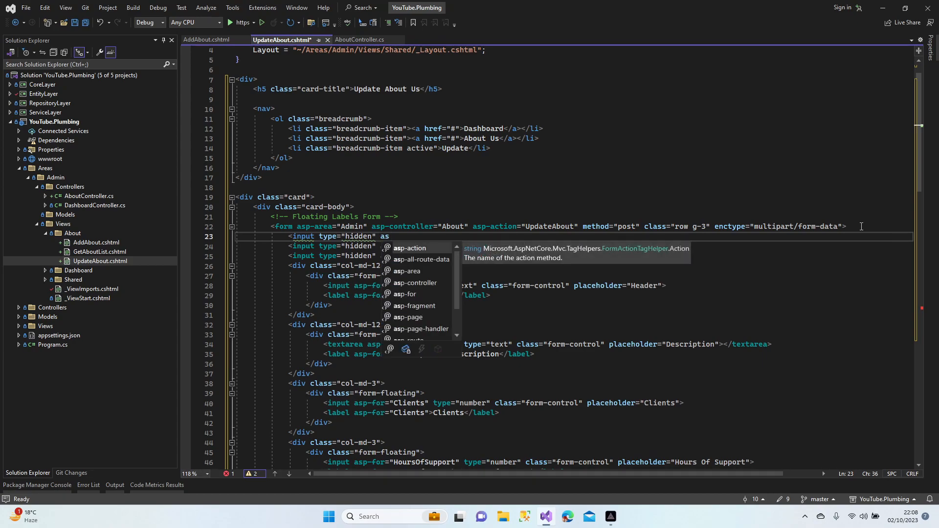
pyautogui.write('-for="Id" />')
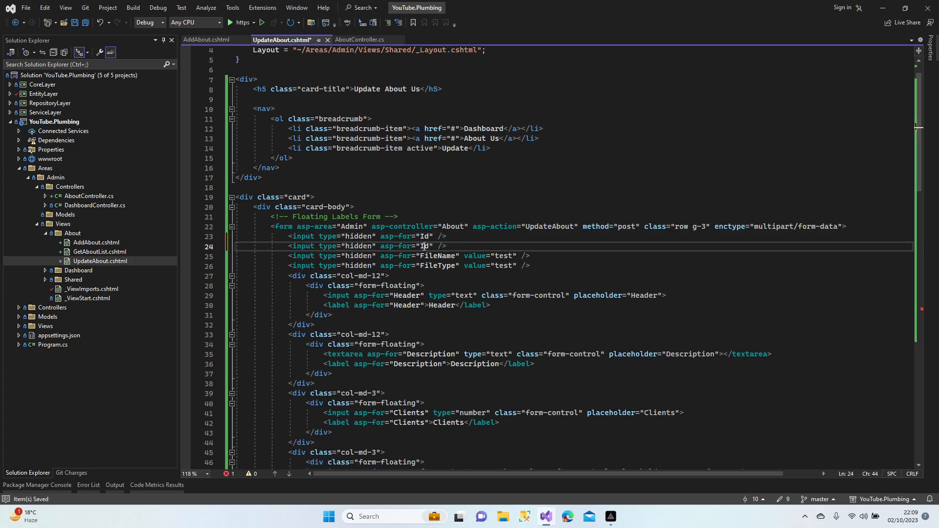
pyautogui.write('RowVersion')
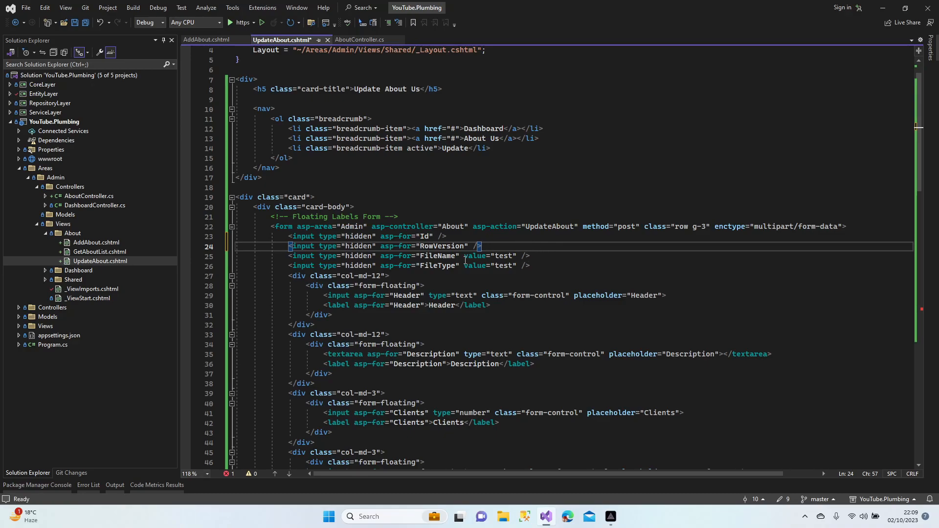
# Scroll through the social media and photo fields, then expand the EntityLayer project
pyautogui.scroll(-3)
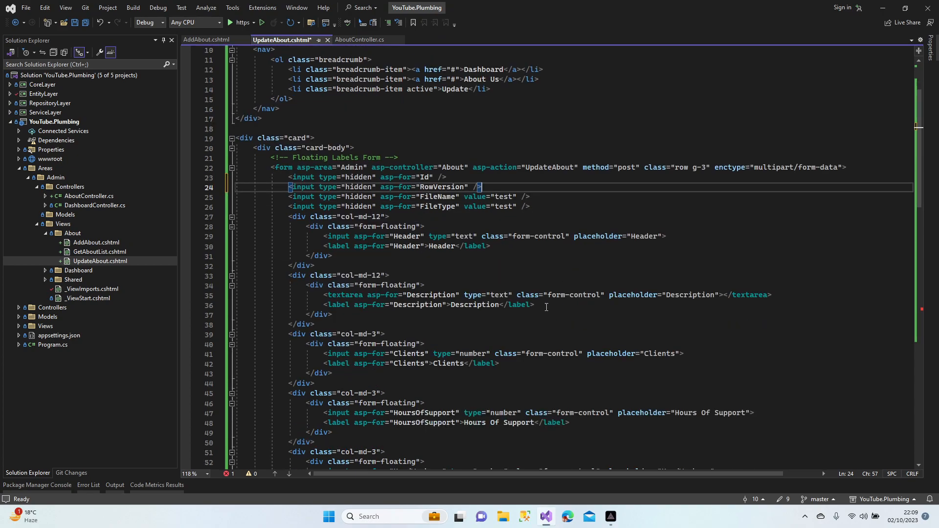
pyautogui.scroll(-3)
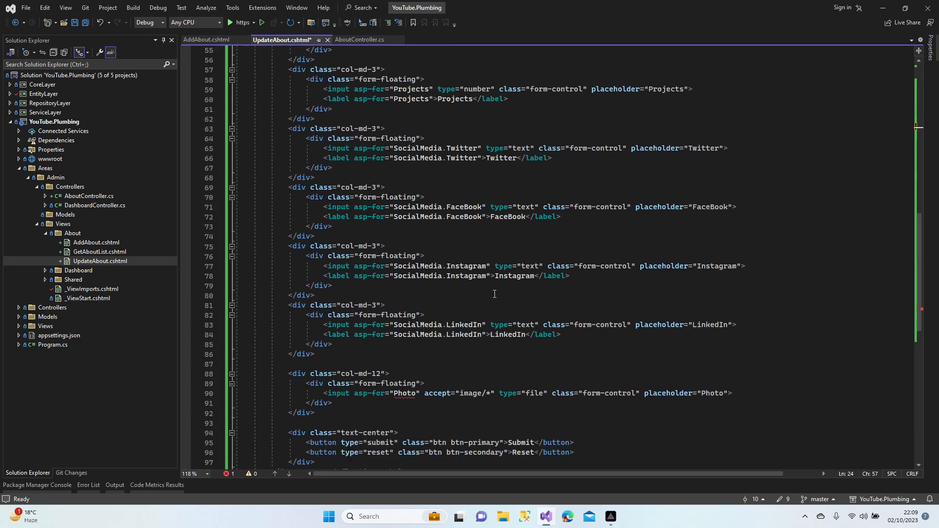
pyautogui.scroll(-3)
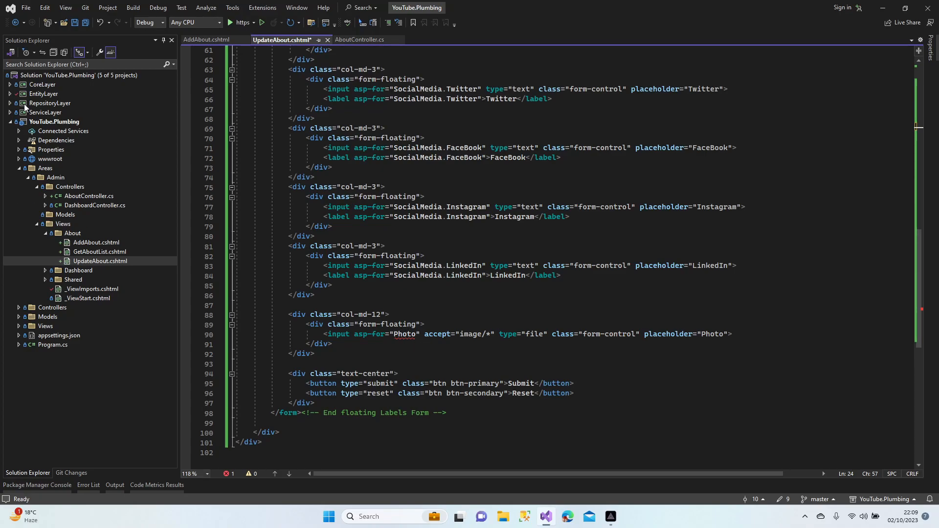
pyautogui.moveTo(10, 109)
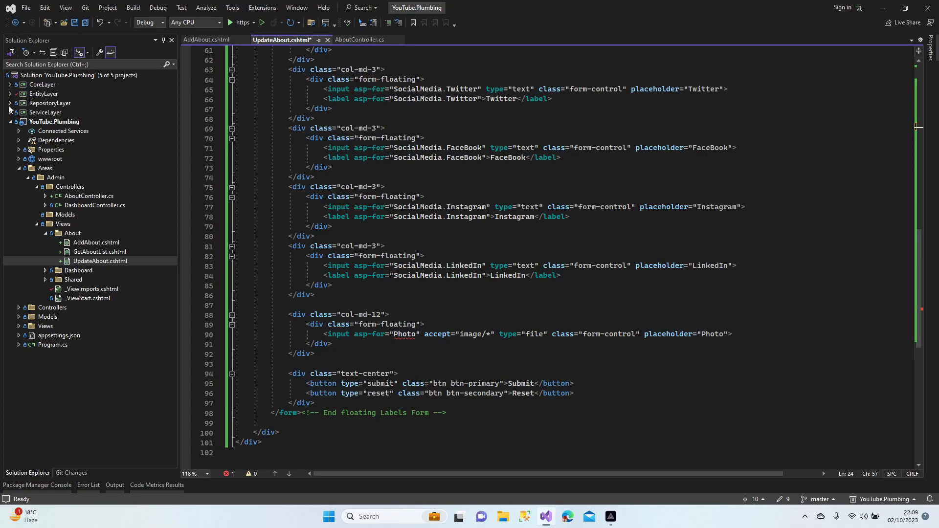
pyautogui.click(10, 94)
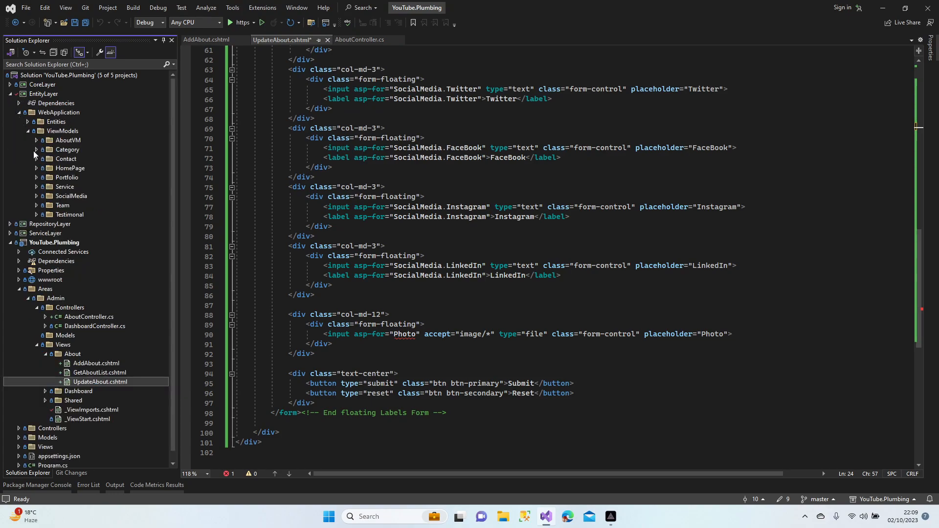
# Copy the IFormFile Photo property from AboutAddVM into AboutUpdateVM
pyautogui.click(37, 140)
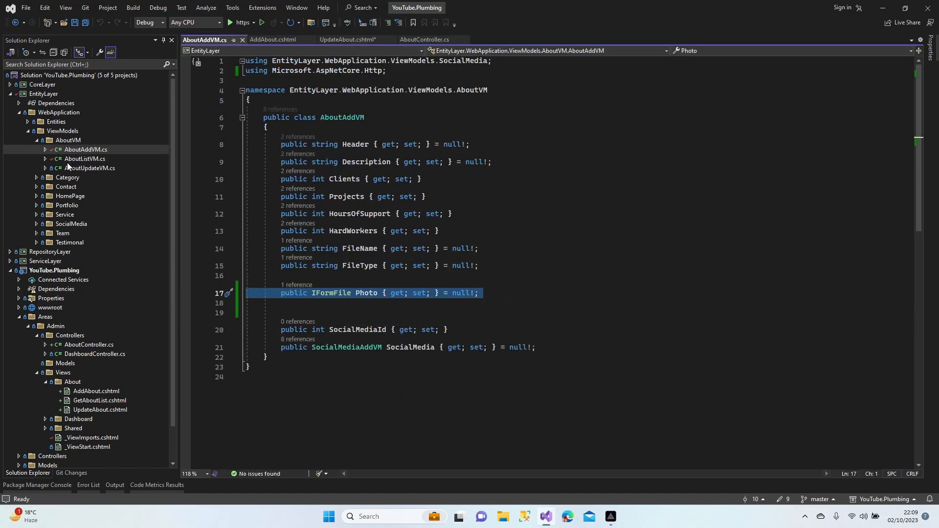
pyautogui.click(90, 168)
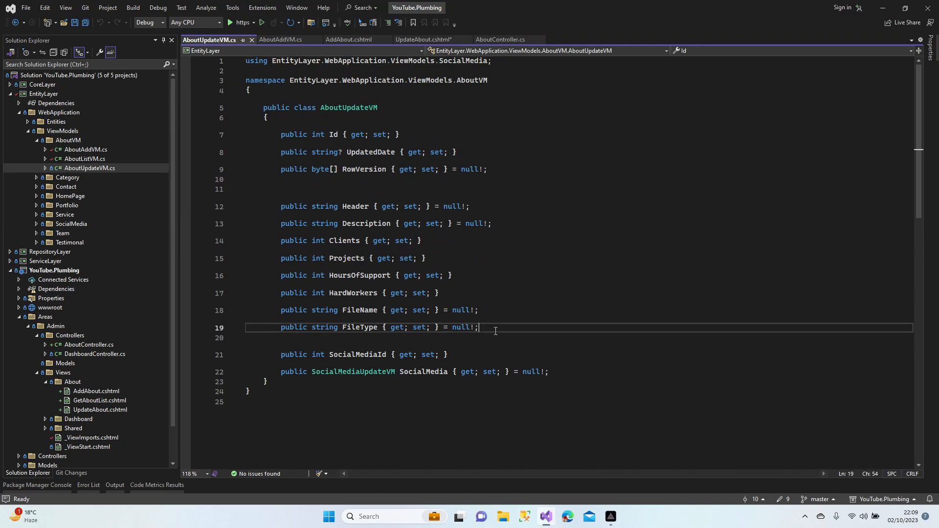
pyautogui.write('public IFormFile Photo { get; set; } = null!;')
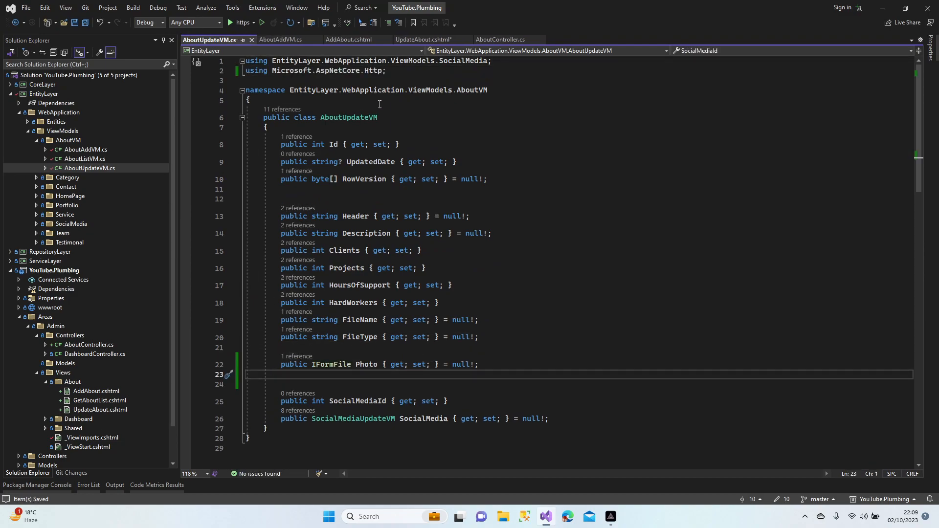
# Glance at the AddAbout view and return to UpdateAbout.cshtml
pyautogui.click(347, 39)
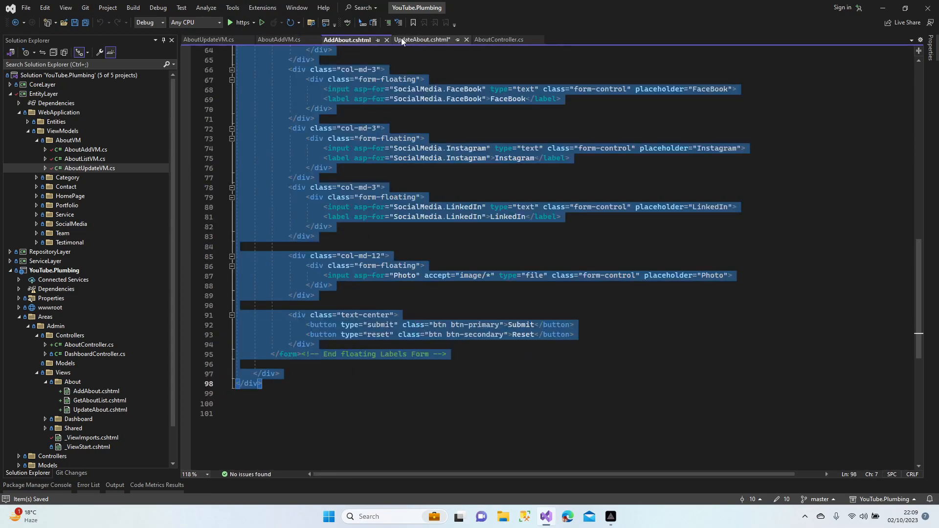
pyautogui.click(423, 40)
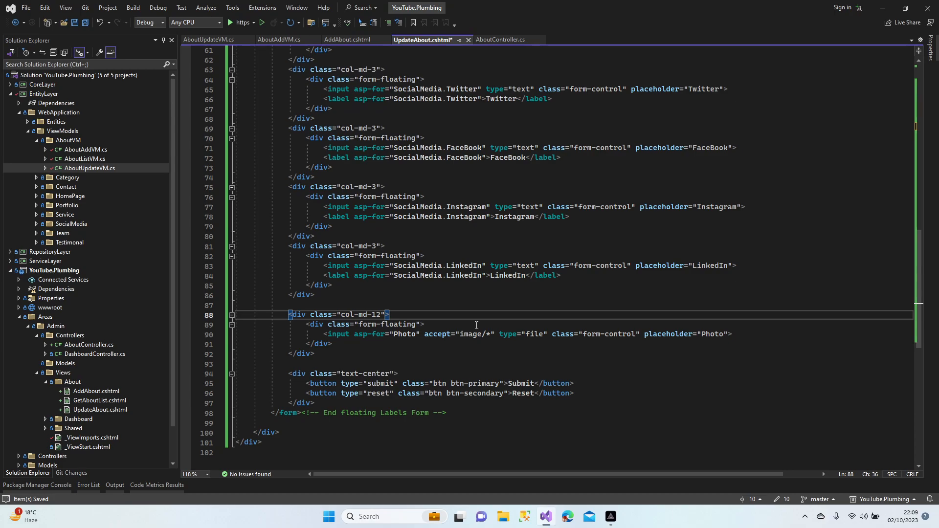
pyautogui.scroll(3)
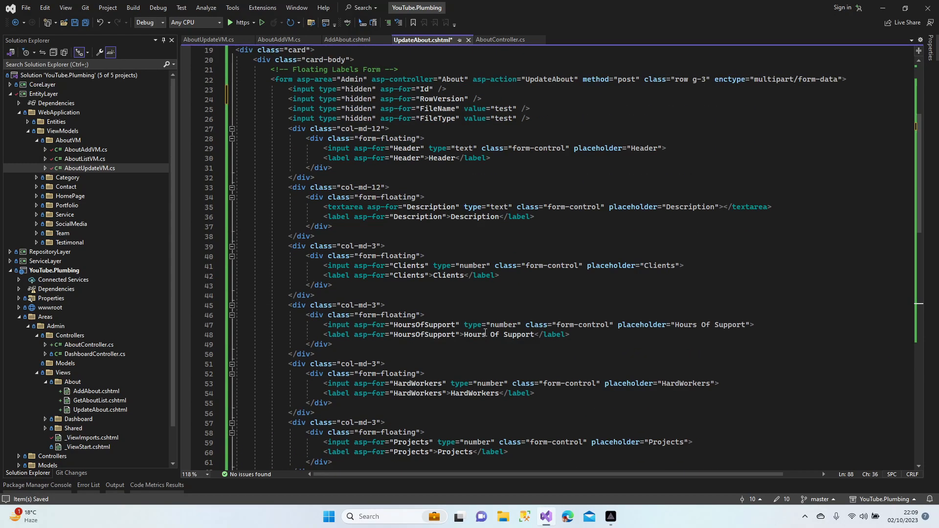
pyautogui.scroll(3)
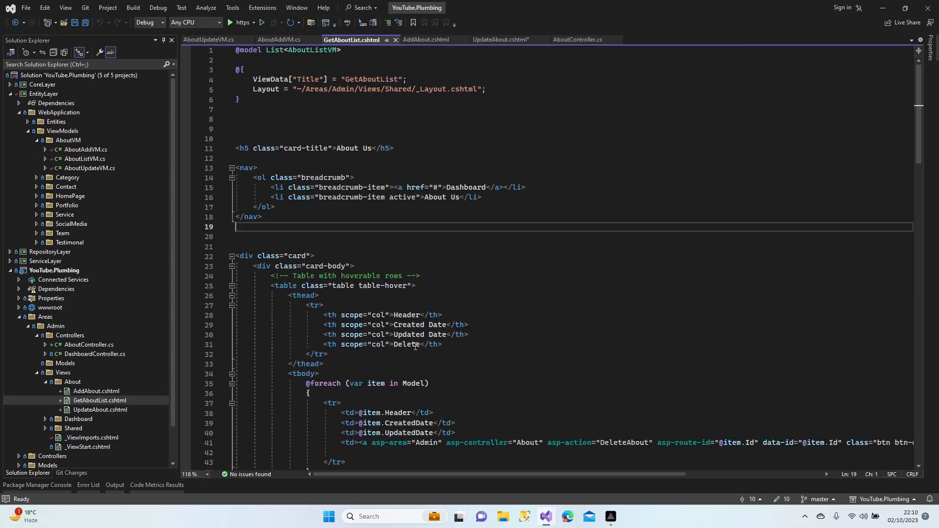
pyautogui.scroll(-3)
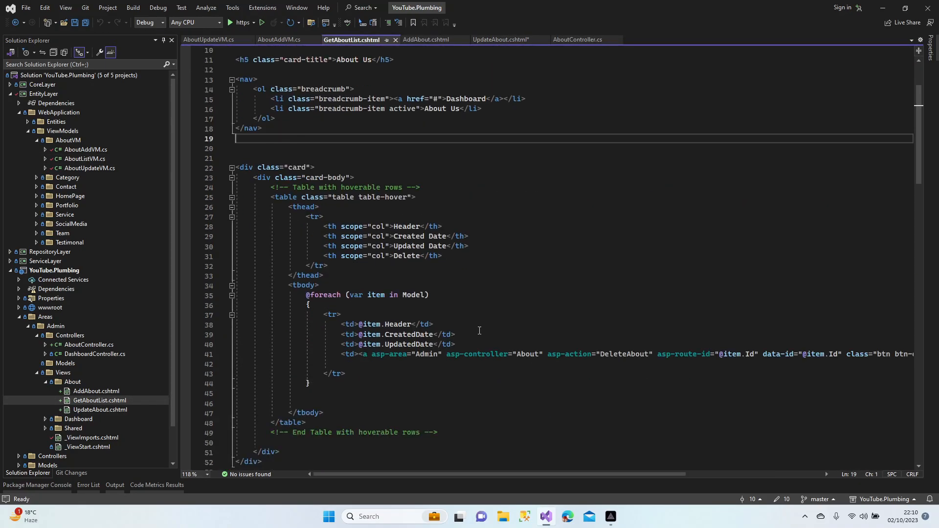
pyautogui.scroll(-3)
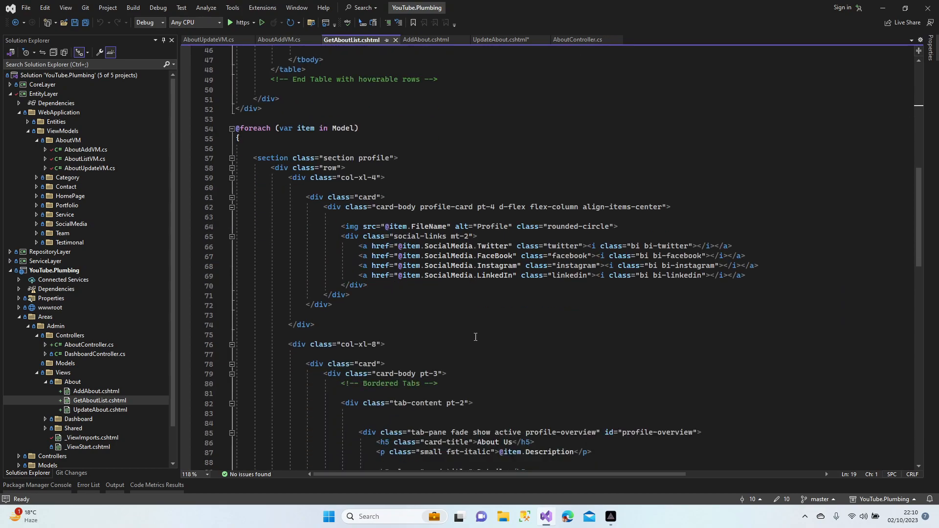
pyautogui.scroll(-3)
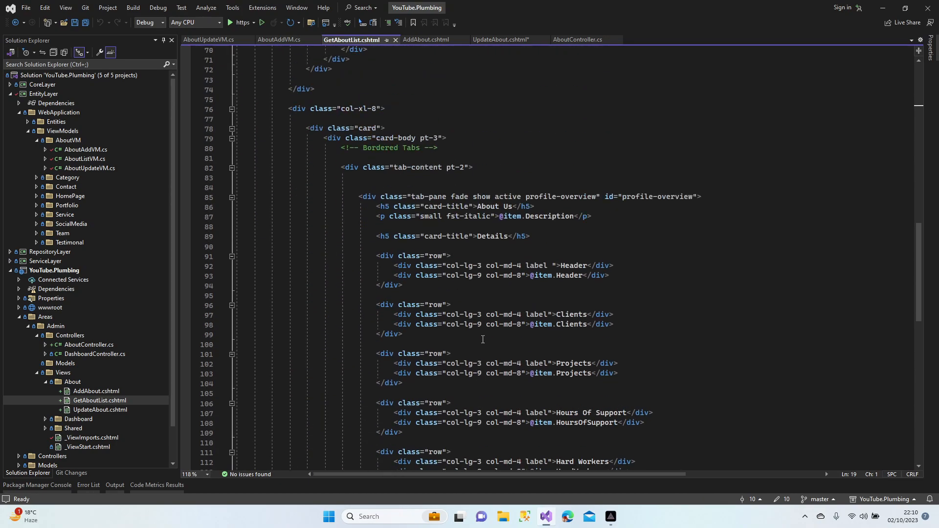
pyautogui.scroll(3)
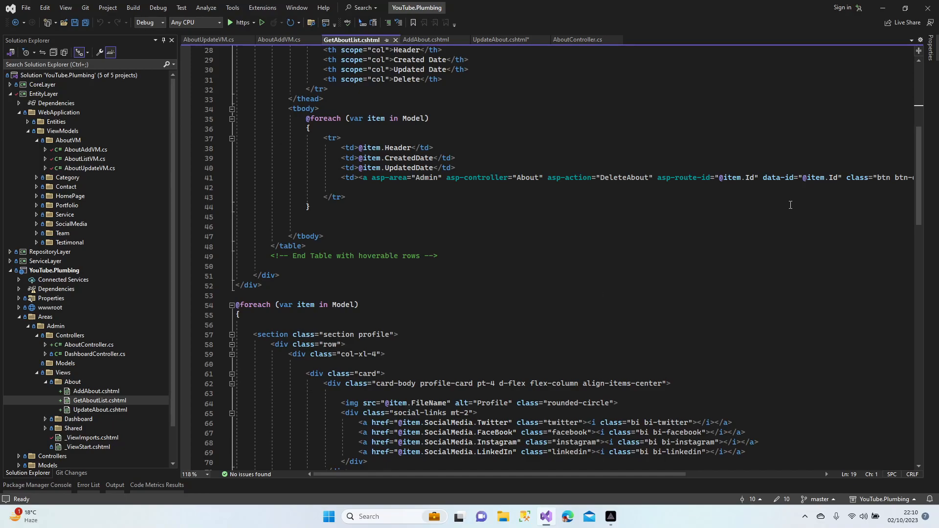
pyautogui.scroll(-3)
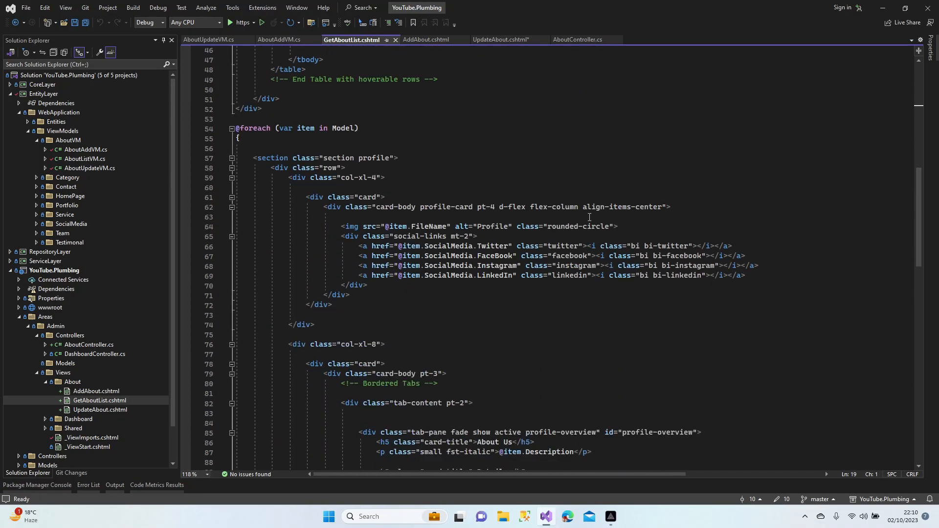
pyautogui.scroll(-3)
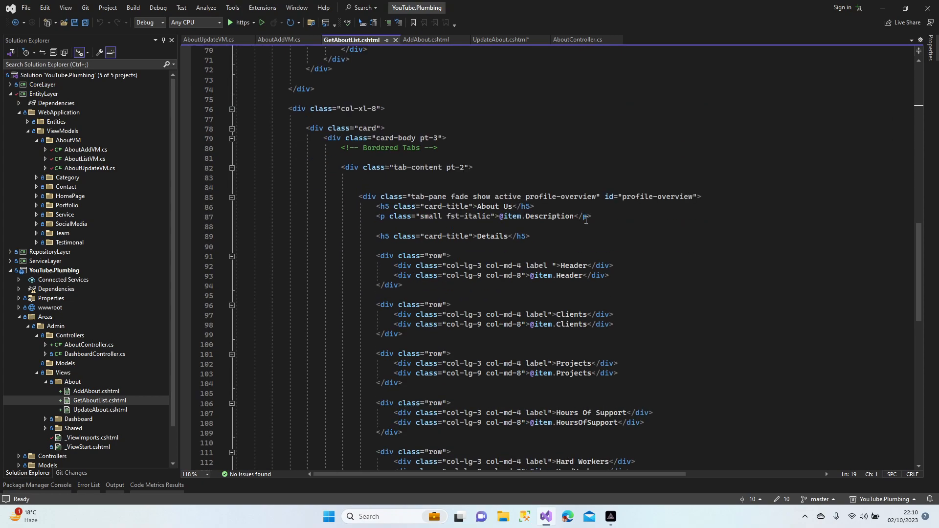
pyautogui.scroll(-3)
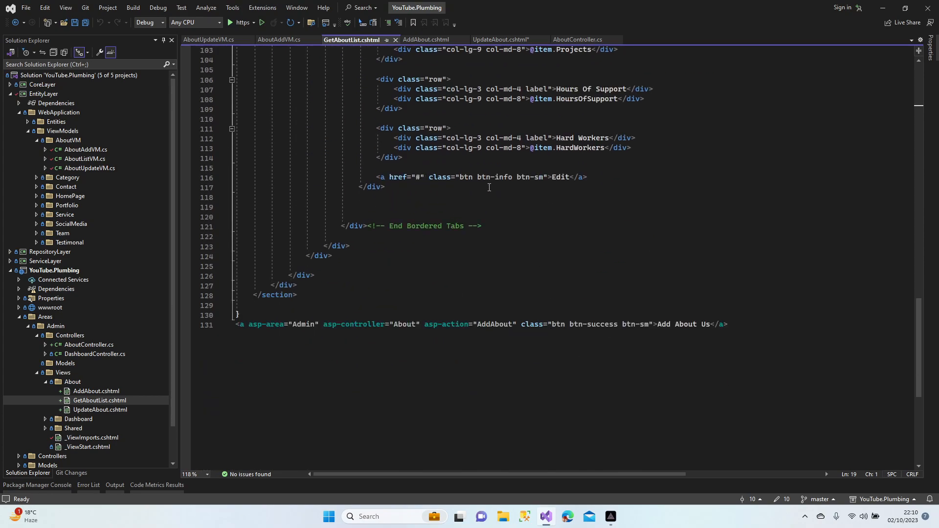
# Replace href="#" with asp-area="Admin", asp-controller="About" and asp-action="UpdateAbout"
pyautogui.doubleClick(399, 265)
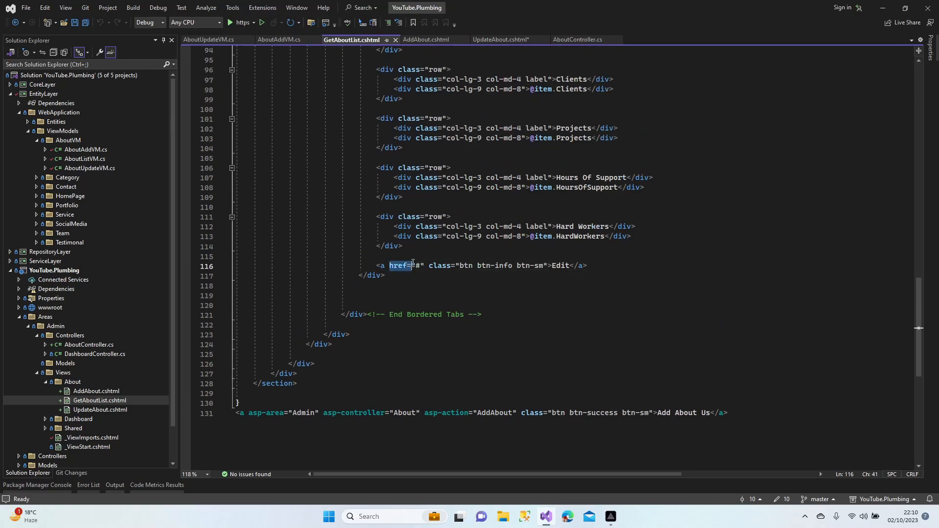
pyautogui.write('asp-area')
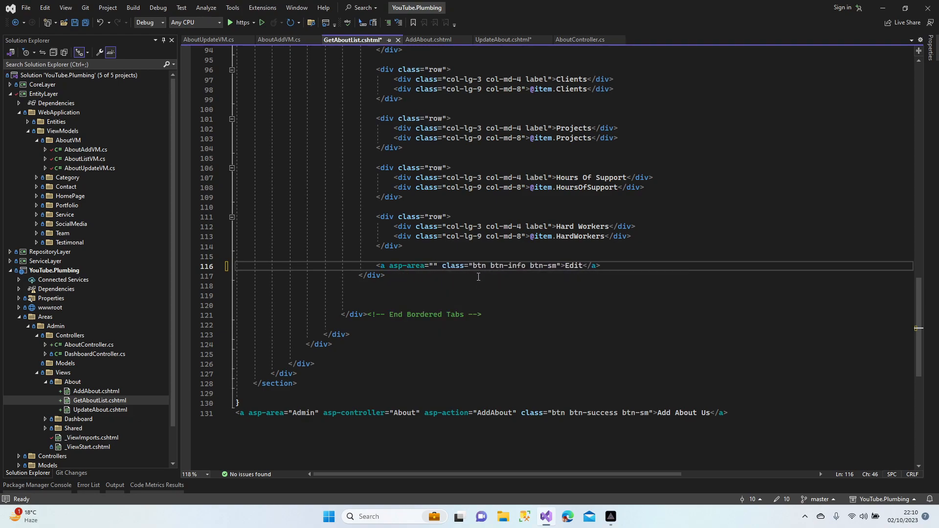
pyautogui.write('Admin" asp-controller="A')
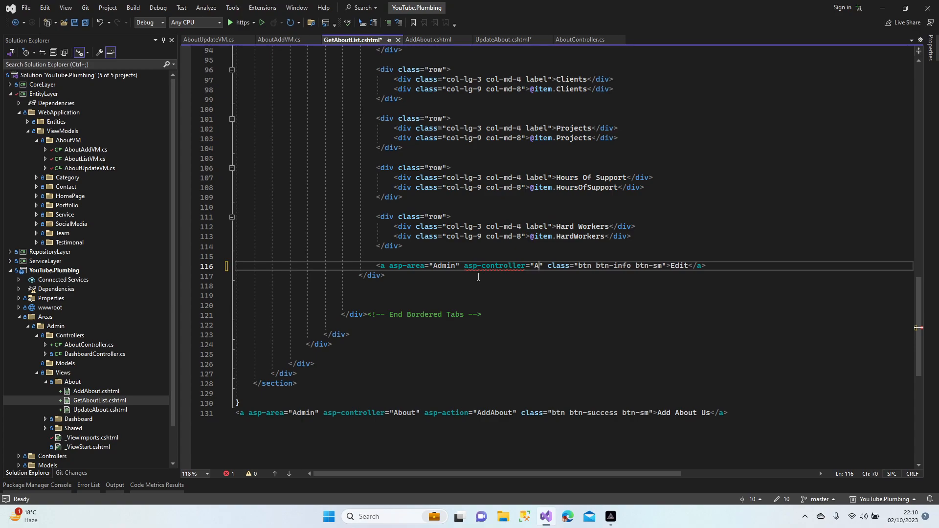
pyautogui.write('bout')
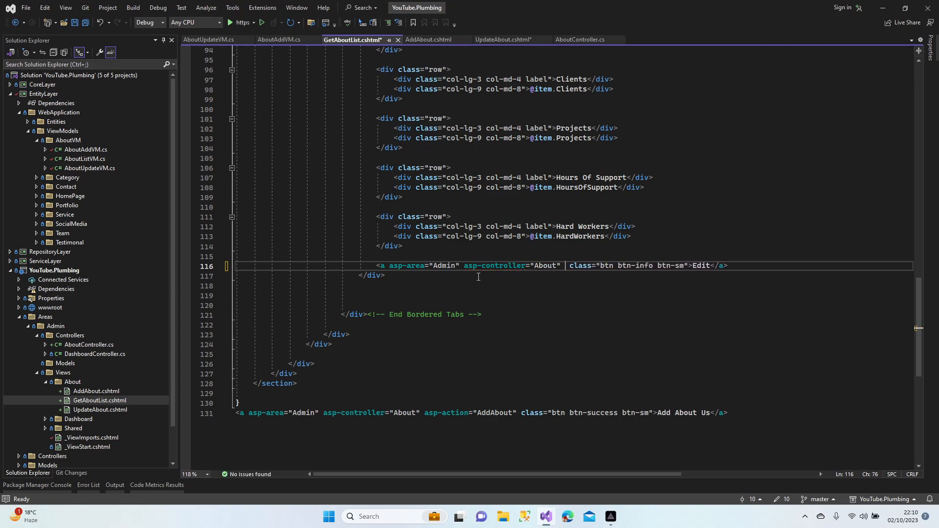
pyautogui.write('asp-action')
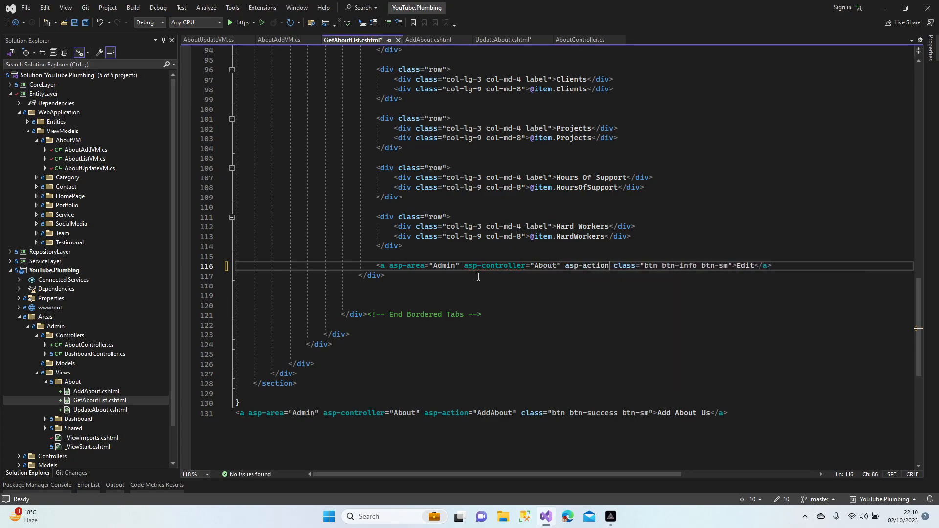
pyautogui.write('=""')
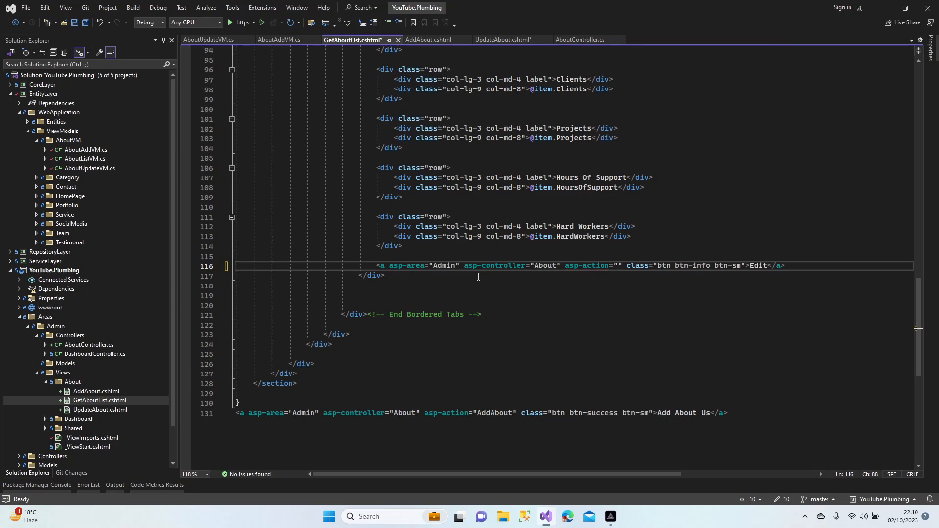
pyautogui.write('Up')
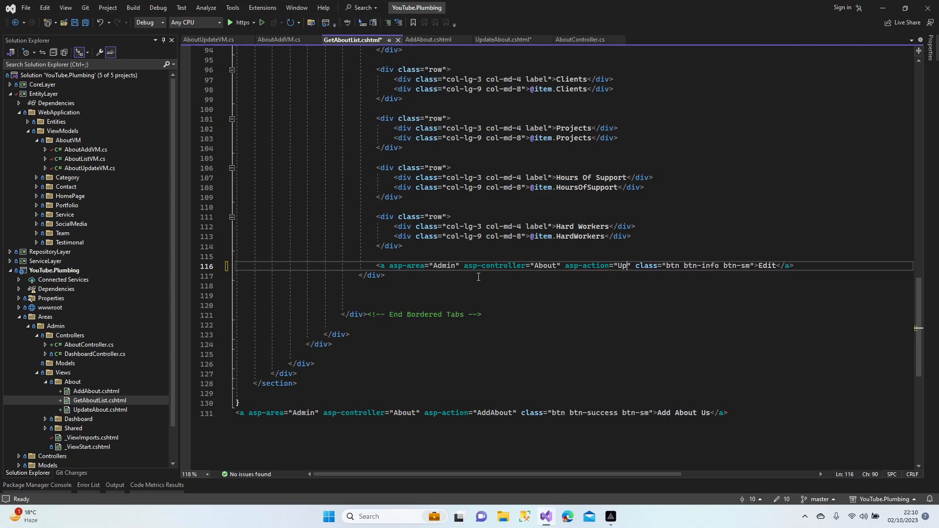
pyautogui.write('dateAbout')
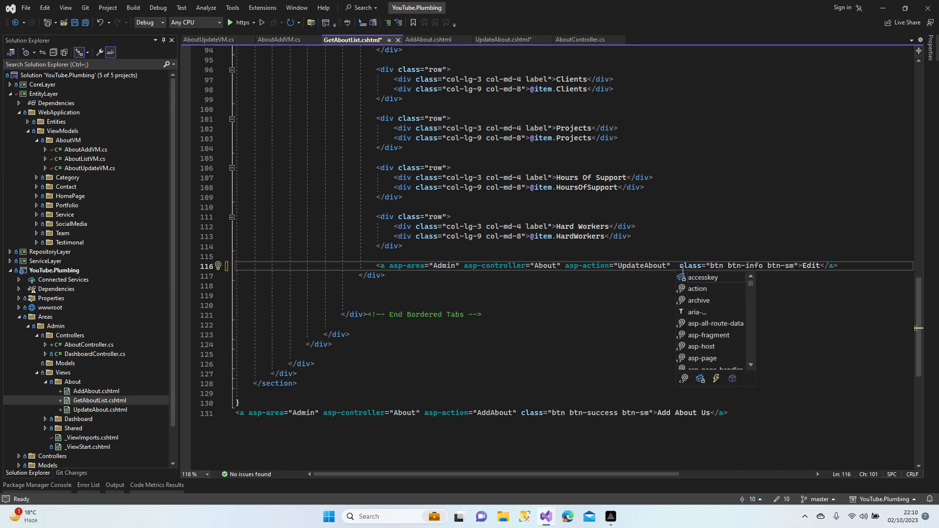
pyautogui.write('data-')
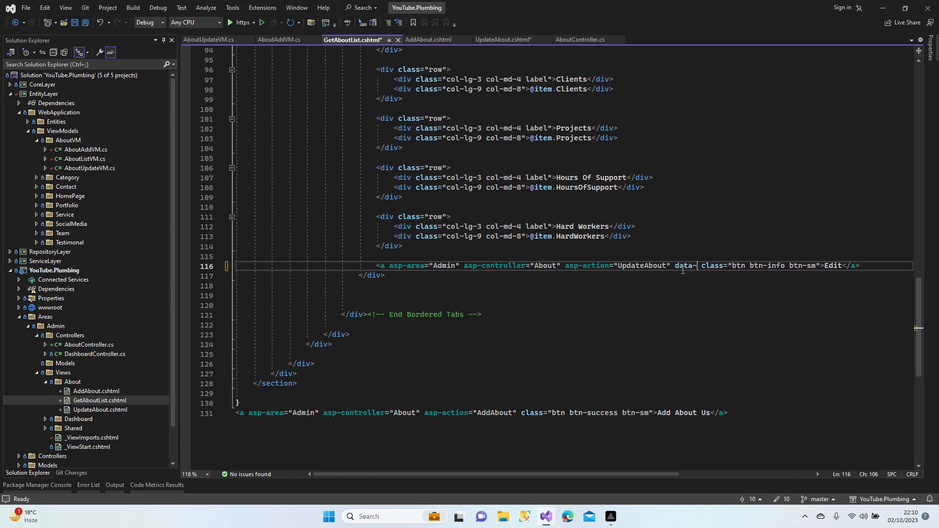
pyautogui.write('id=""')
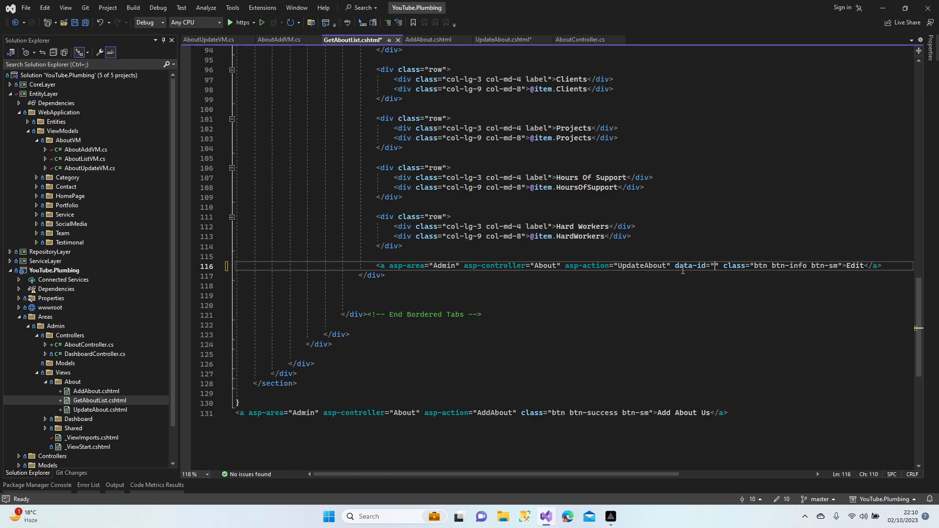
pyautogui.write('@item.Id')
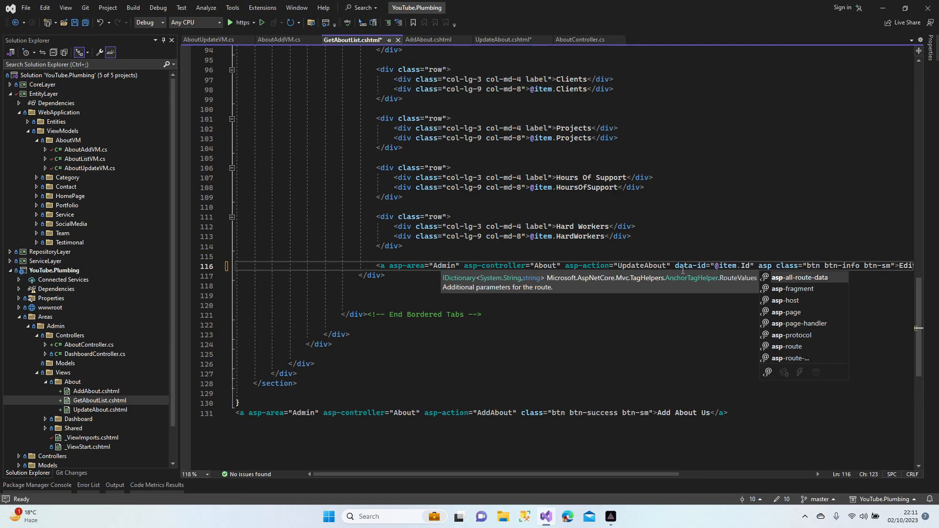
pyautogui.write('-route-id="')
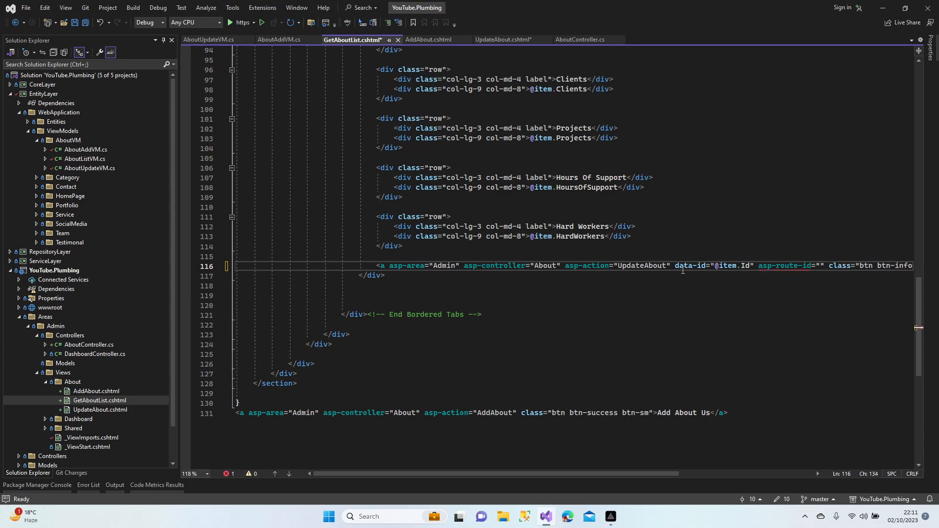
pyautogui.write('@item.Id')
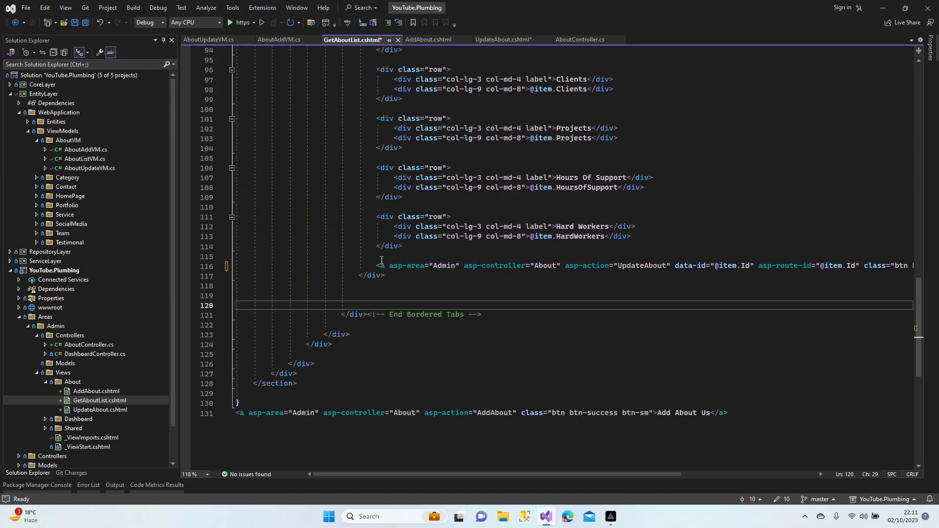
pyautogui.rightClick(100, 400)
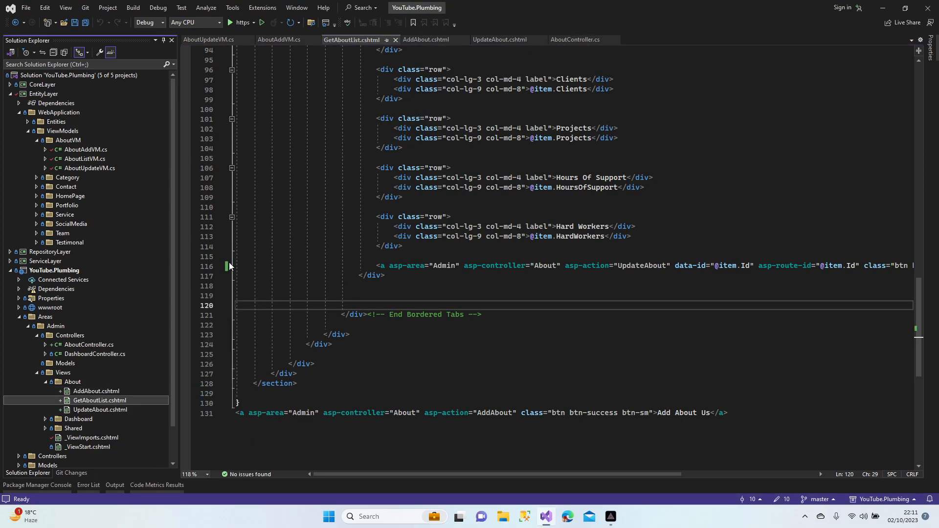
pyautogui.click(229, 265)
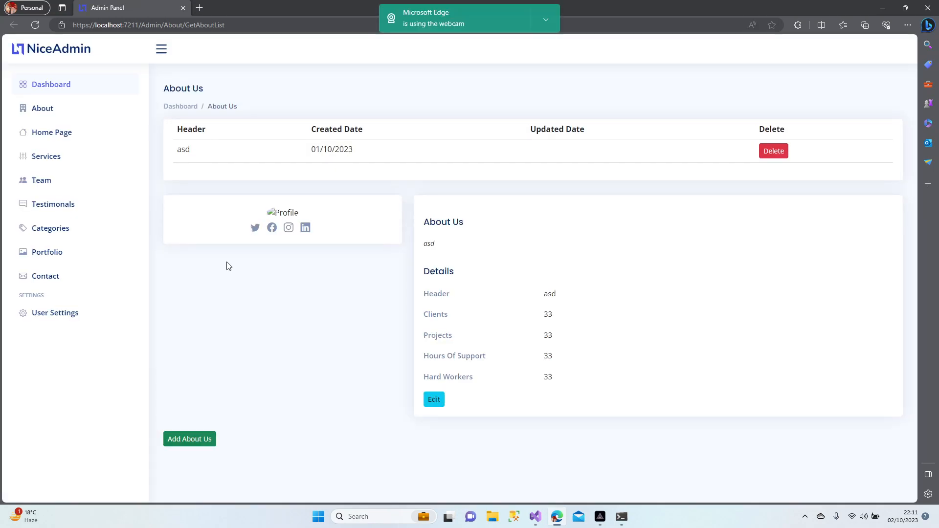
pyautogui.moveTo(458, 138)
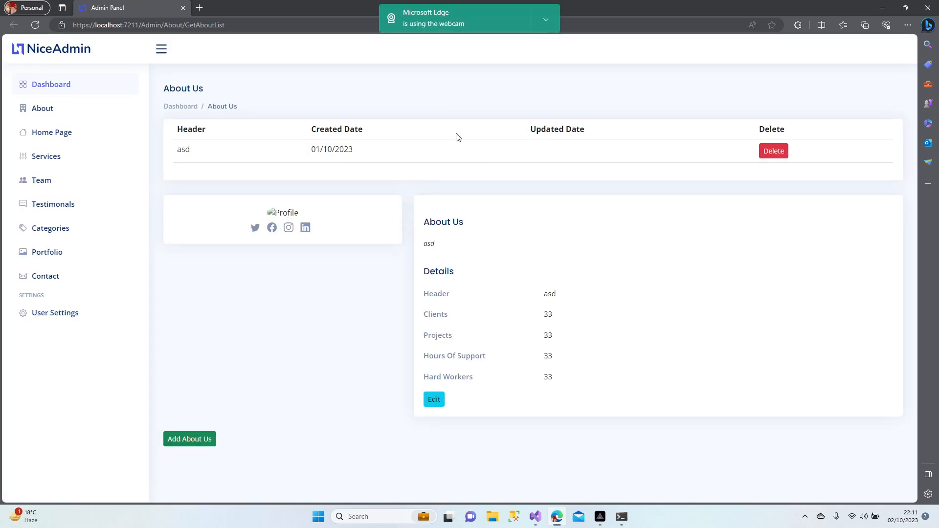
pyautogui.moveTo(305, 399)
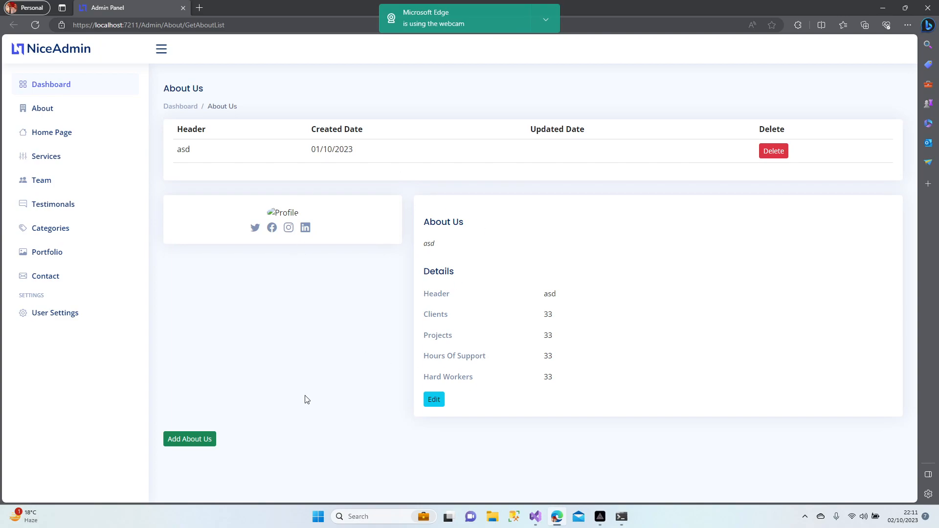
# Edit the About Us entry to header xxxx, description xxx and 44-valued counts, then submit it
pyautogui.click(433, 399)
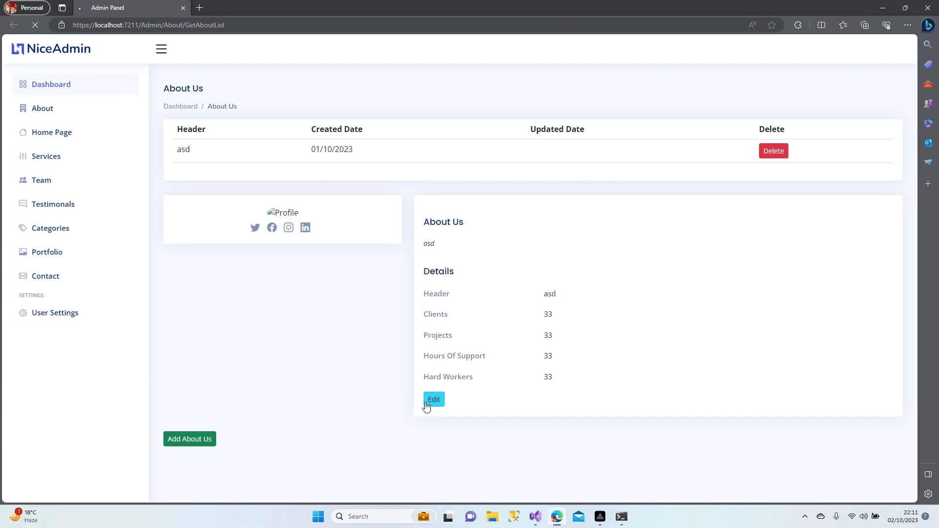
pyautogui.click(434, 399)
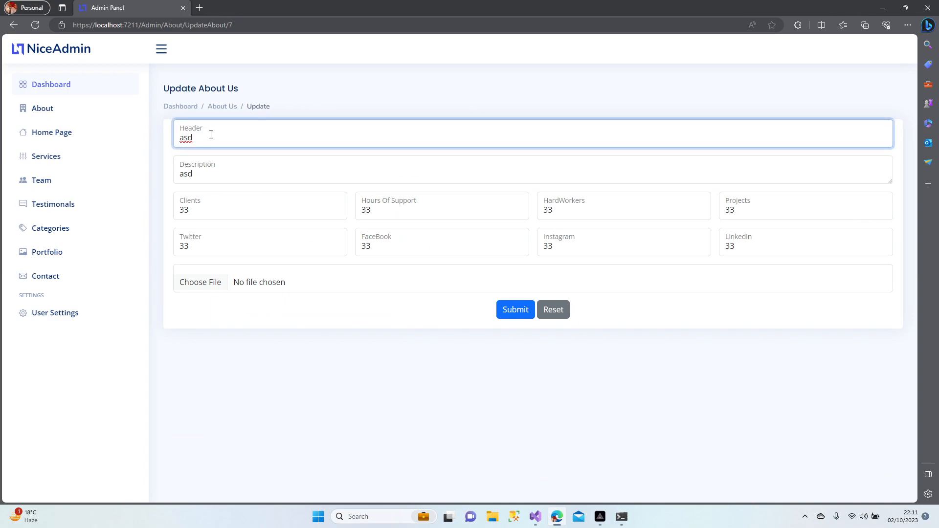
pyautogui.write('xxx')
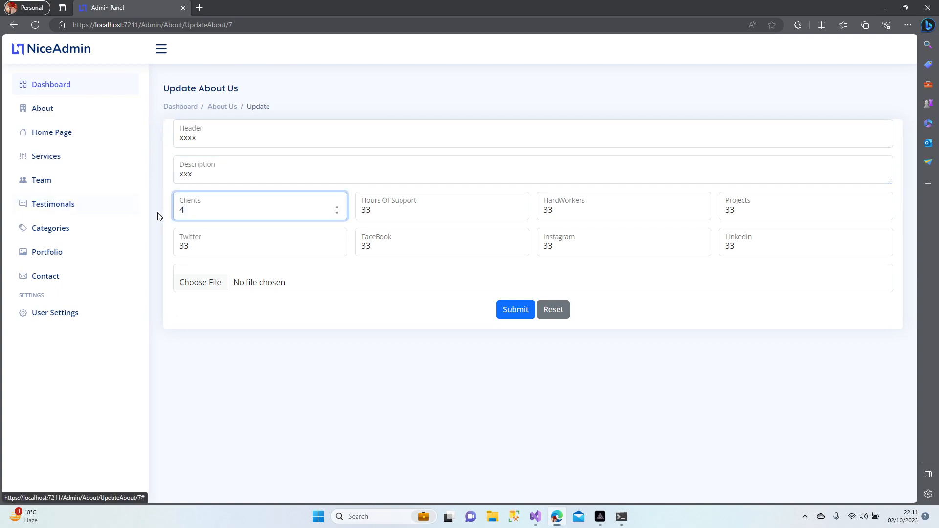
pyautogui.write('44')
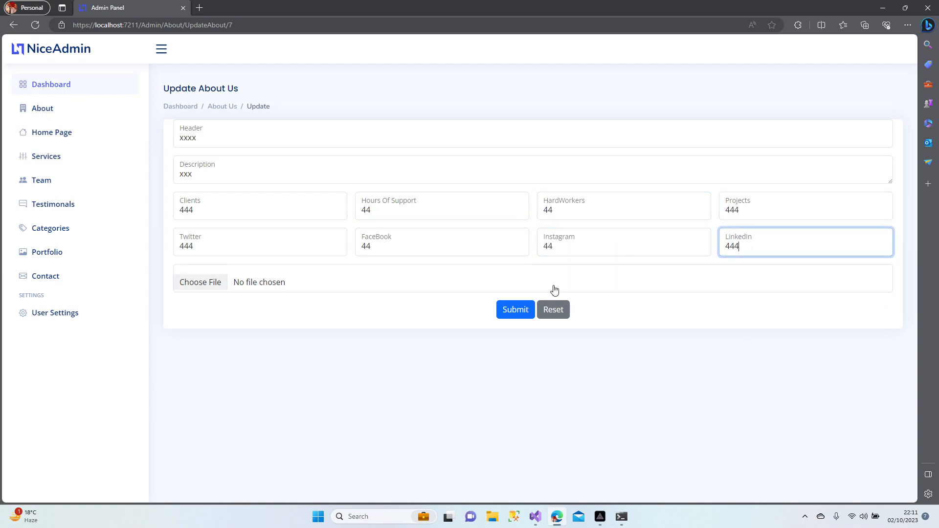
pyautogui.click(514, 310)
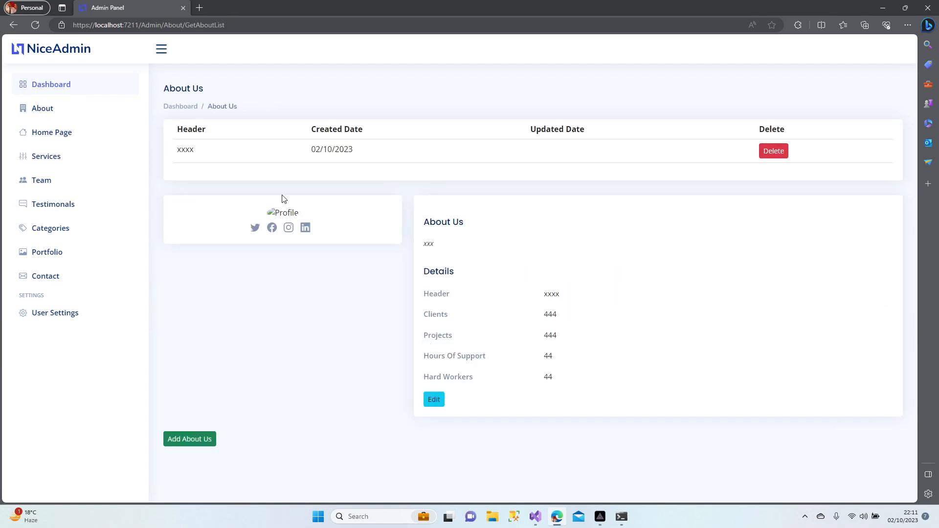
pyautogui.moveTo(558, 243)
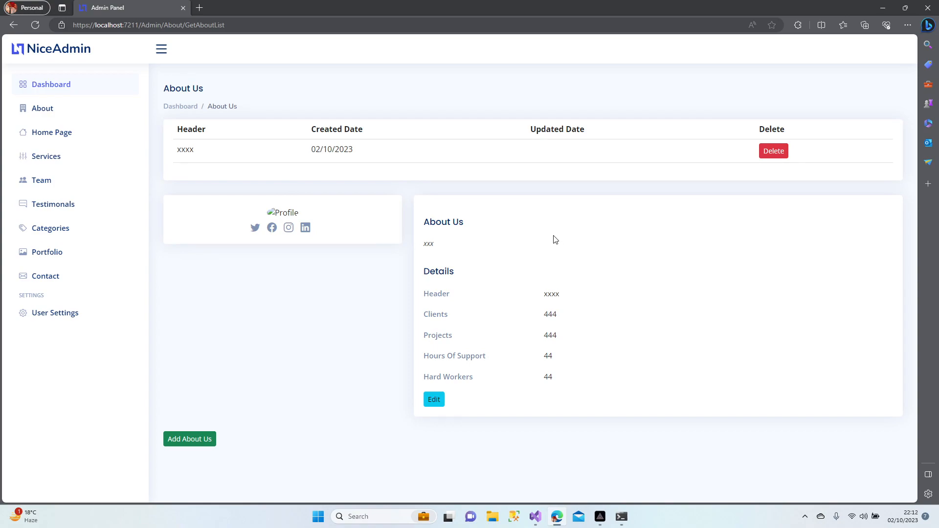
pyautogui.moveTo(64, 68)
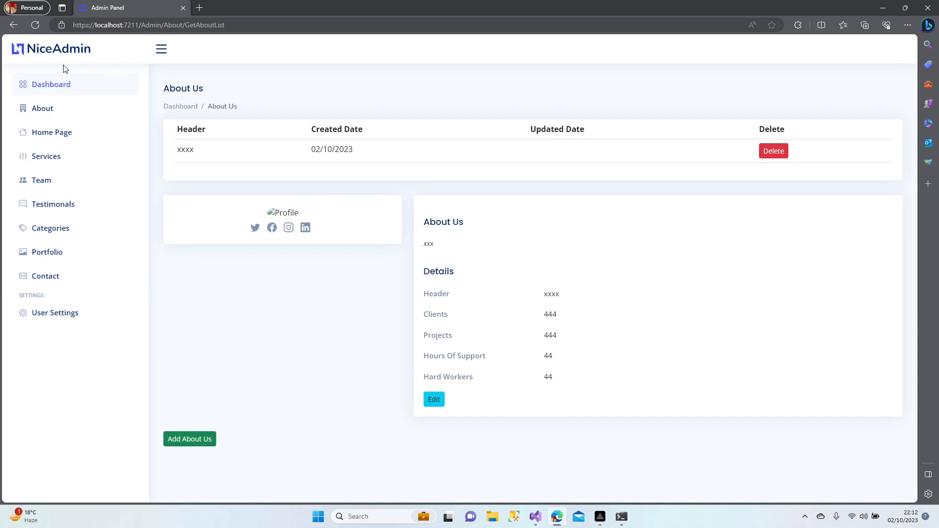
pyautogui.moveTo(545, 521)
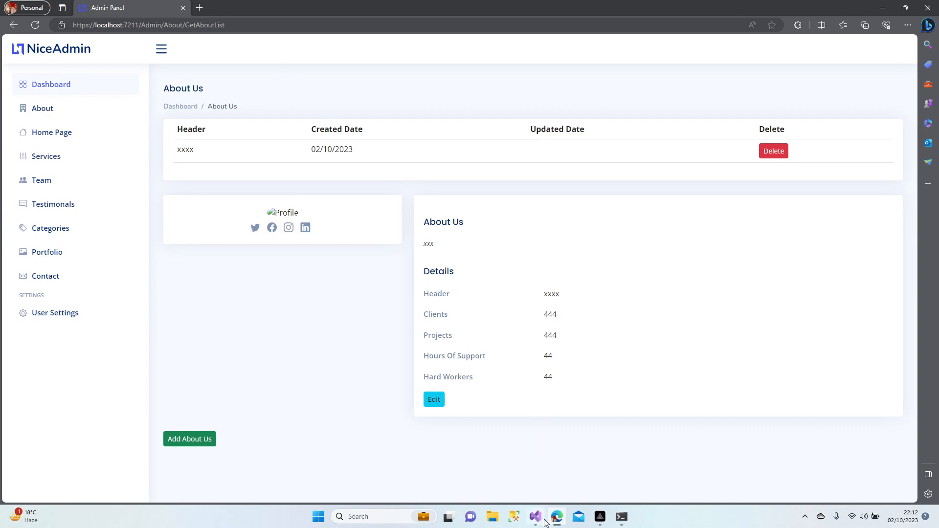
pyautogui.moveTo(535, 516)
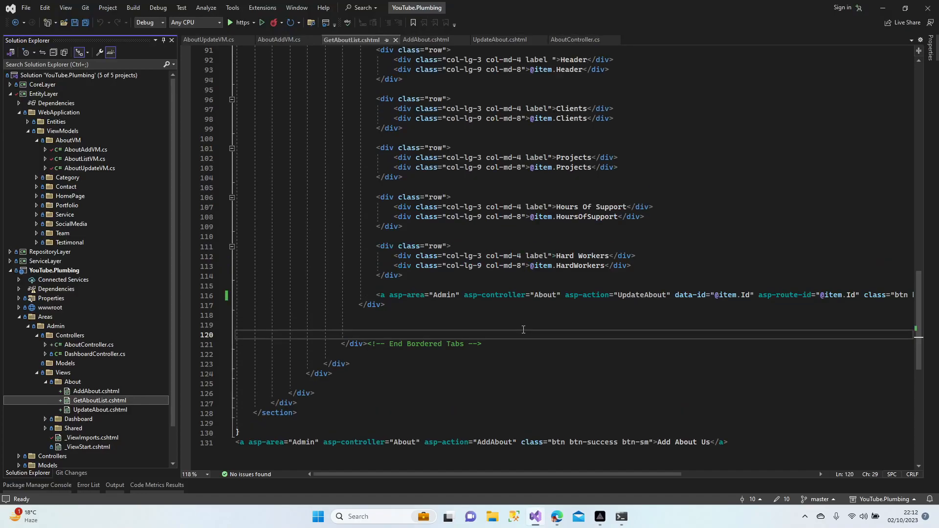
pyautogui.scroll(3)
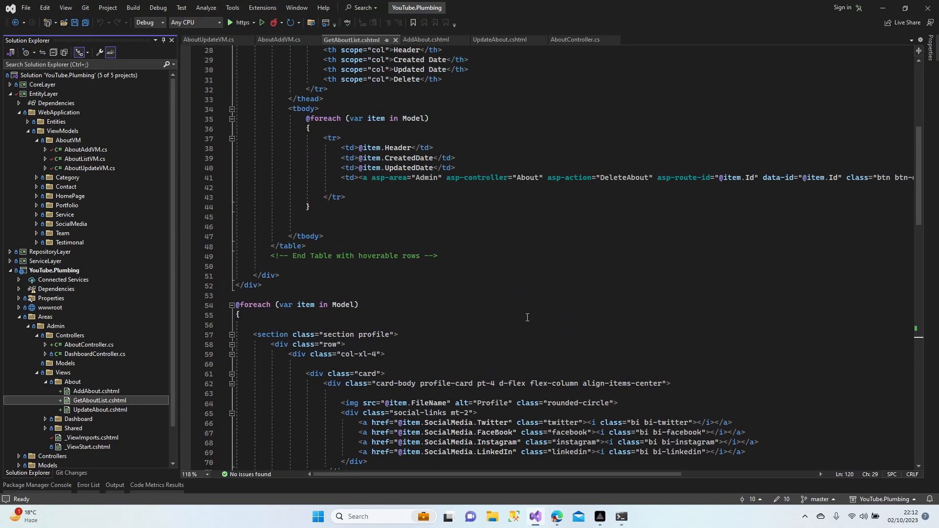
pyautogui.scroll(3)
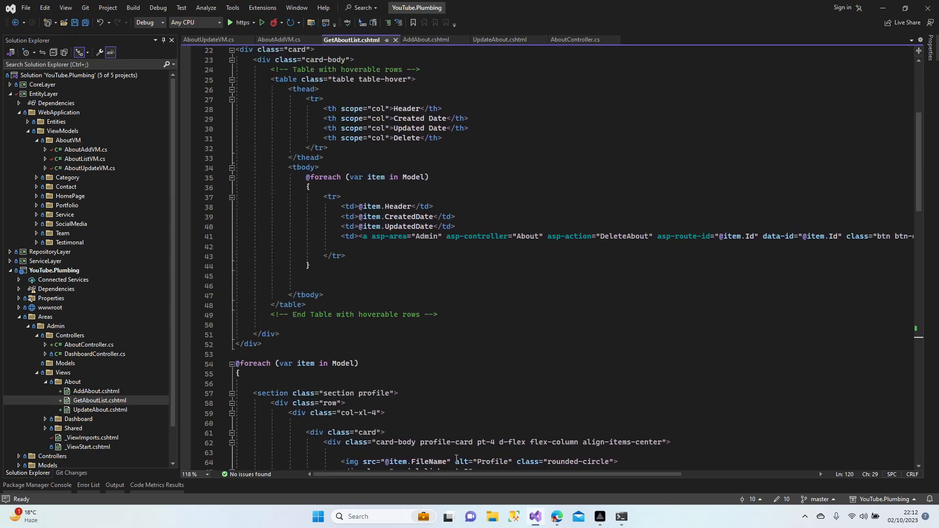
pyautogui.moveTo(535, 517)
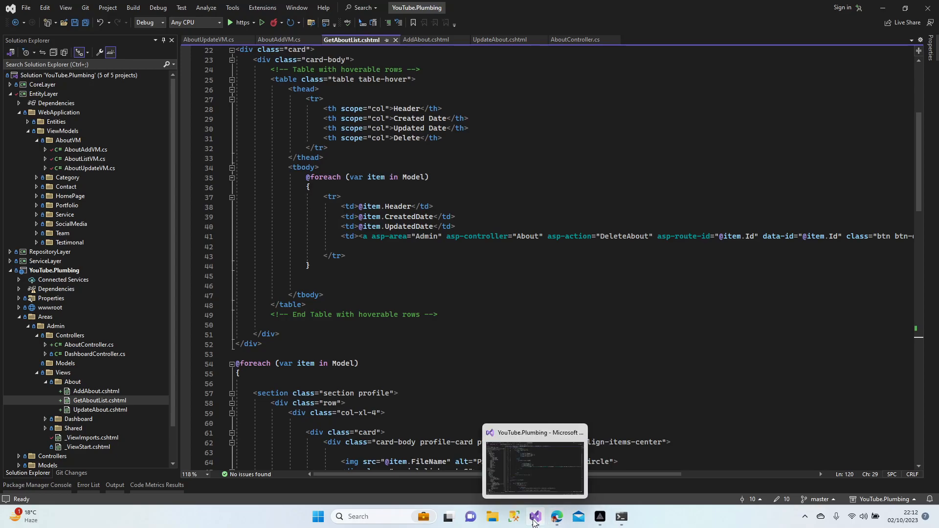
pyautogui.moveTo(567, 517)
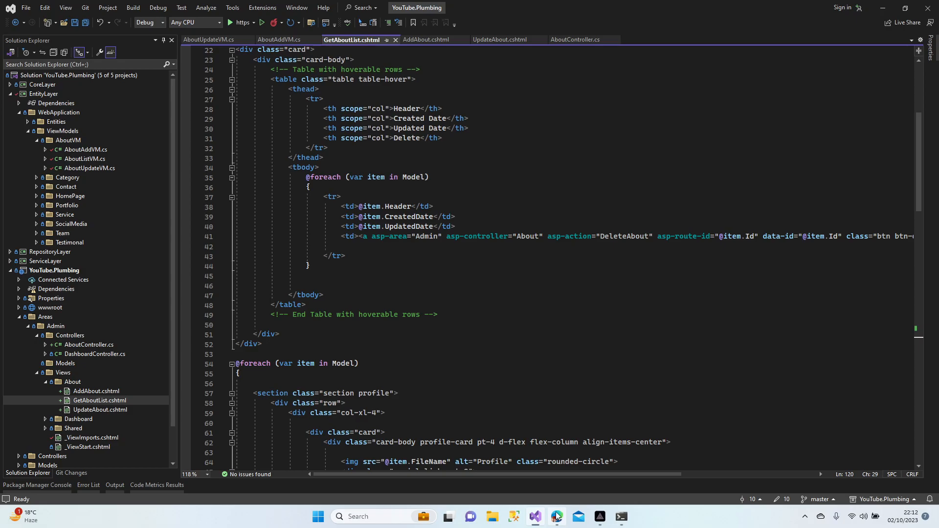
# Delete the About Us row in Edge so the admin list is empty, then return to Visual Studio
pyautogui.click(556, 517)
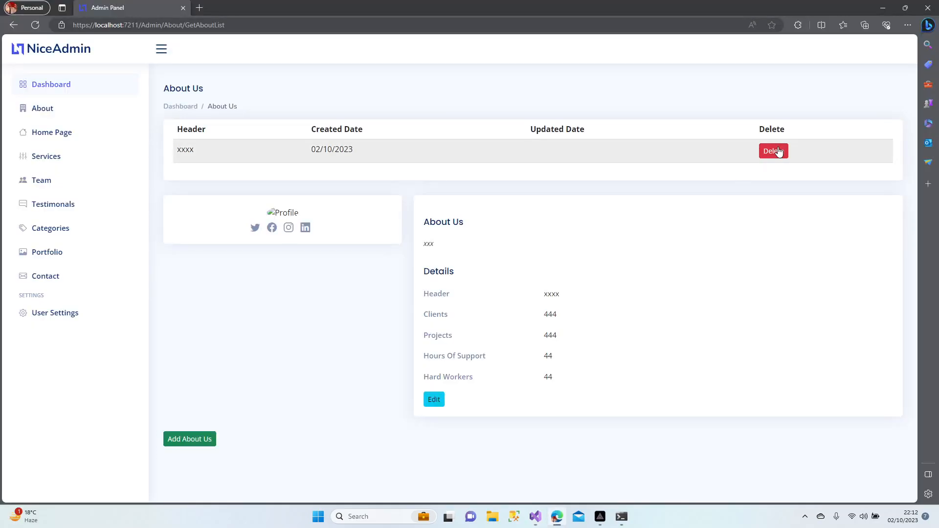
pyautogui.click(773, 150)
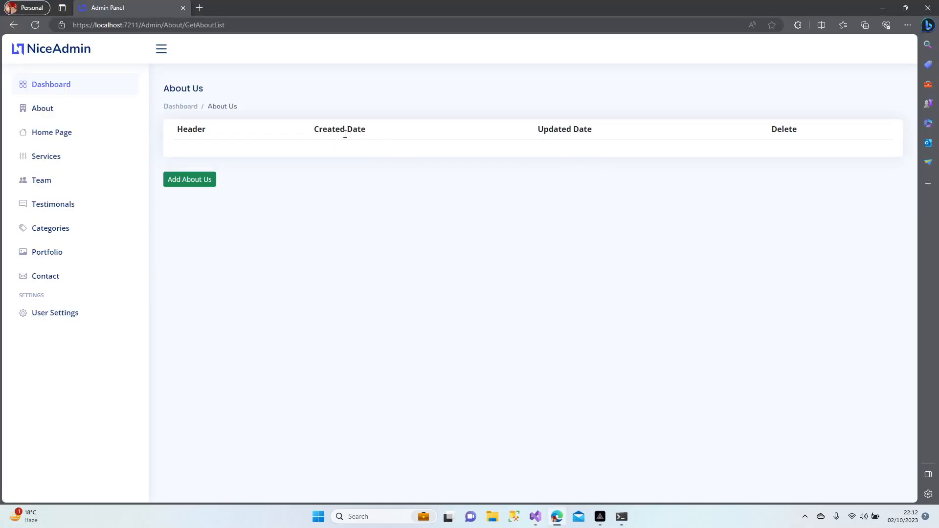
pyautogui.moveTo(161, 49)
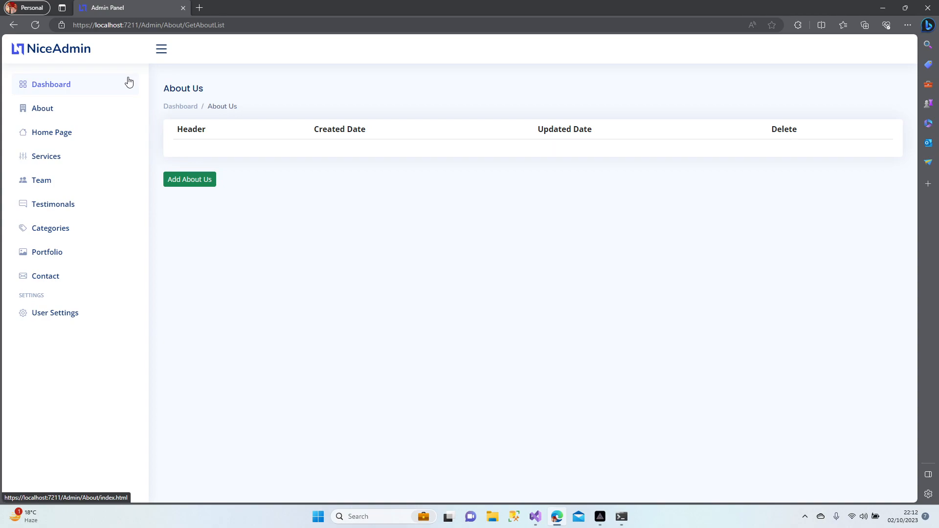
pyautogui.moveTo(103, 59)
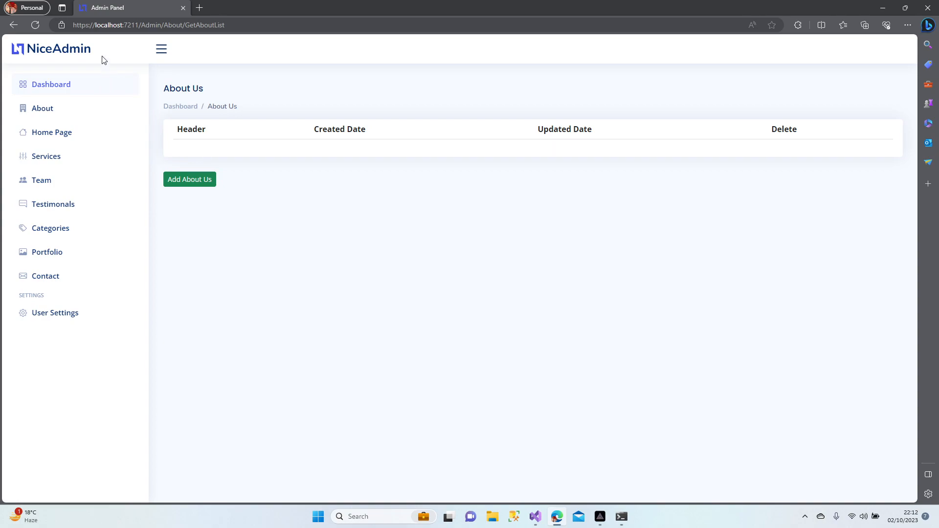
pyautogui.moveTo(189, 179)
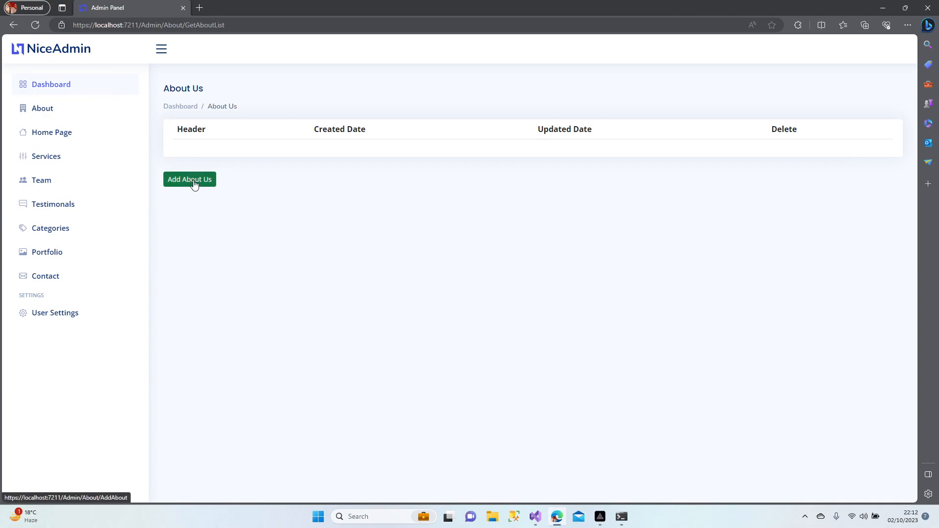
pyautogui.moveTo(234, 209)
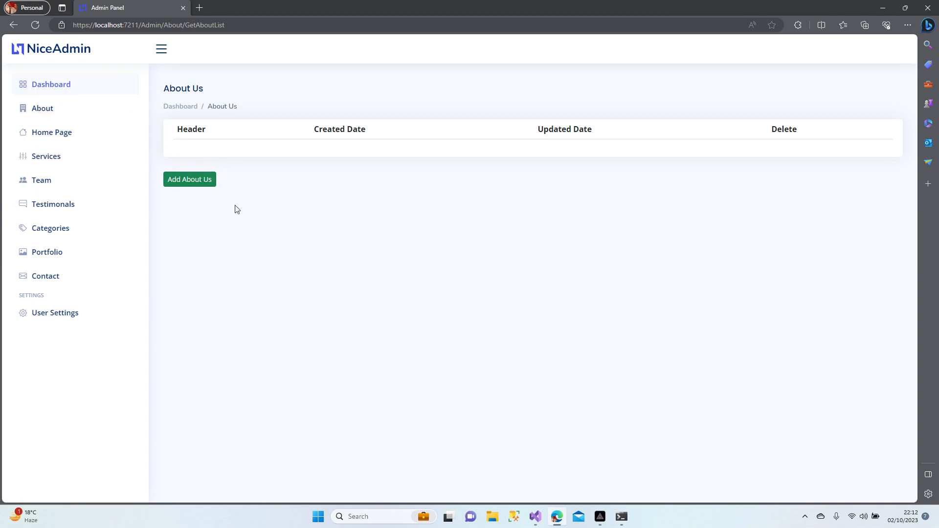
pyautogui.moveTo(284, 236)
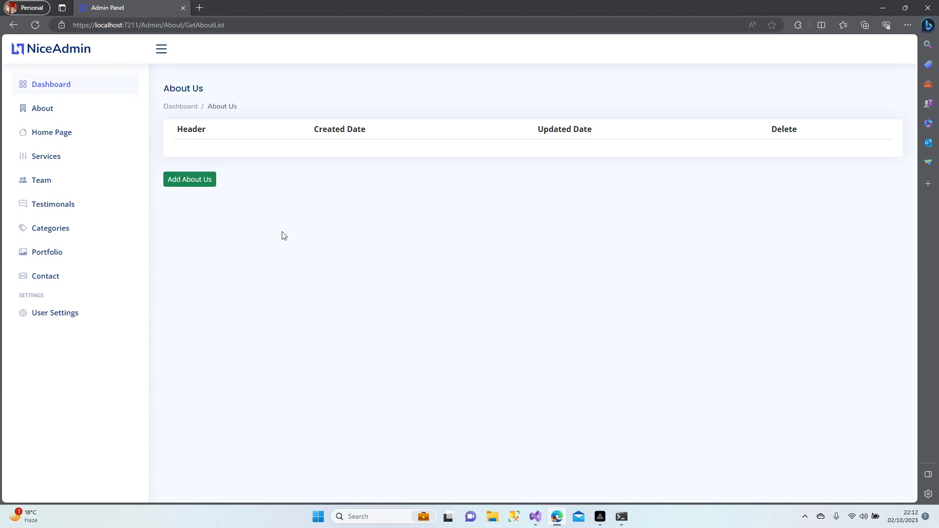
pyautogui.moveTo(696, 9)
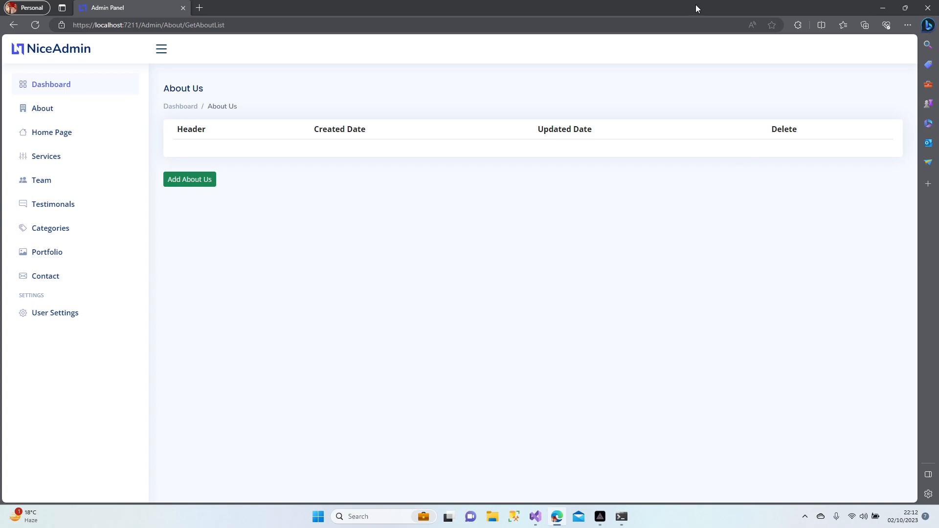
pyautogui.click(535, 517)
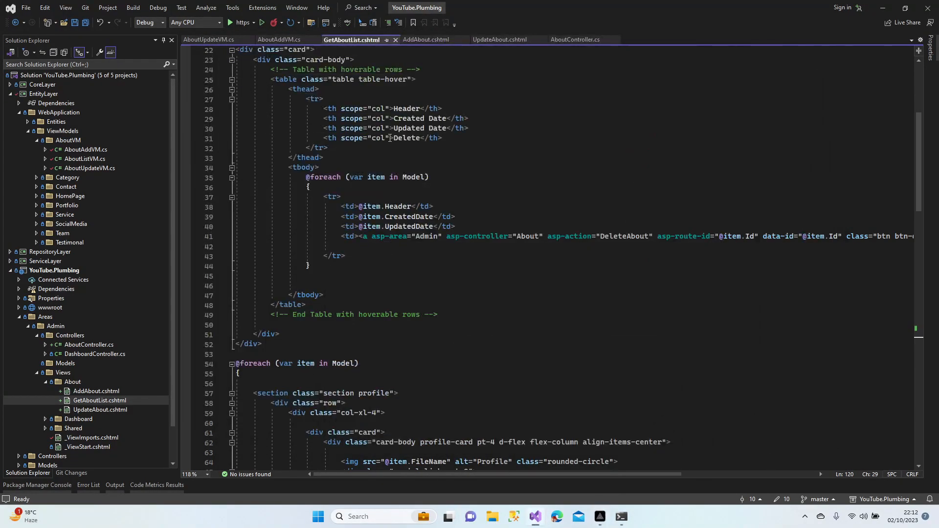
# Save all files, close every open document and reopen AddAbout.cshtml from Solution Explorer
pyautogui.scroll(3)
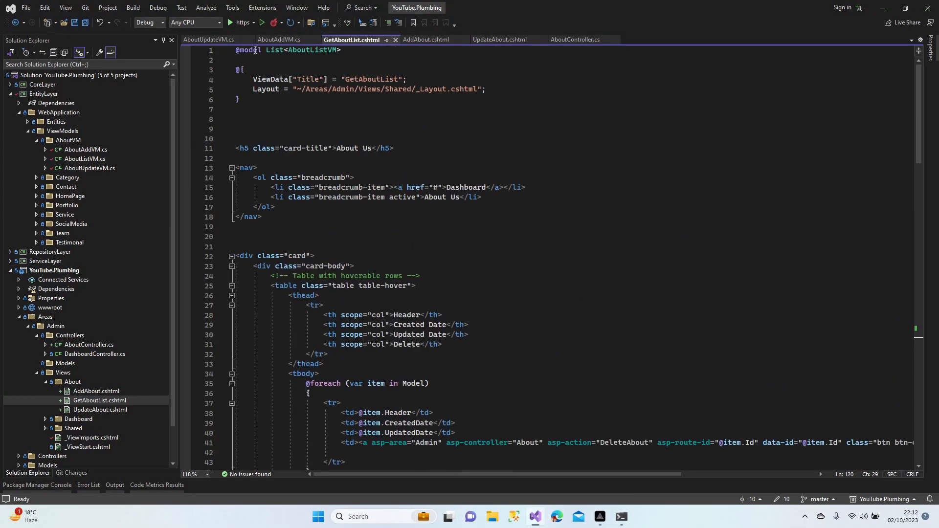
pyautogui.click(208, 39)
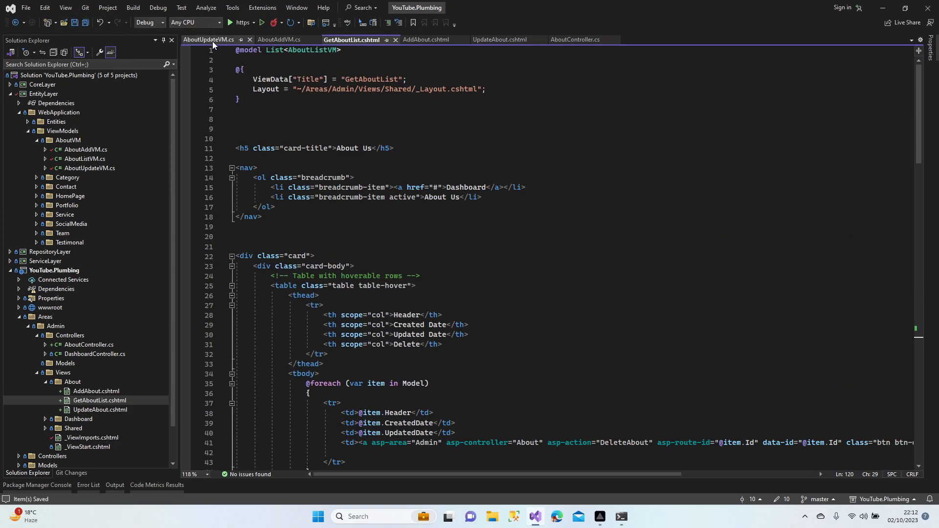
pyautogui.click(499, 39)
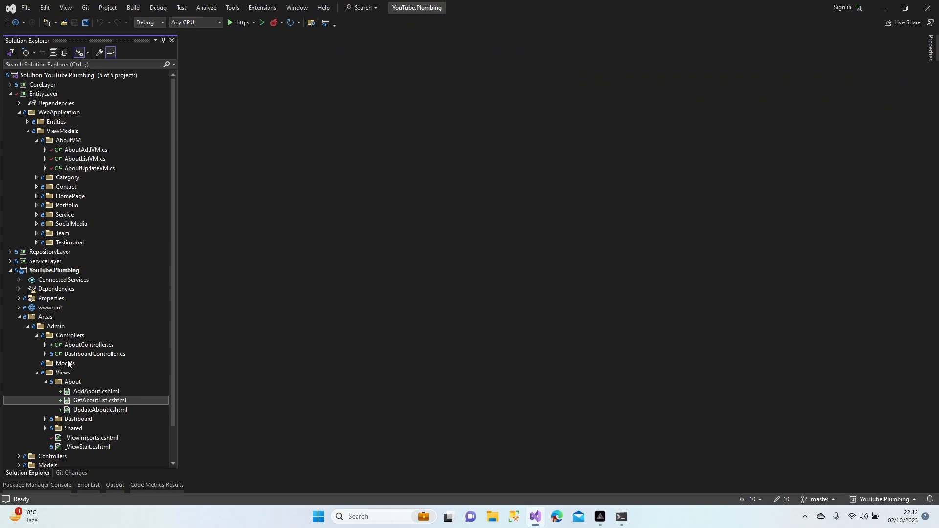
pyautogui.doubleClick(95, 392)
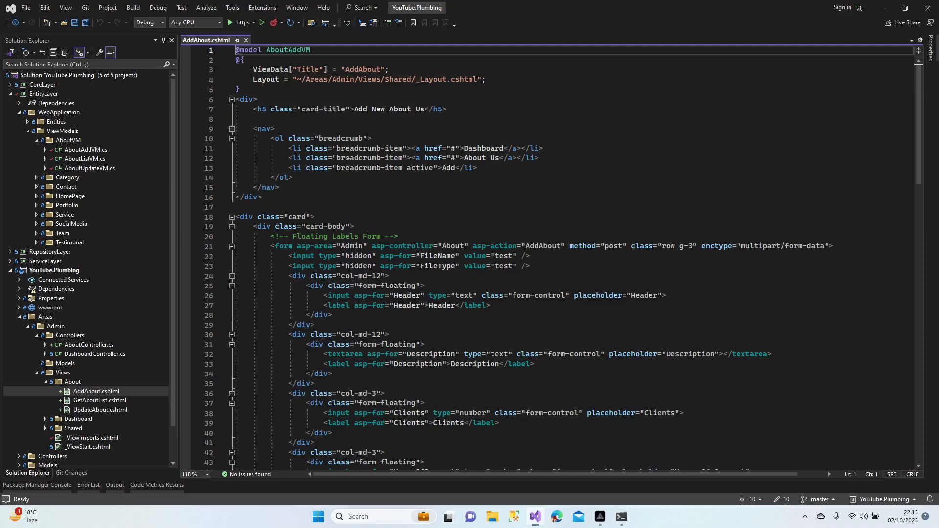
pyautogui.moveTo(468, 147)
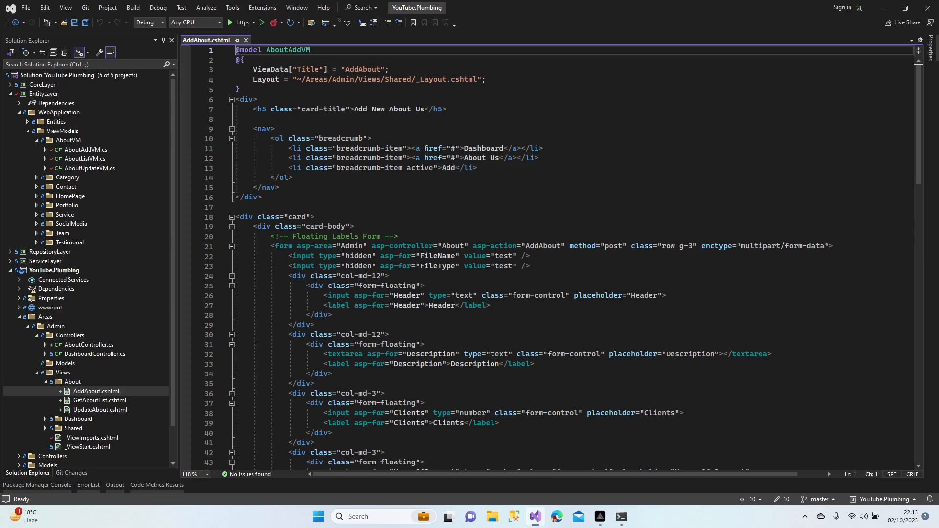
# Point the Dashboard breadcrumb to asp-area Admin, controller Dashboard, action Index
pyautogui.doubleClick(435, 148)
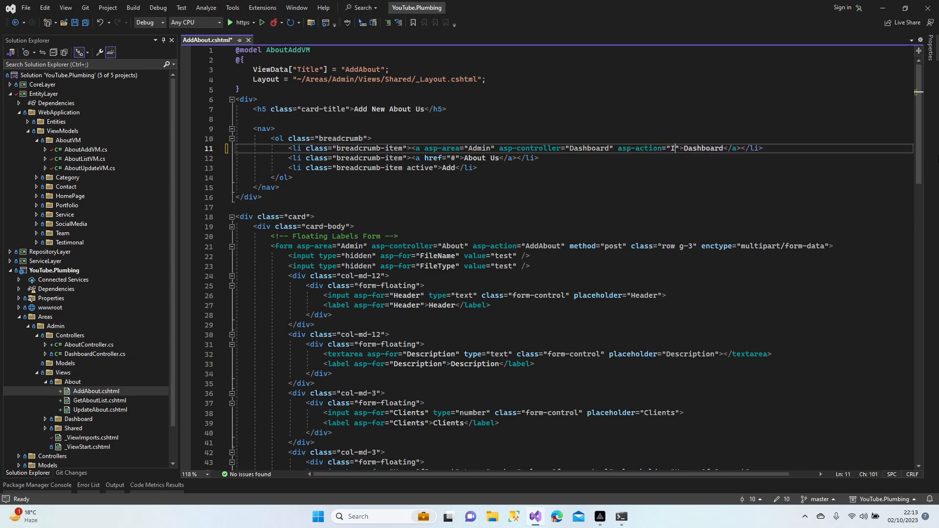
pyautogui.write('ndex')
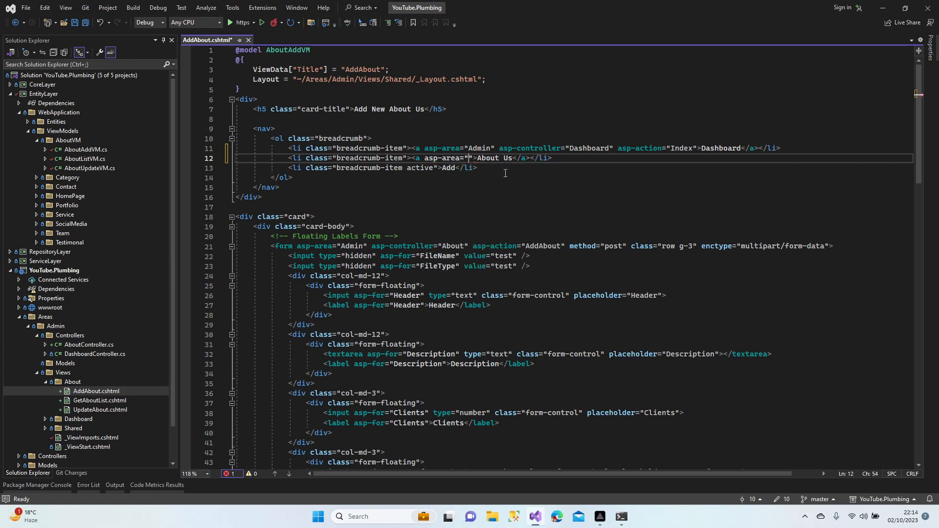
pyautogui.write('Admin')
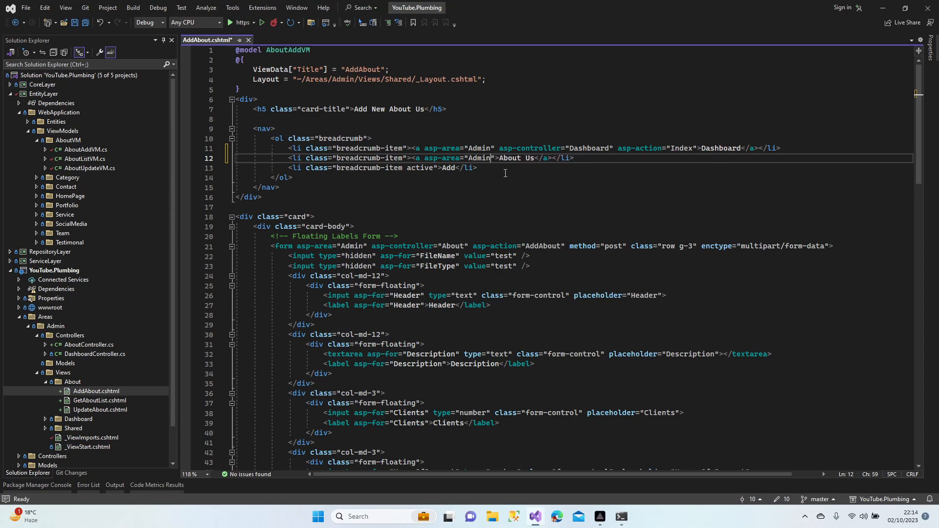
pyautogui.write('asp')
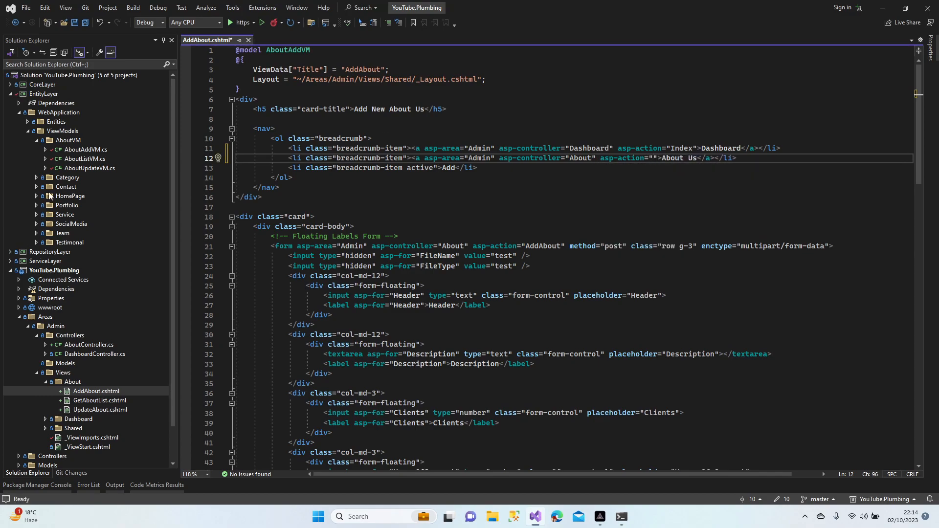
# Check the About list model, then point the About breadcrumb to action GetAboutList
pyautogui.click(85, 158)
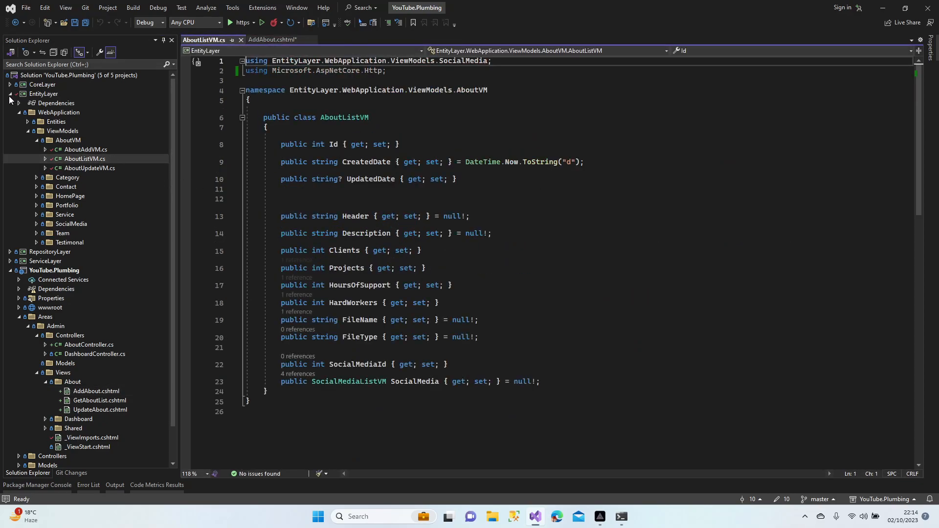
pyautogui.click(11, 94)
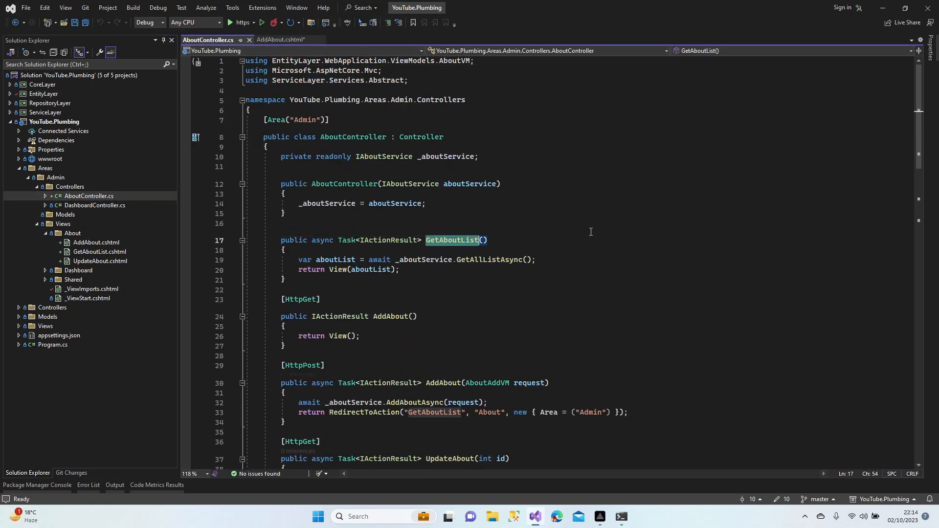
pyautogui.click(281, 39)
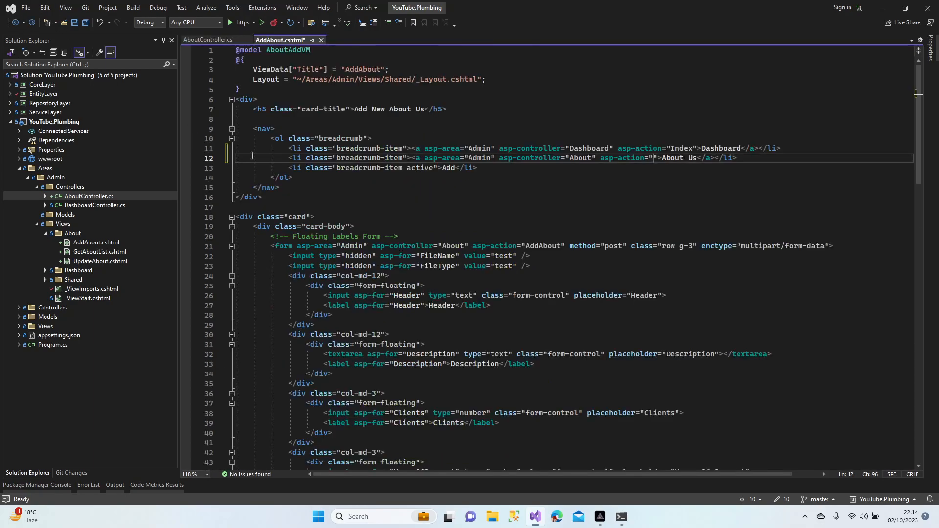
pyautogui.write('GetAboutList')
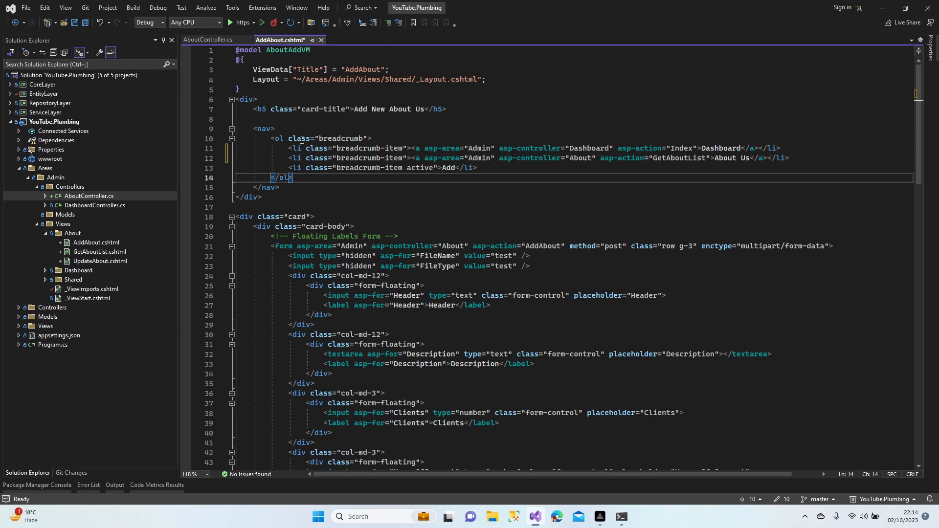
# Insert blank lines above the social media inputs and begin a <partial tag there
pyautogui.scroll(-3)
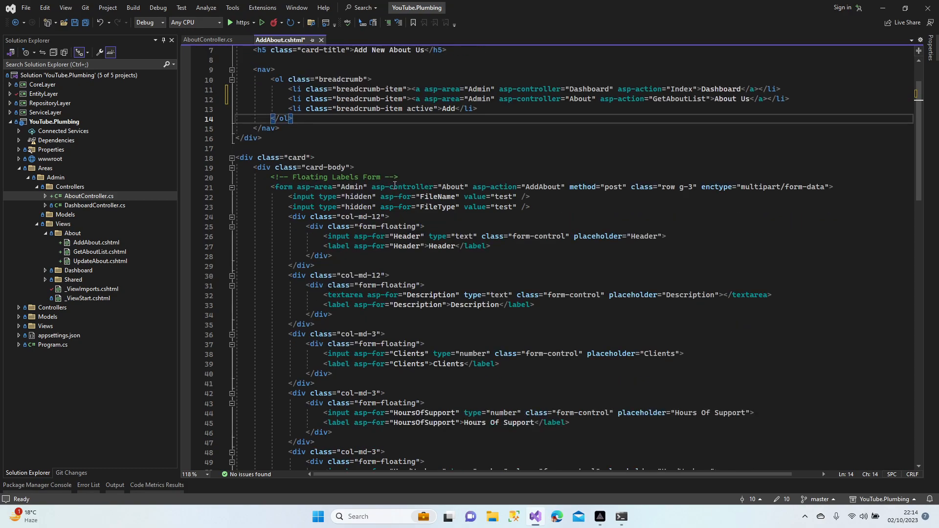
pyautogui.scroll(-3)
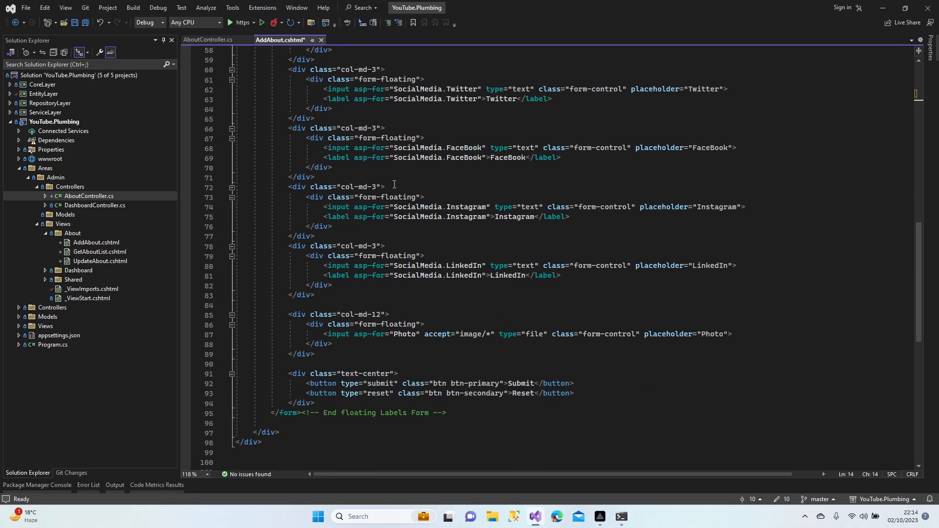
pyautogui.moveTo(484, 252)
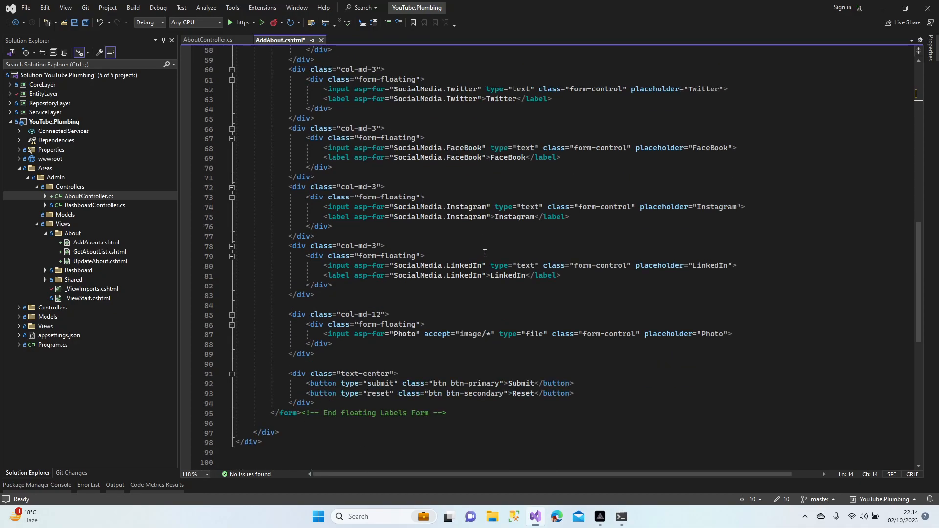
pyautogui.scroll(3)
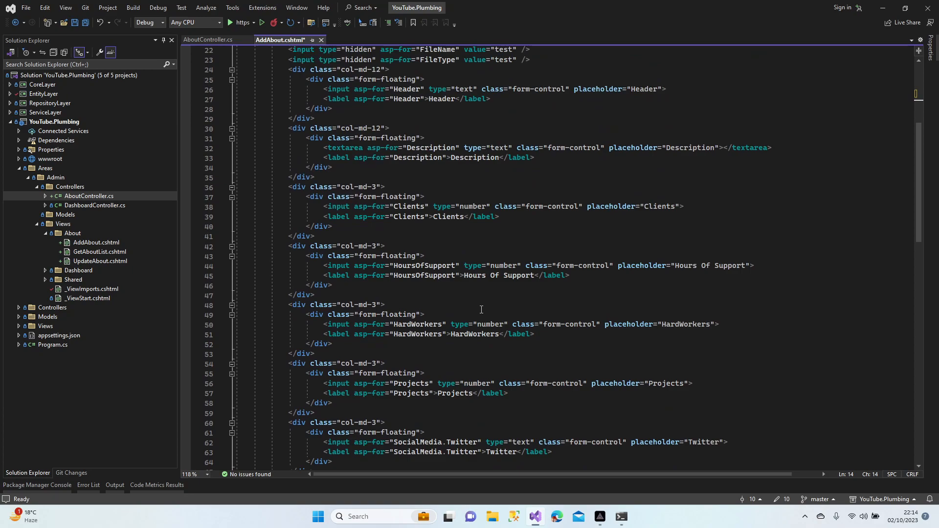
pyautogui.scroll(-3)
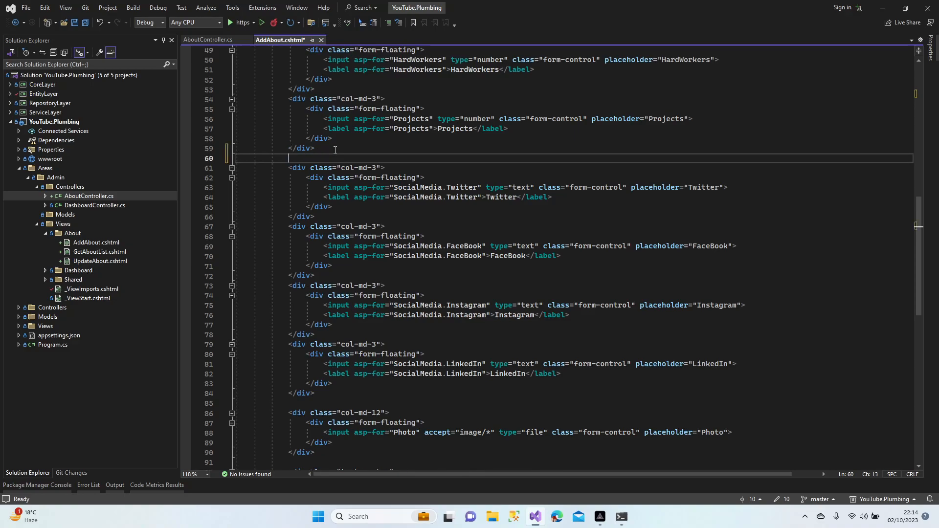
pyautogui.press('enter')
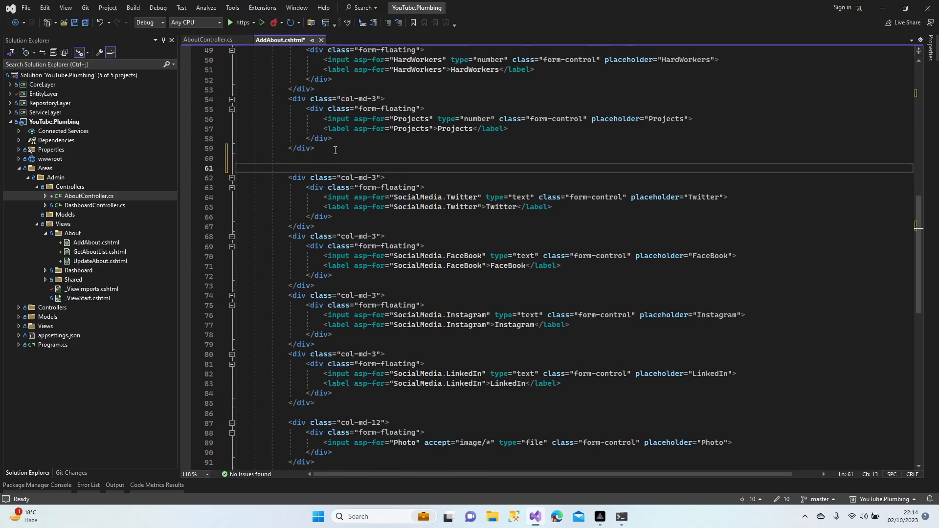
pyautogui.write('<')
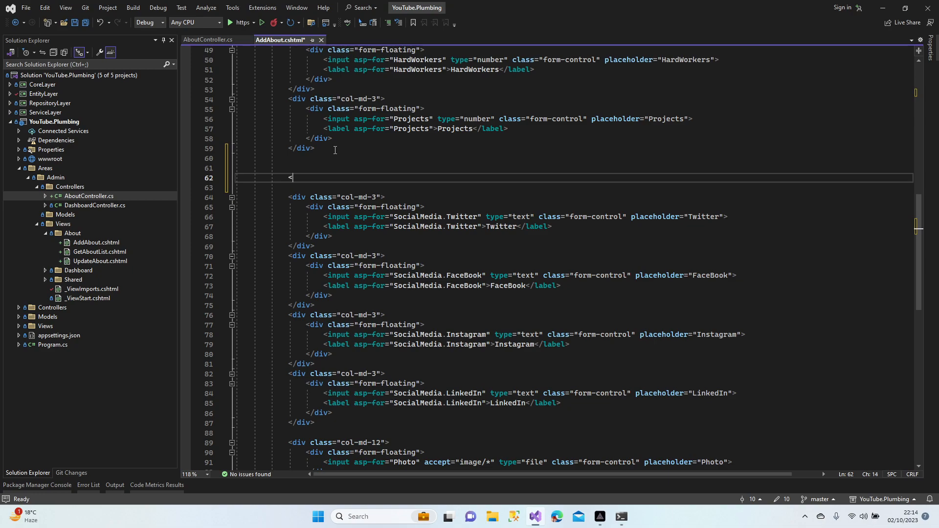
pyautogui.write('partia;')
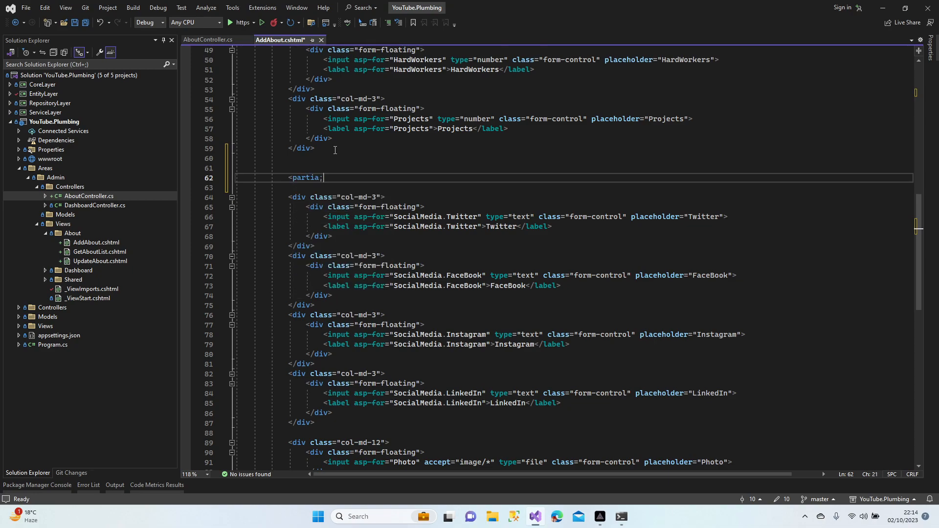
pyautogui.write('l')
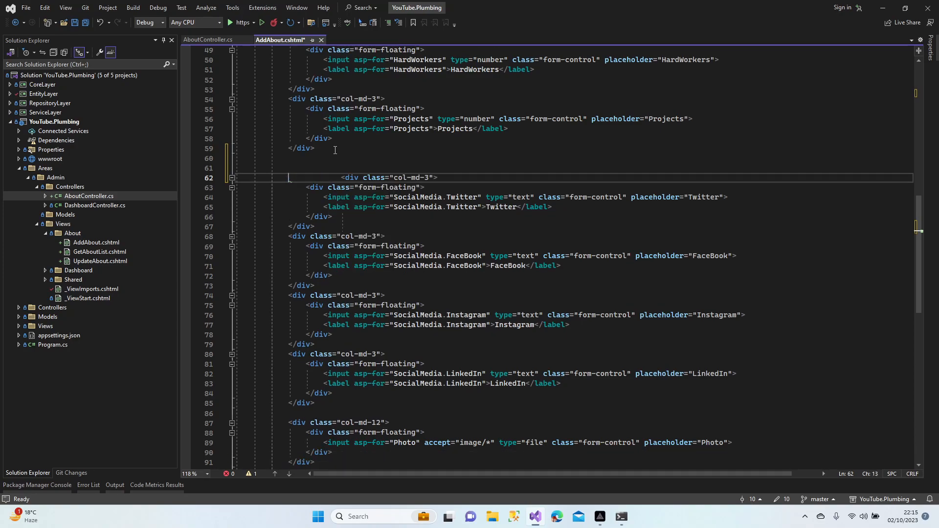
pyautogui.scroll(-3)
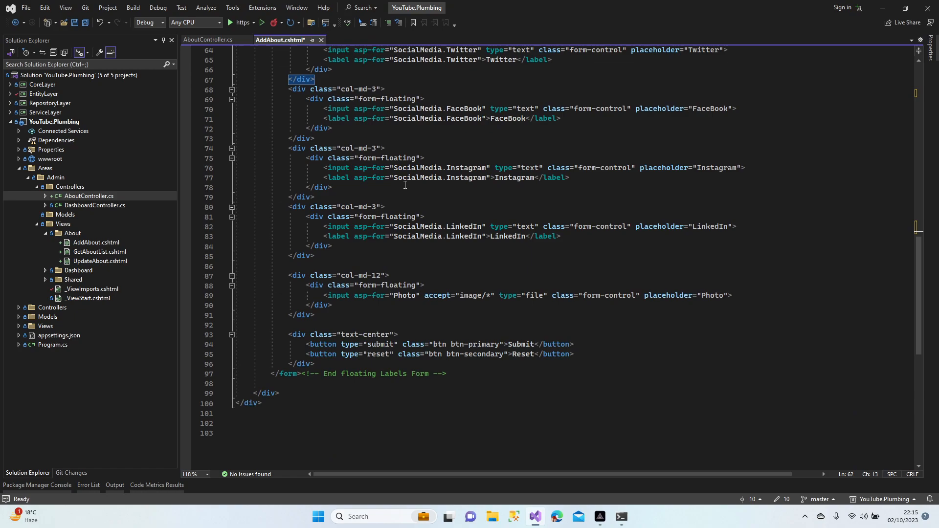
pyautogui.scroll(3)
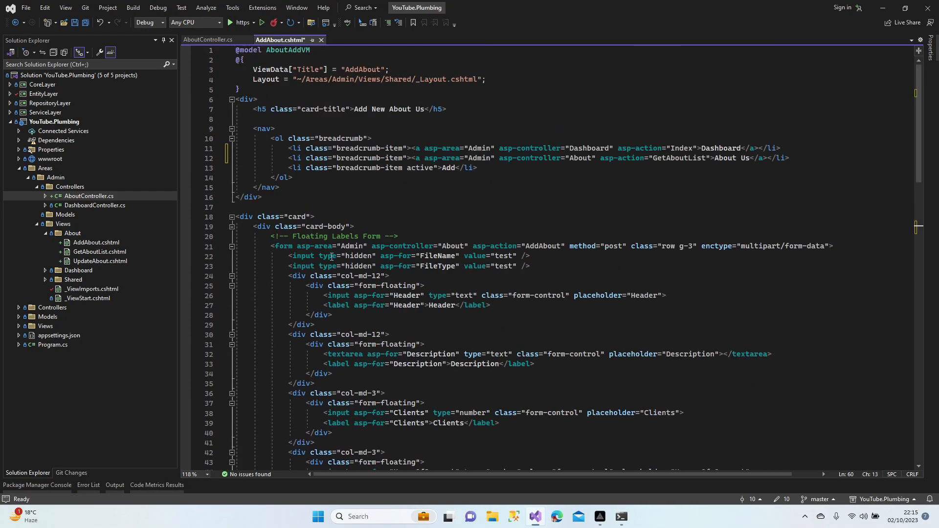
pyautogui.moveTo(674, 216)
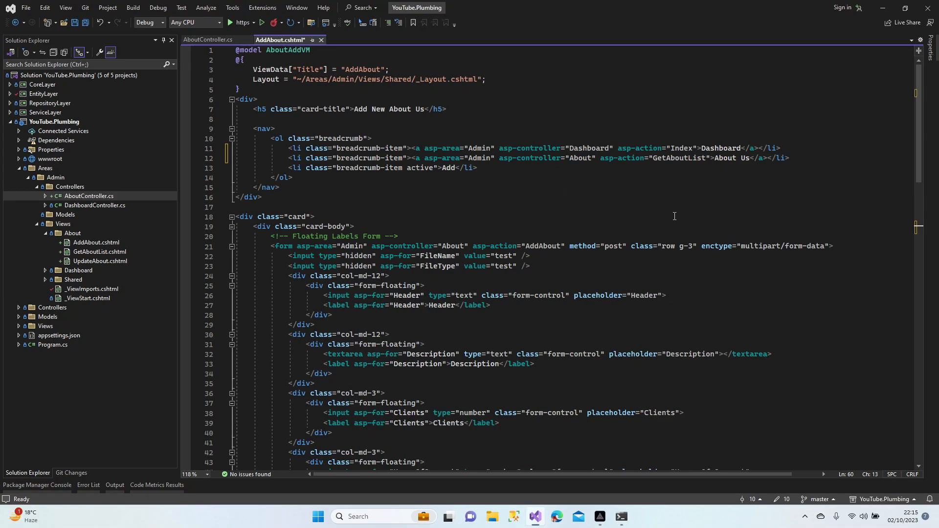
pyautogui.moveTo(519, 222)
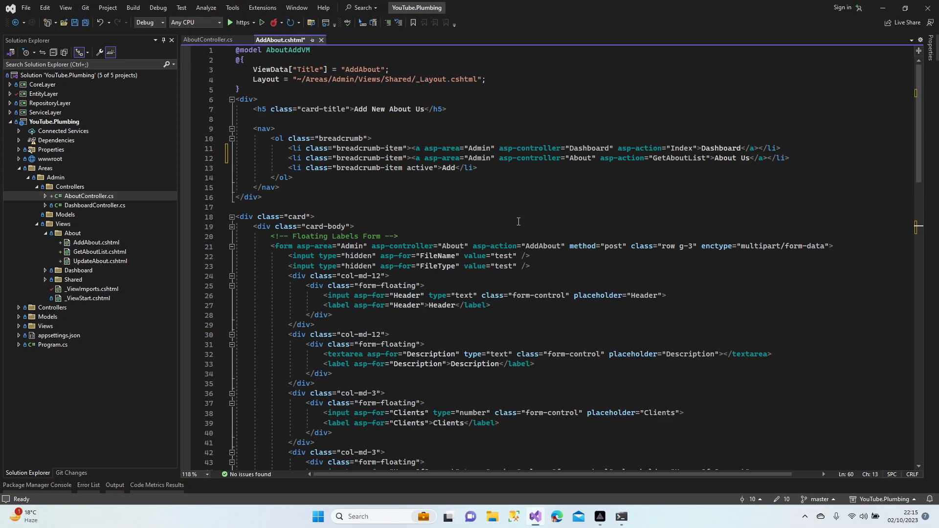
pyautogui.moveTo(509, 226)
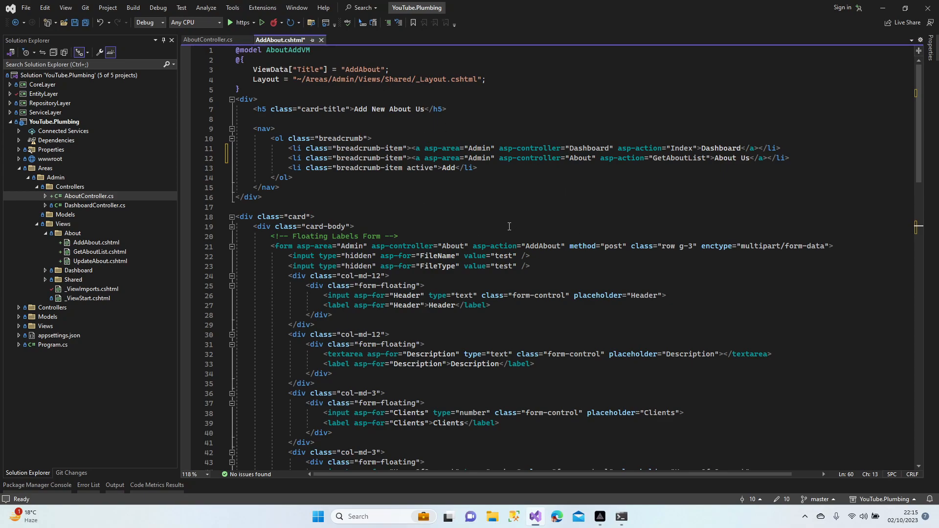
pyautogui.moveTo(478, 412)
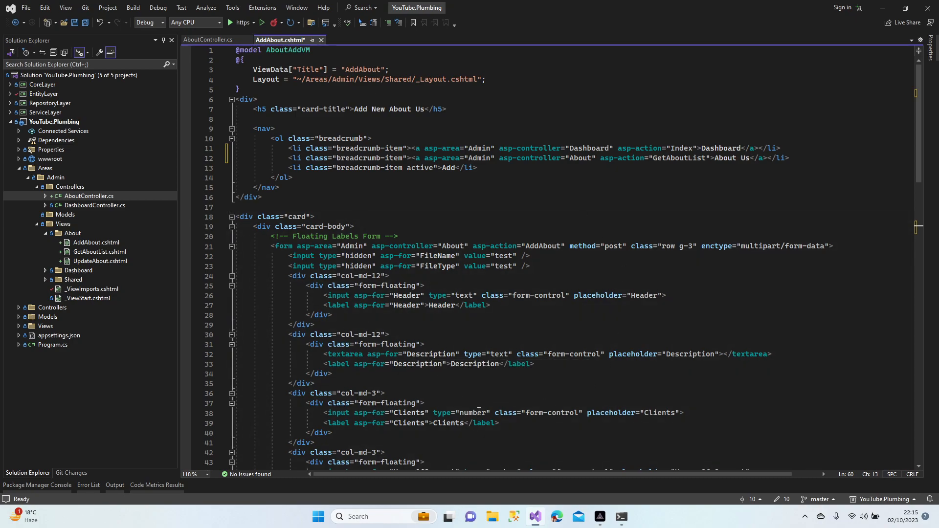
pyautogui.moveTo(104, 257)
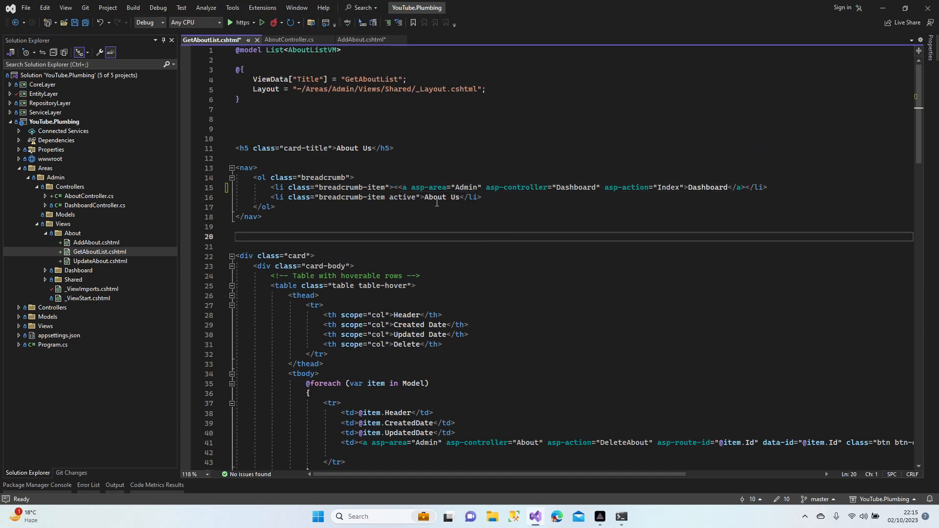
# Scroll through the GetAboutList table and About Us profile markup
pyautogui.scroll(-3)
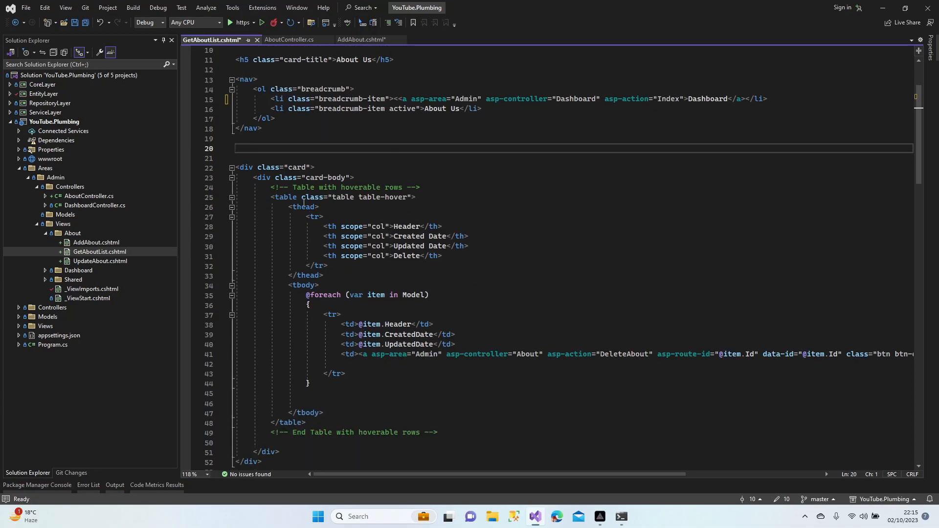
pyautogui.scroll(-3)
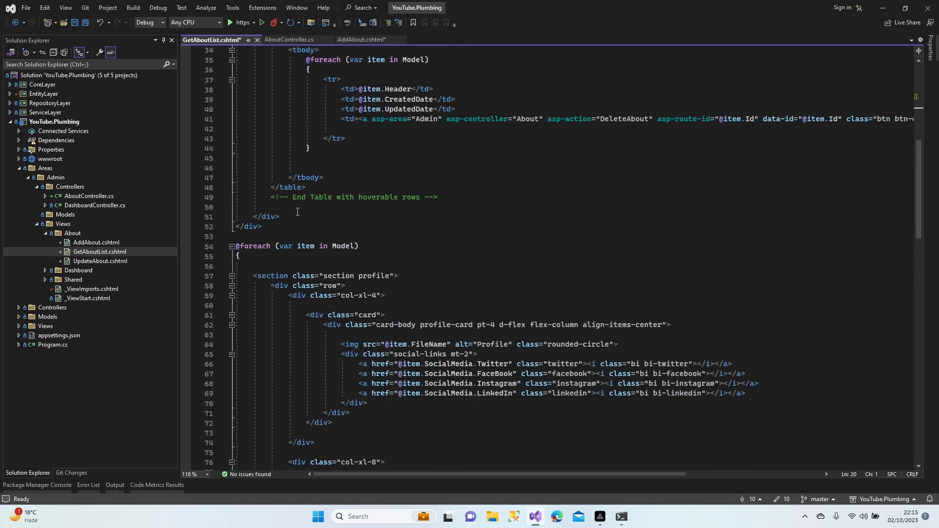
pyautogui.scroll(-3)
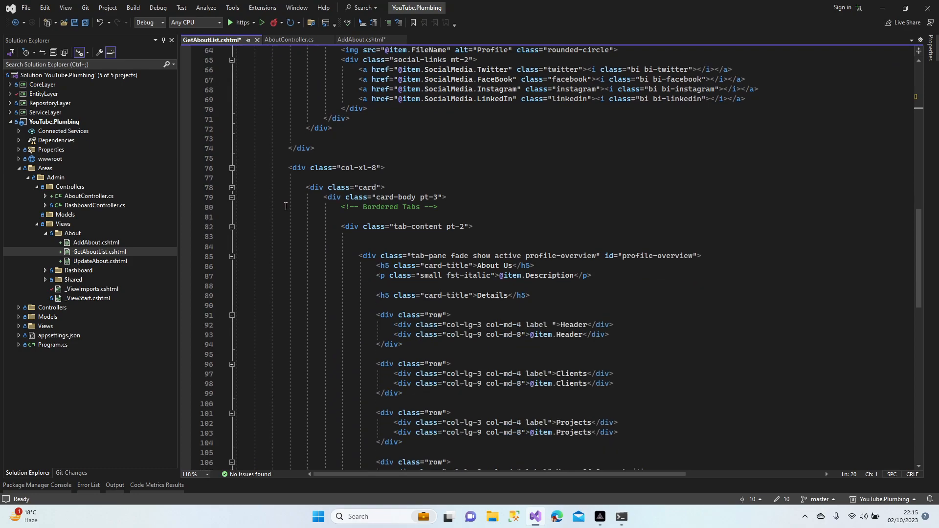
pyautogui.scroll(-3)
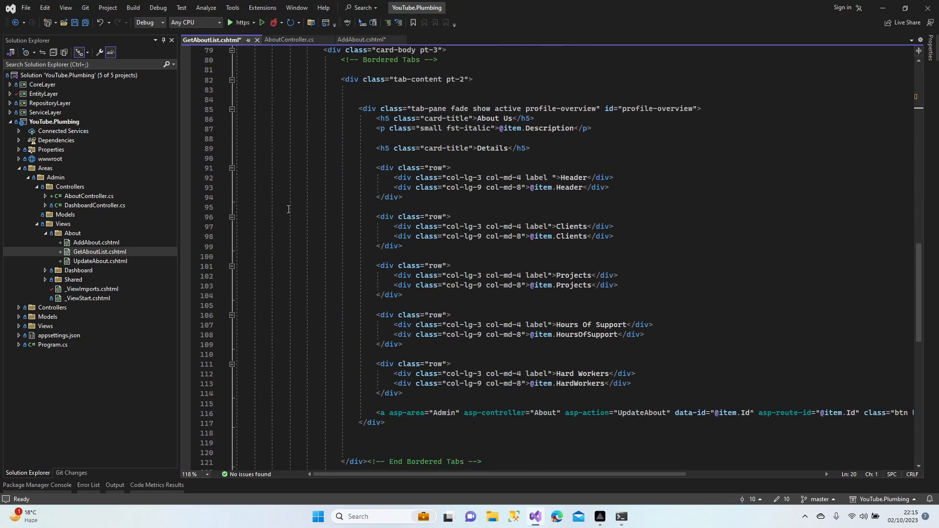
pyautogui.moveTo(340, 178)
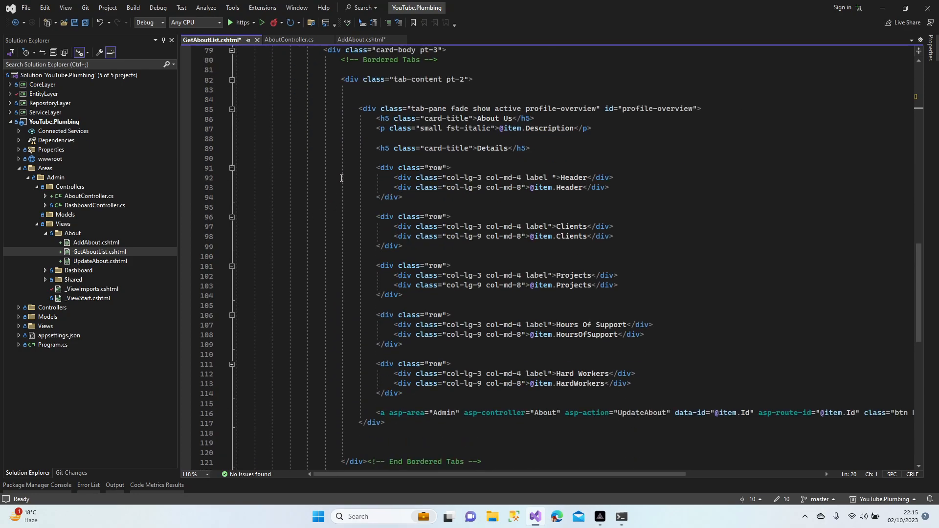
pyautogui.scroll(-3)
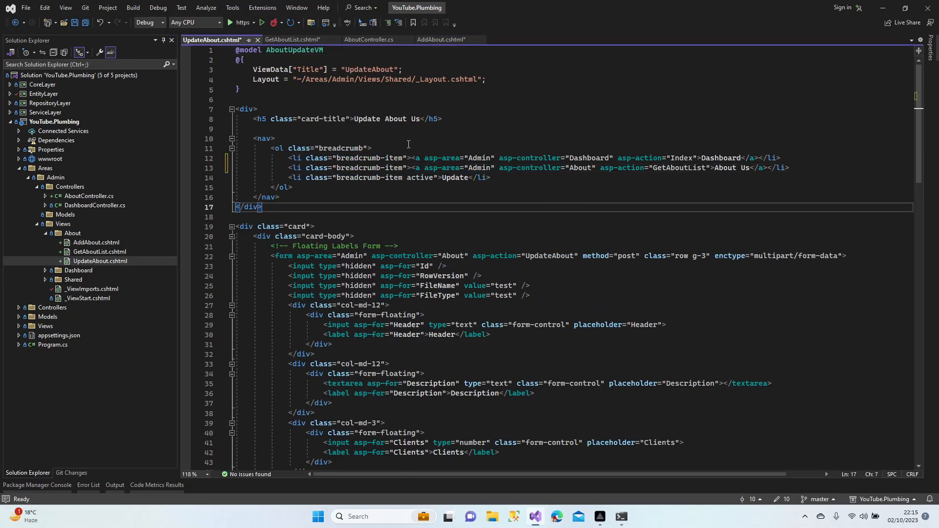
# Review UpdateAbout's SocialMedia inputs, then switch back to the GetAboutList view
pyautogui.scroll(-3)
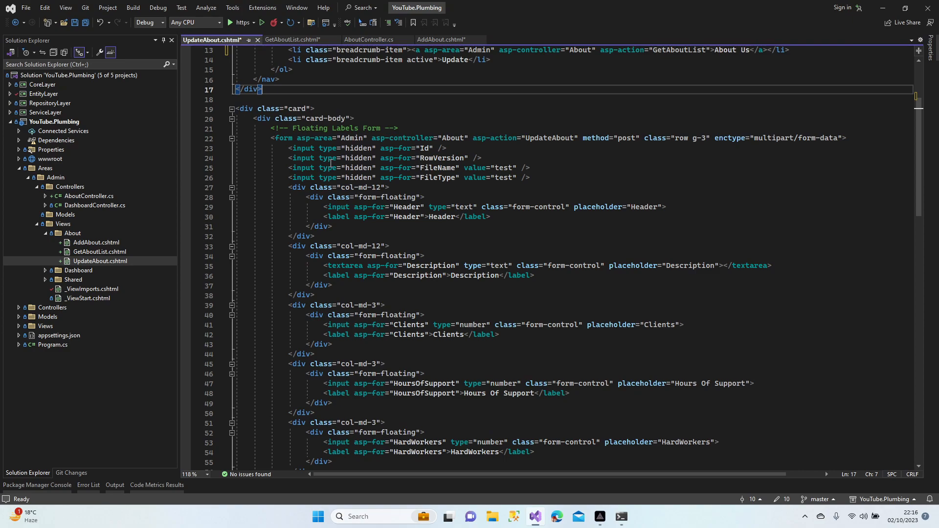
pyautogui.scroll(-3)
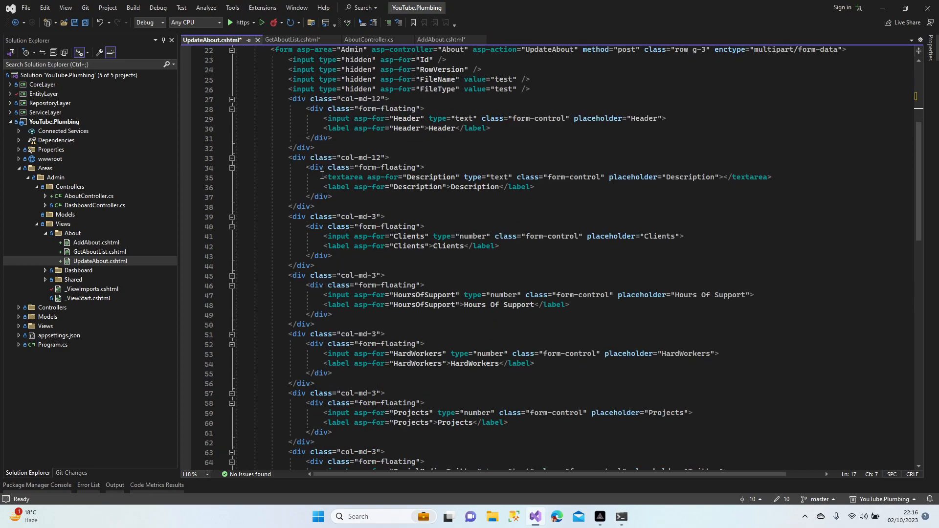
pyautogui.scroll(3)
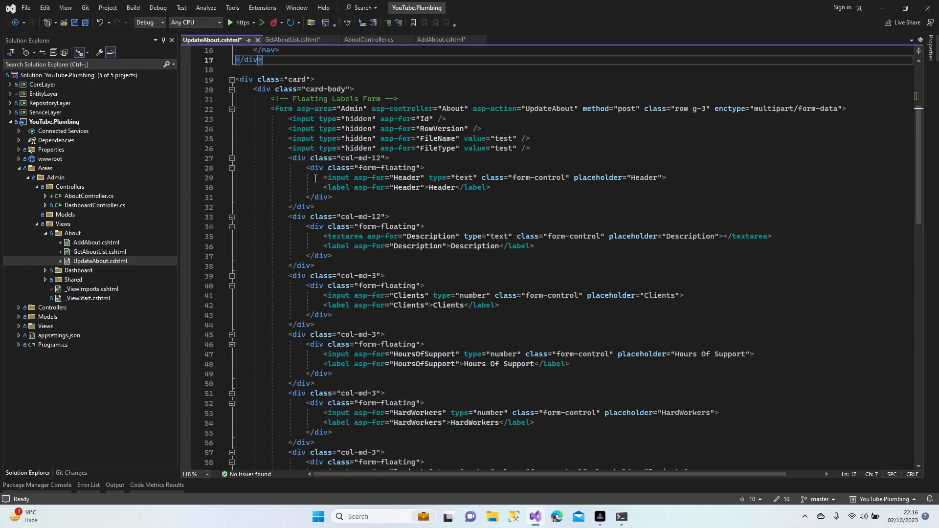
pyautogui.scroll(-3)
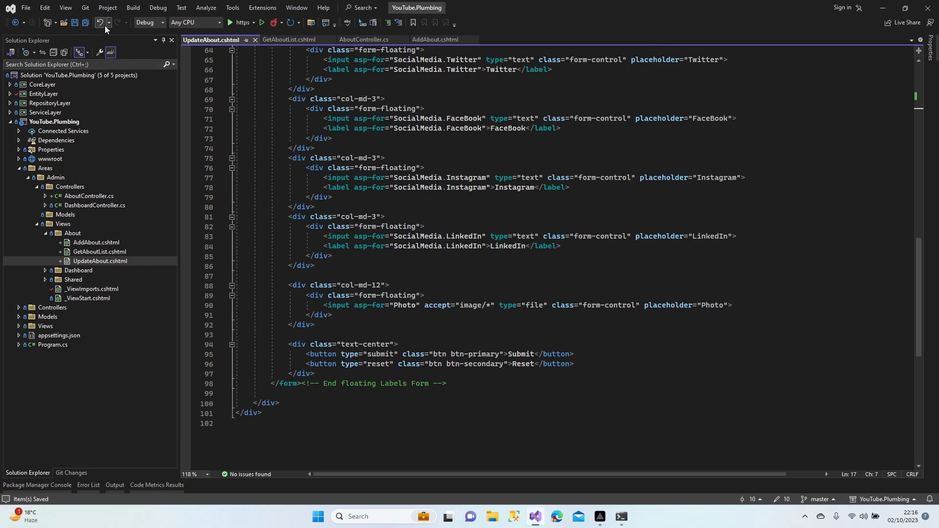
pyautogui.click(287, 39)
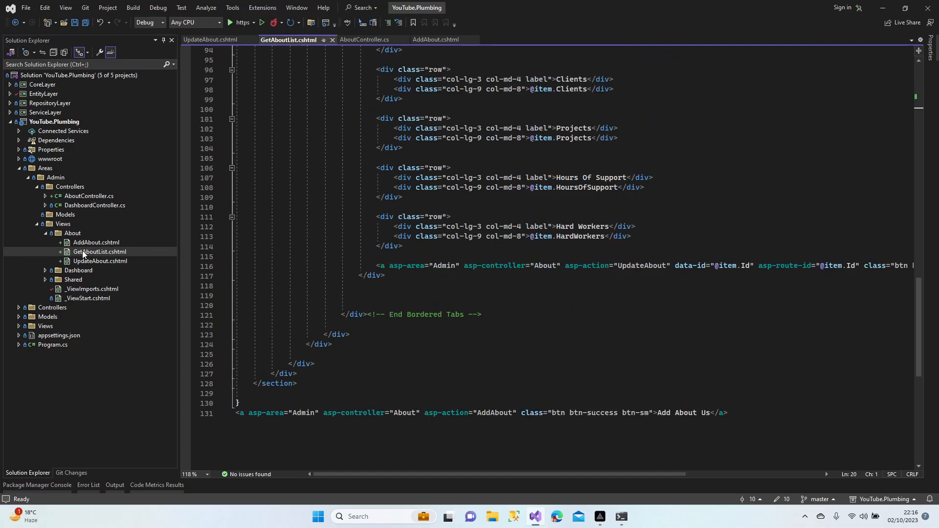
pyautogui.scroll(3)
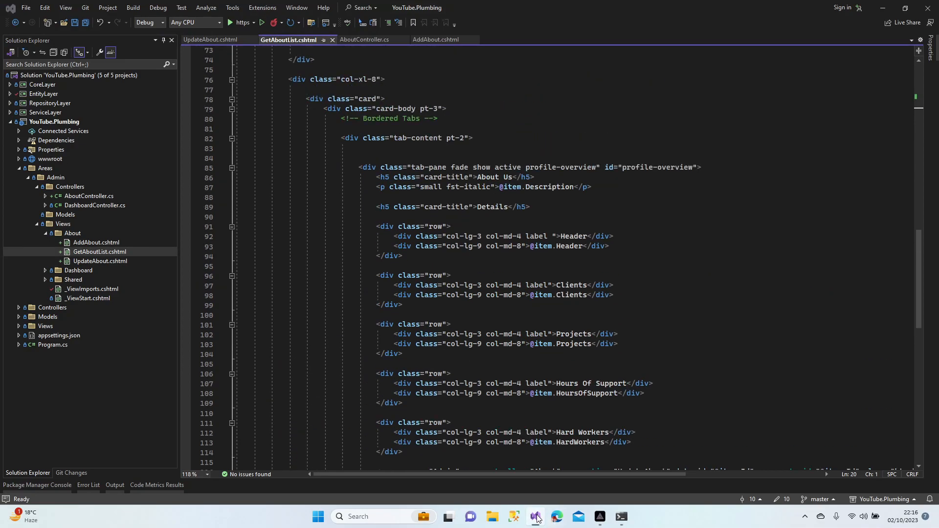
# Open PersonalWebSite.sln from recent solutions and inspect its AboutMeAddPartials folder
pyautogui.rightClick(535, 516)
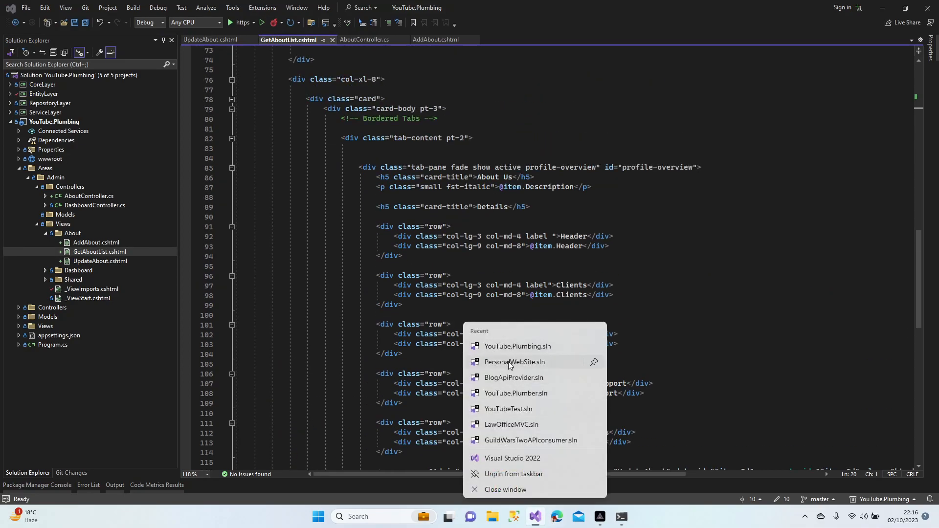
pyautogui.click(512, 457)
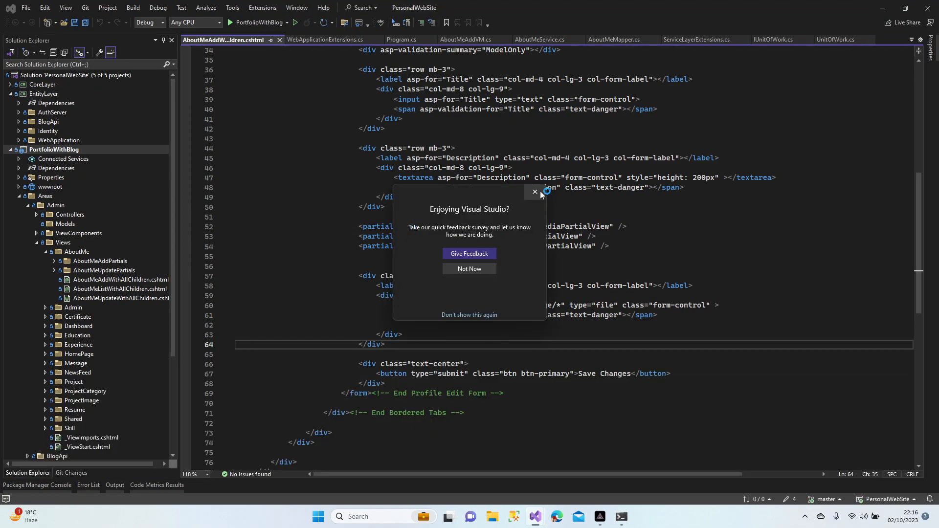
pyautogui.click(533, 191)
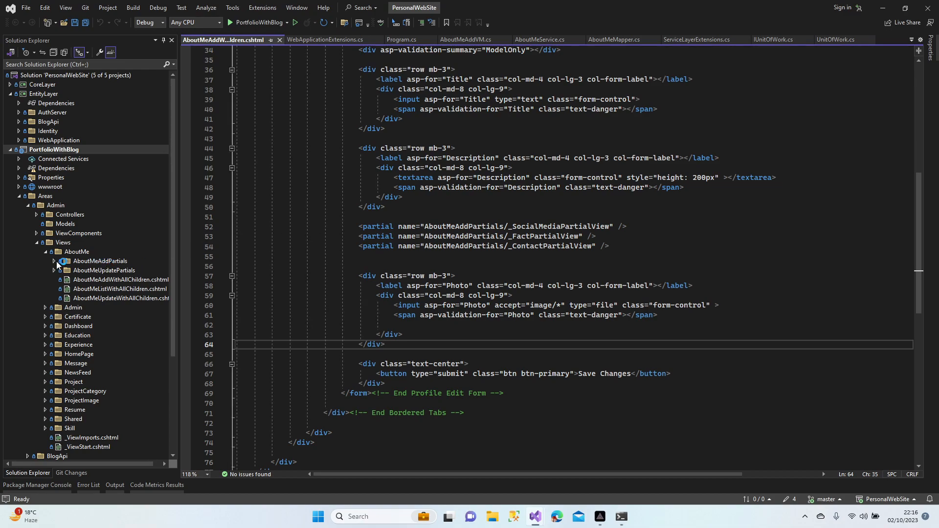
pyautogui.click(53, 261)
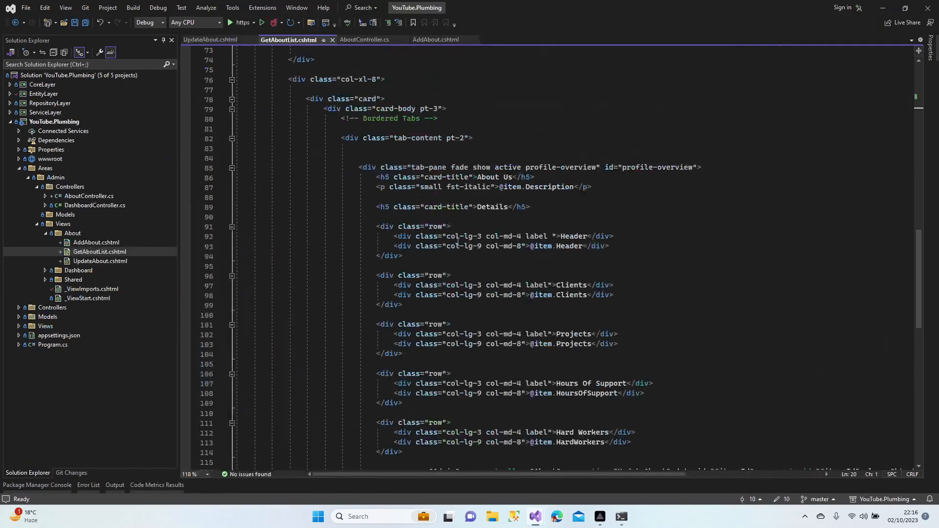
# Add a new folder named SocialMediaPartialView under the Admin area's About views
pyautogui.scroll(-3)
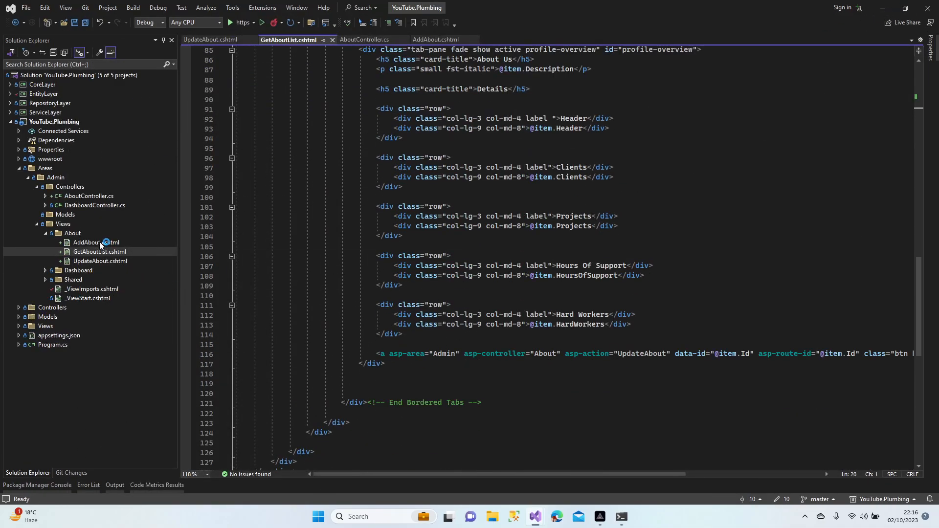
pyautogui.moveTo(101, 249)
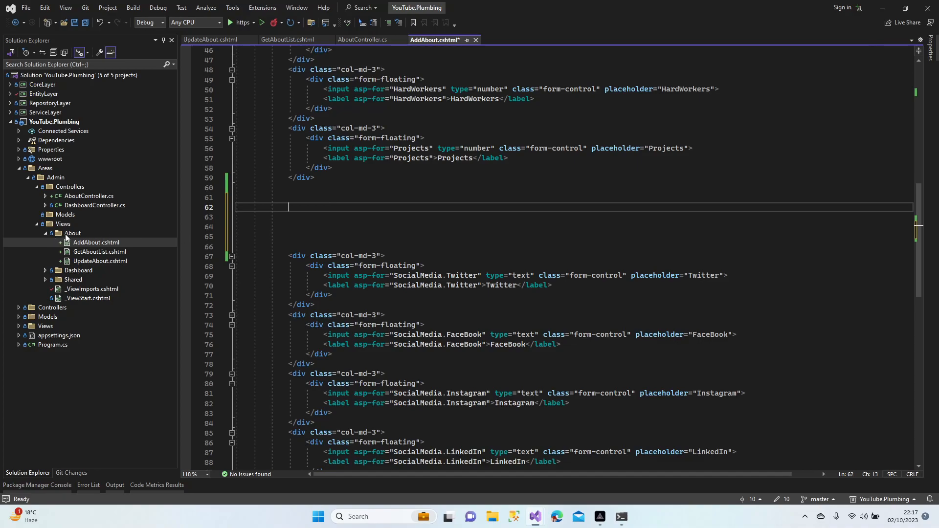
pyautogui.rightClick(73, 233)
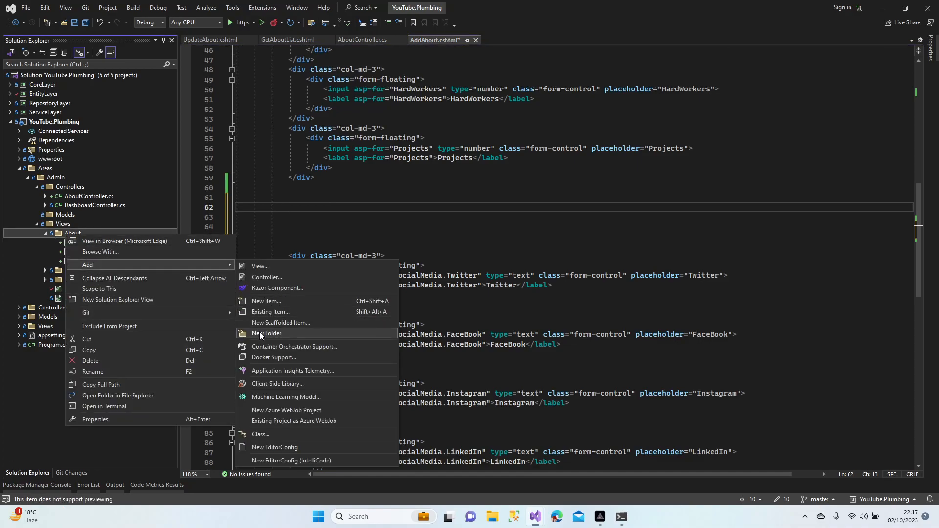
pyautogui.click(267, 333)
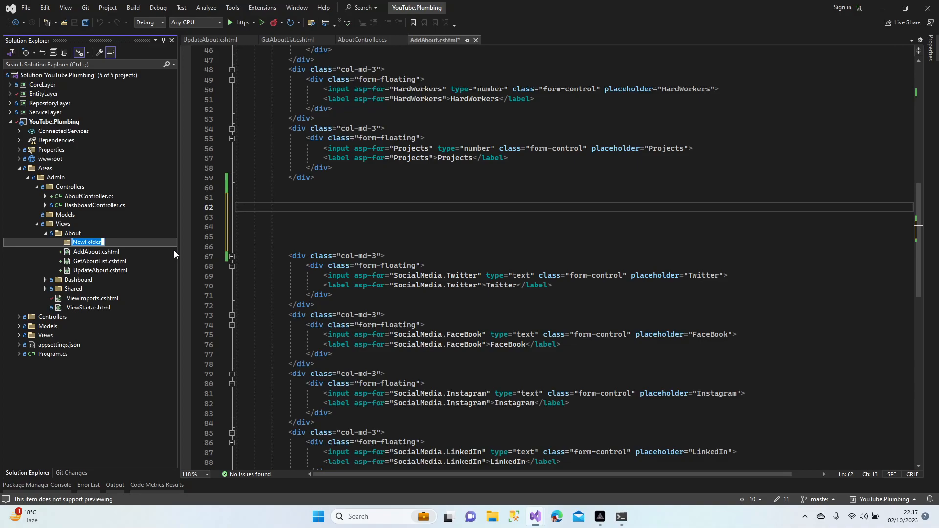
pyautogui.write('Sol')
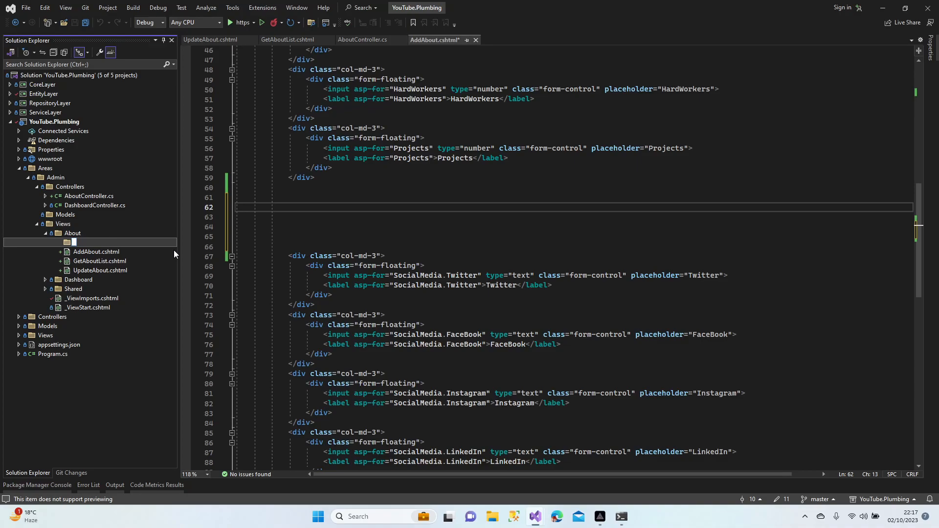
pyautogui.write('So')
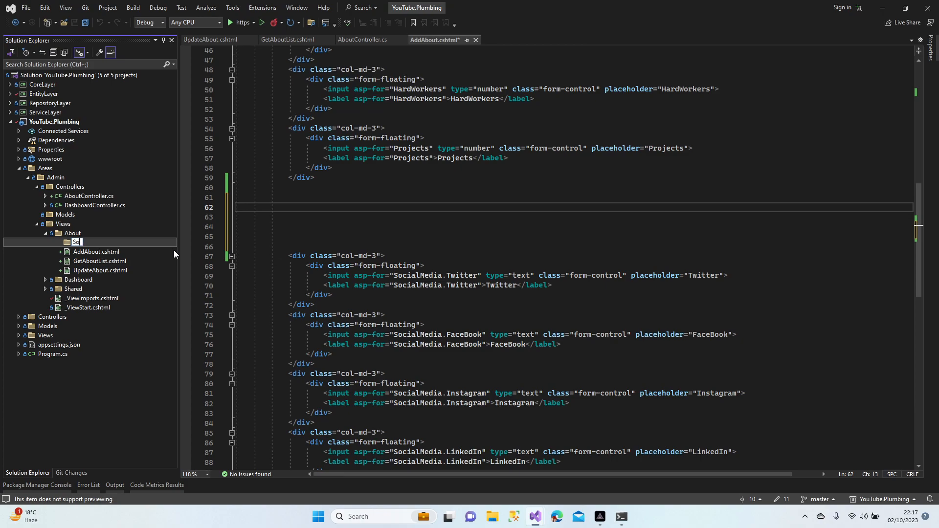
pyautogui.write('SocialMedia')
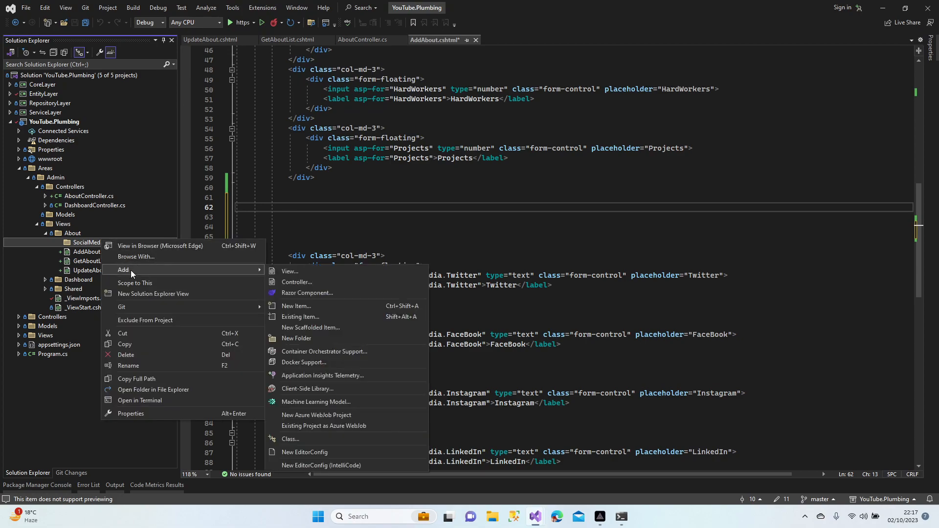
# Add a partial Razor view named _SocialMediaView to the folder and open it
pyautogui.click(311, 328)
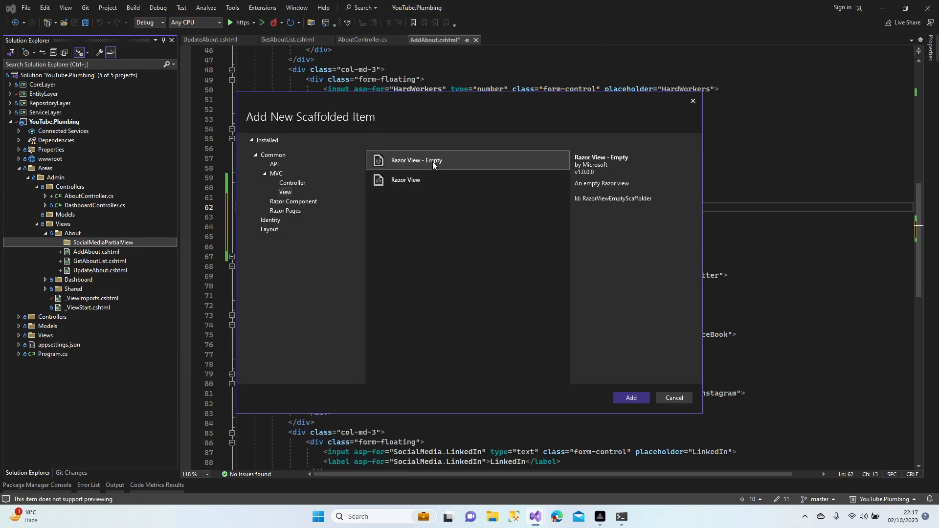
pyautogui.click(405, 180)
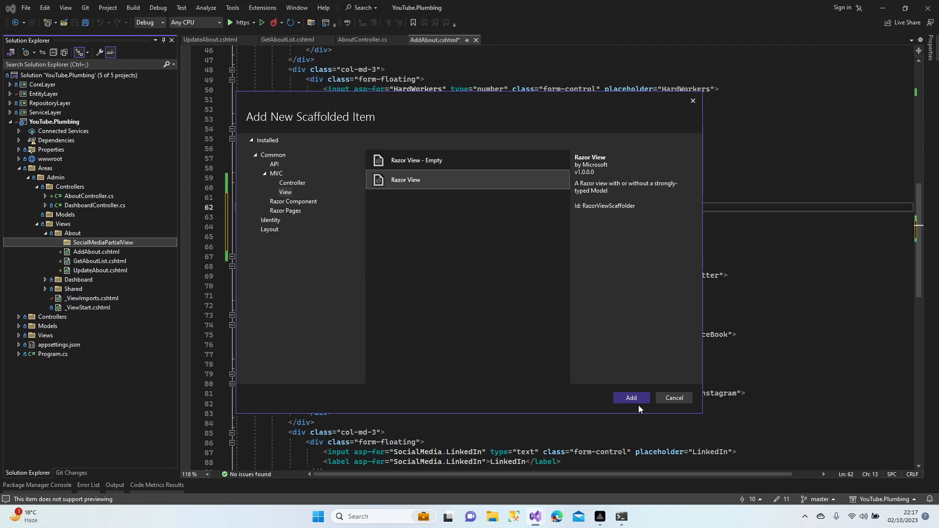
pyautogui.click(631, 398)
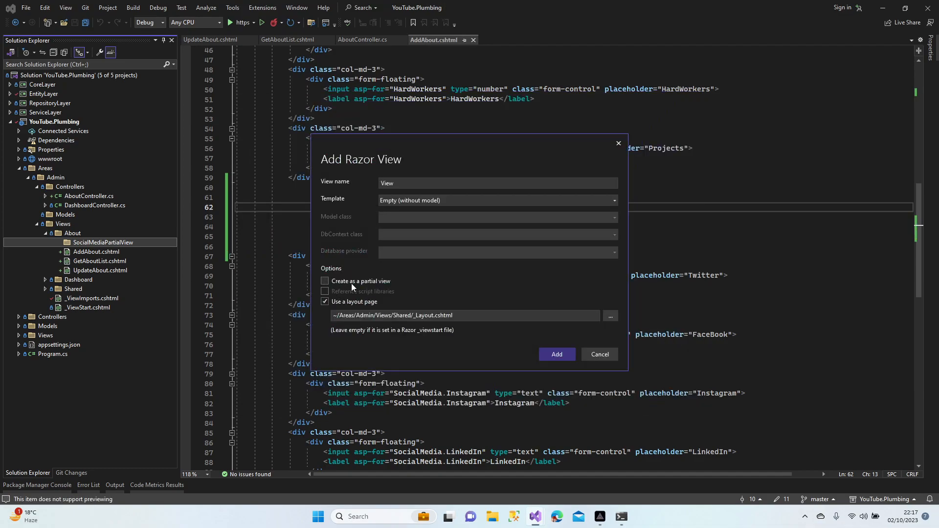
pyautogui.click(325, 280)
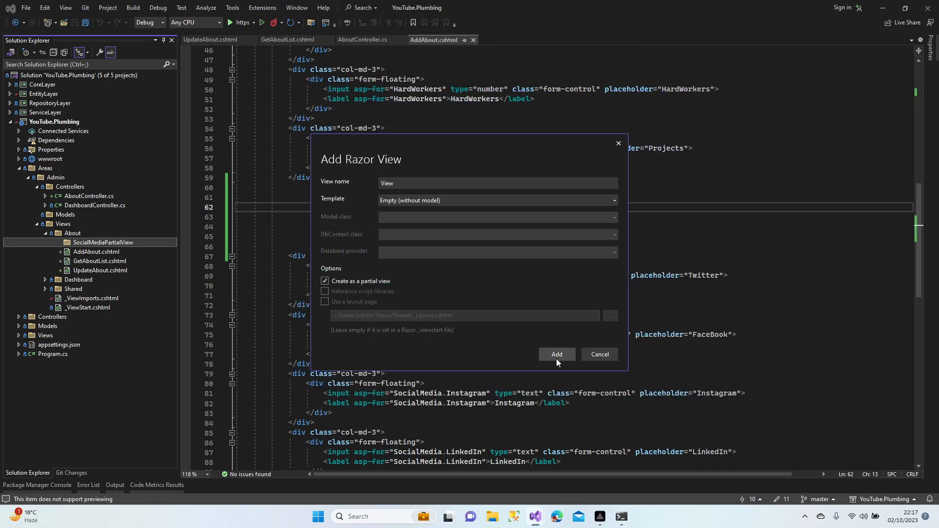
pyautogui.click(497, 183)
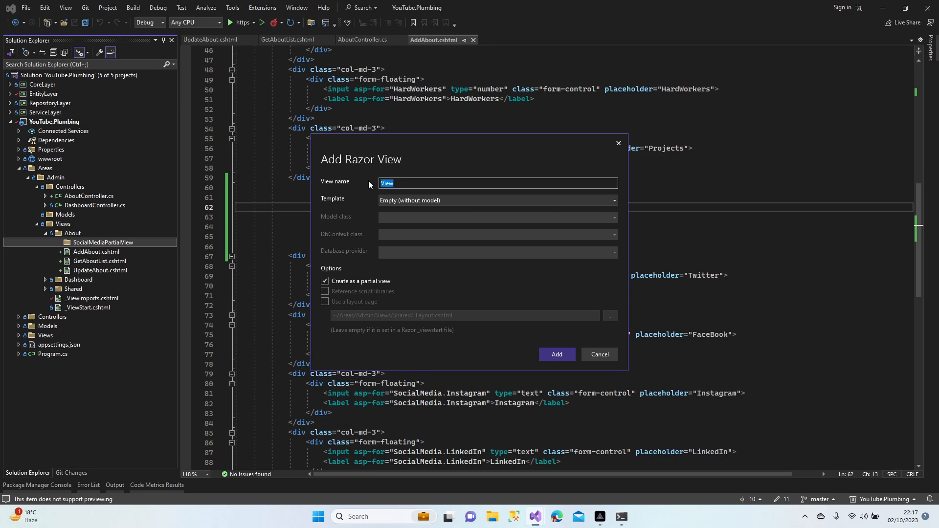
pyautogui.write('_SocialMedi')
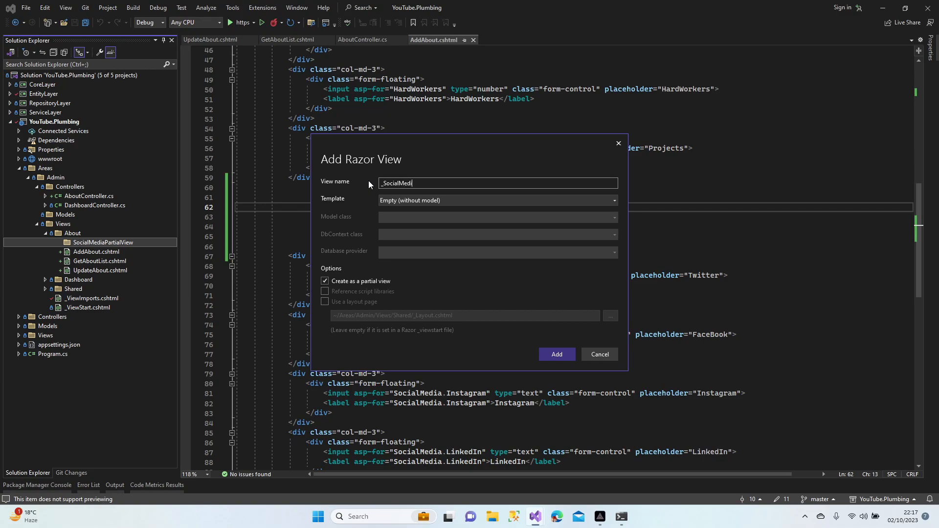
pyautogui.write('a')
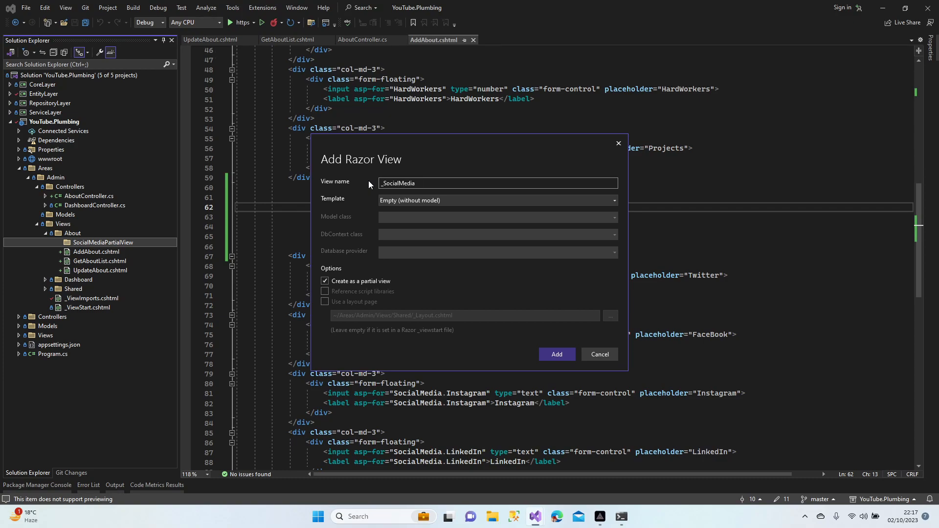
pyautogui.write('View')
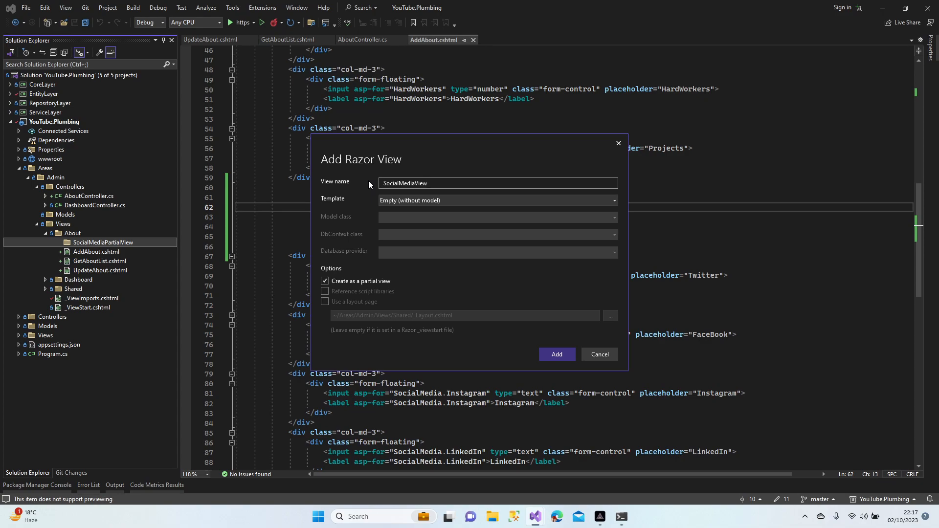
pyautogui.click(555, 354)
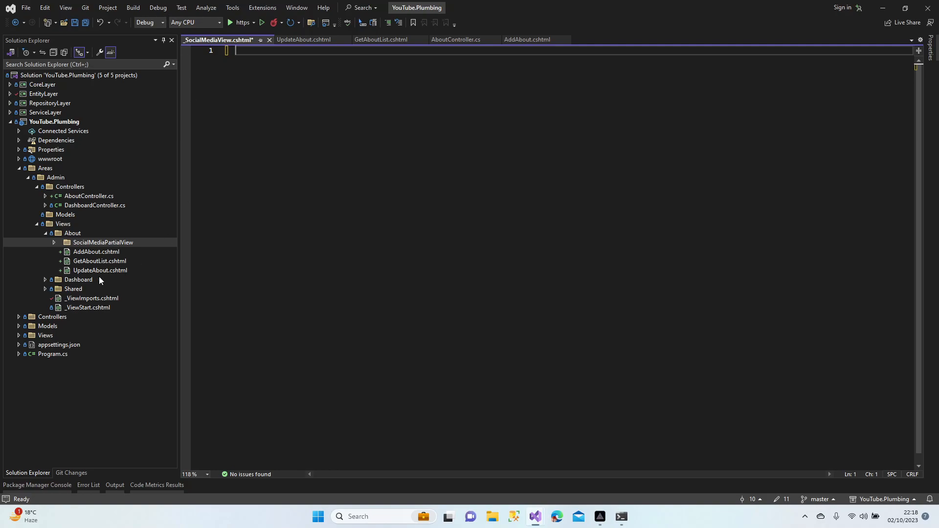
# Add <partial name="SocialMediapartialView/_SocialMediaView" /> to AddAbout.cshtml above the social media inputs
pyautogui.click(52, 242)
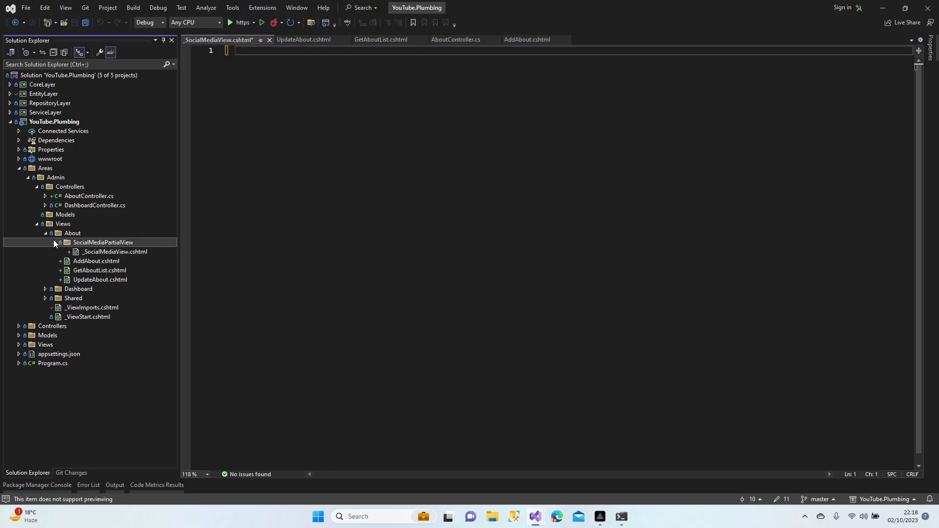
pyautogui.click(53, 243)
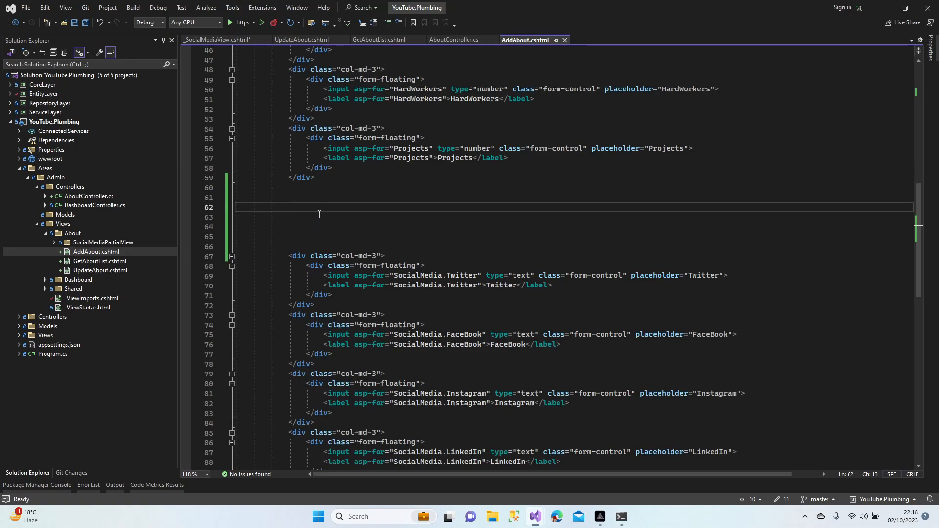
pyautogui.write('<param')
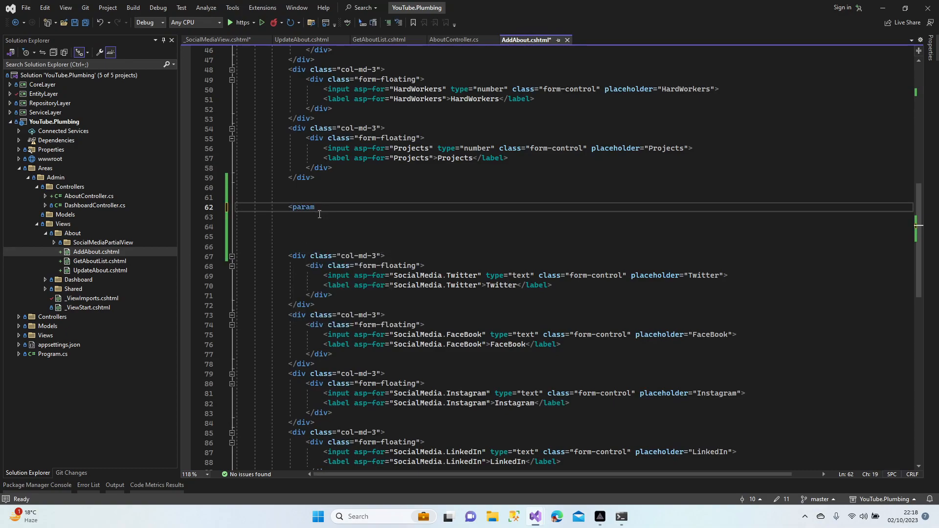
pyautogui.write('partial')
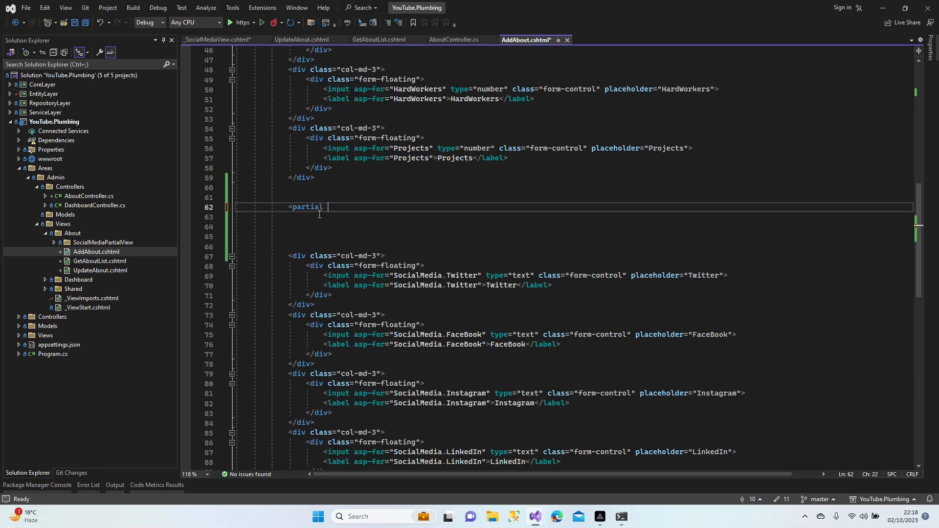
pyautogui.write('name')
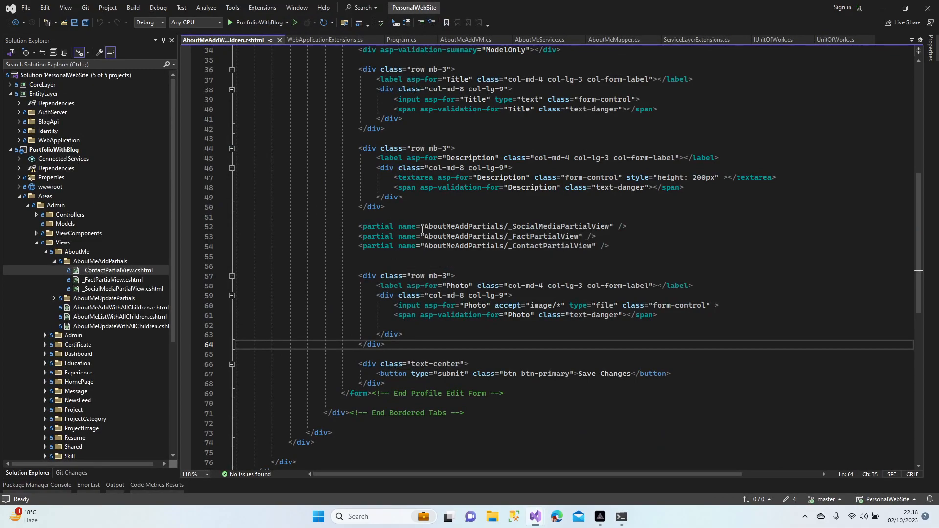
pyautogui.moveTo(457, 243)
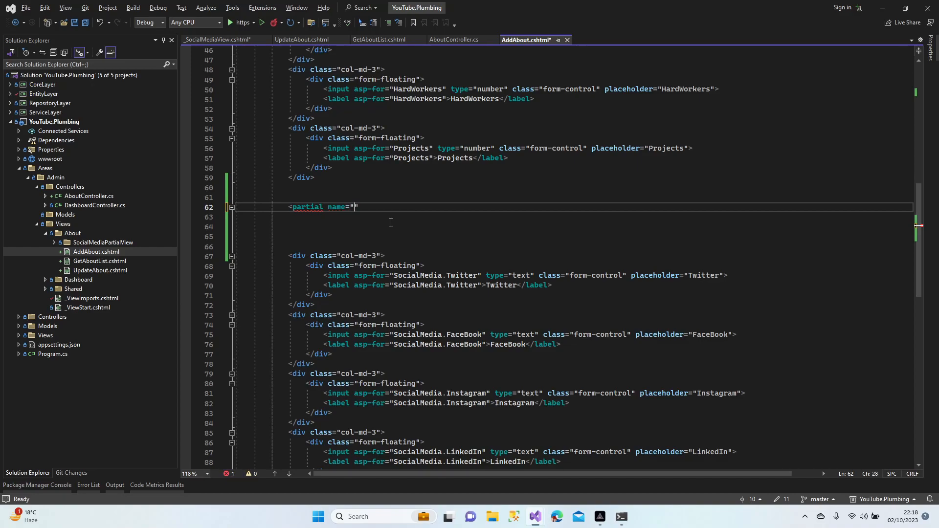
pyautogui.write('SocialMedia')
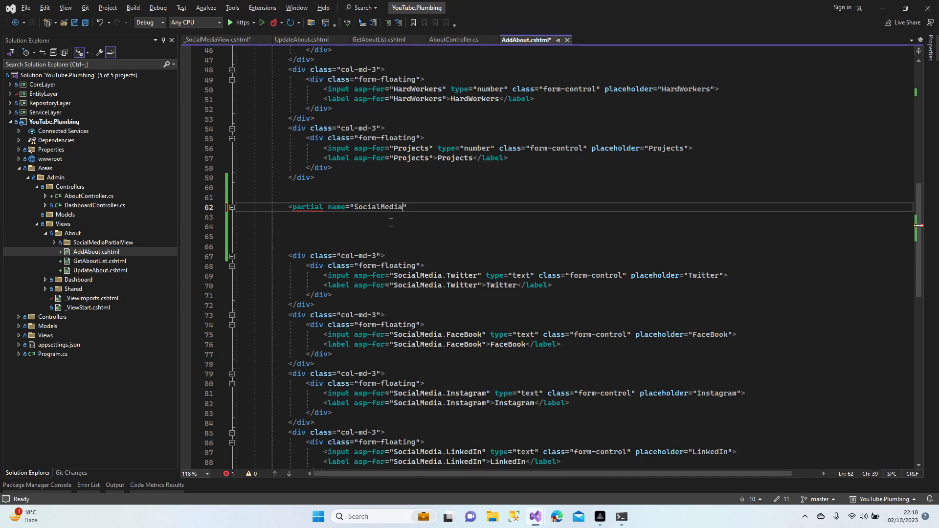
pyautogui.write('partial')
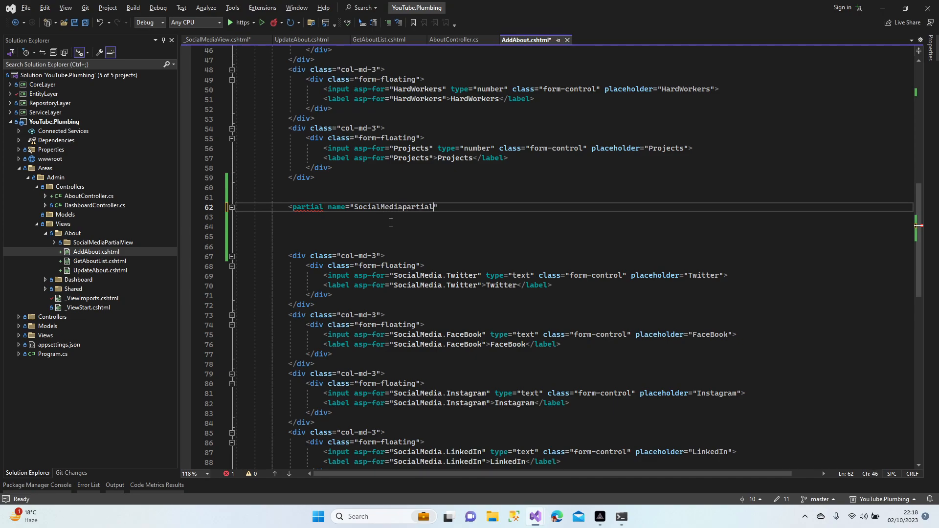
pyautogui.write('View')
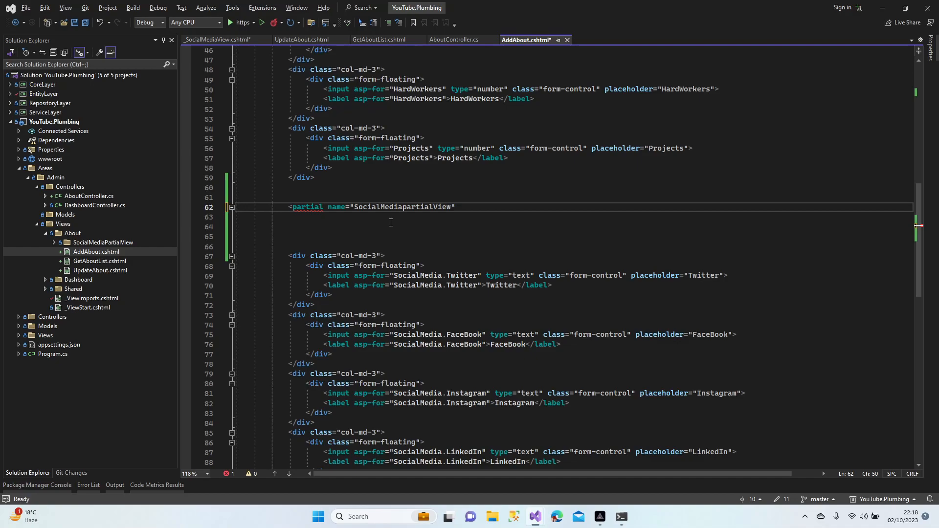
pyautogui.write('"')
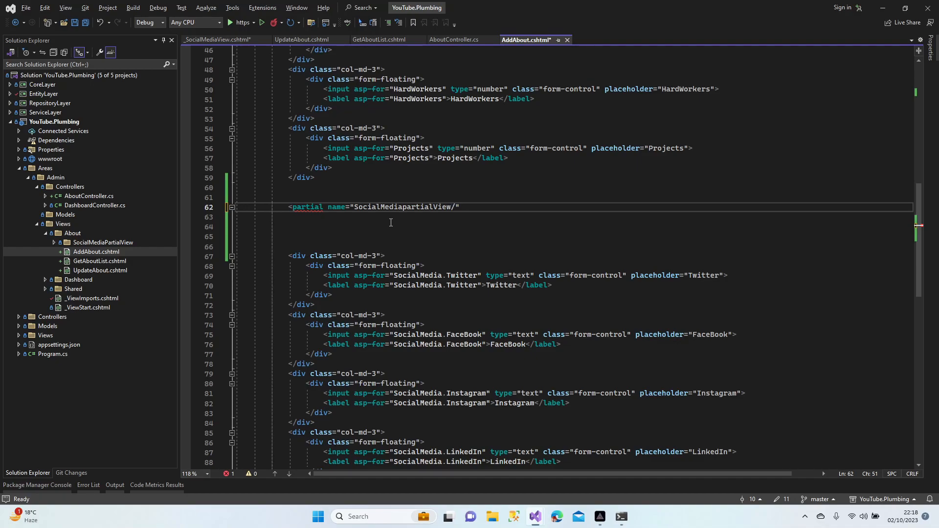
pyautogui.write('_SocialMedia')
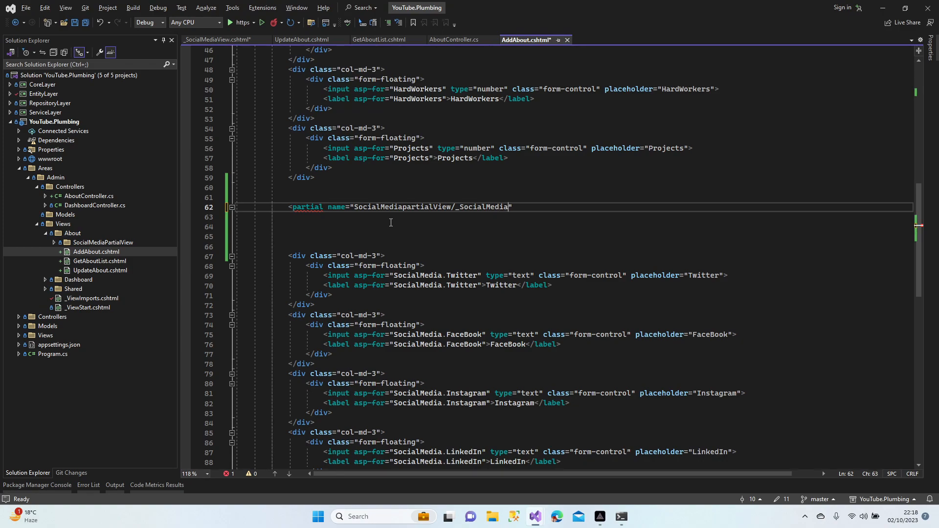
pyautogui.write('View')
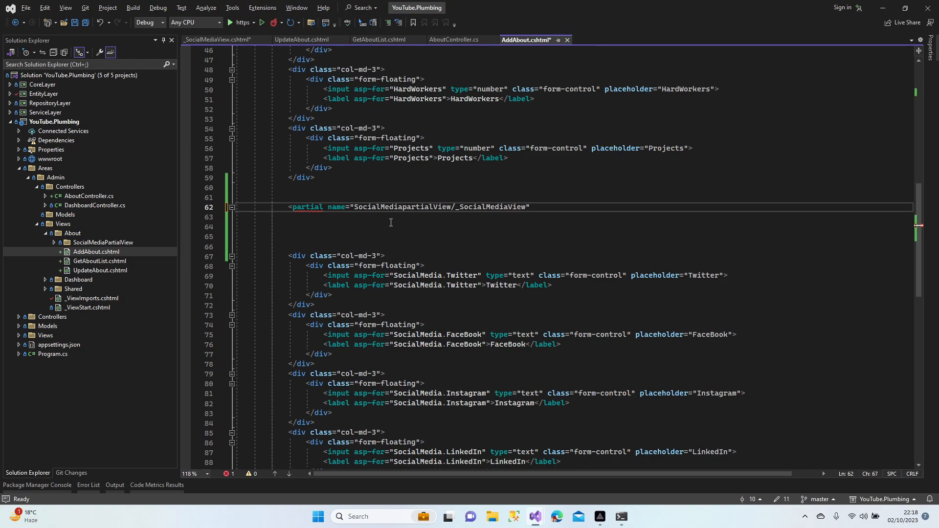
pyautogui.write('/>')
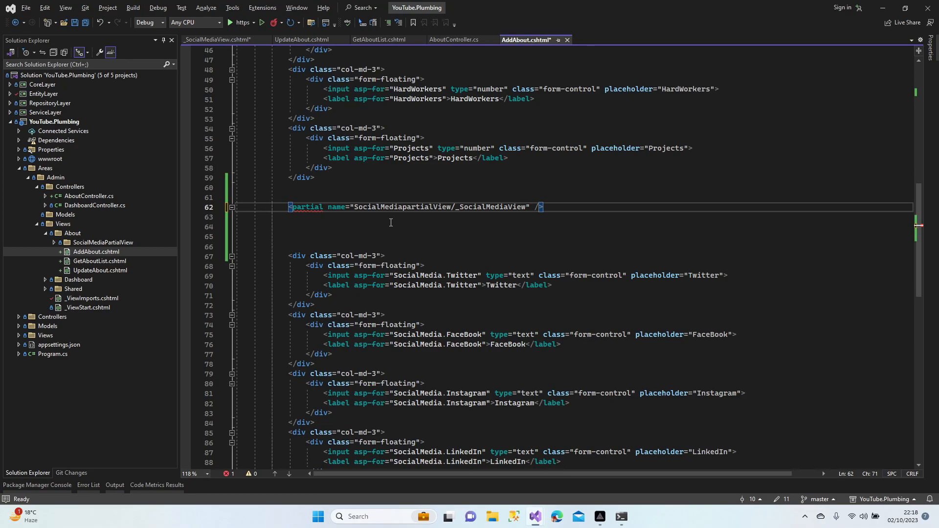
pyautogui.scroll(-3)
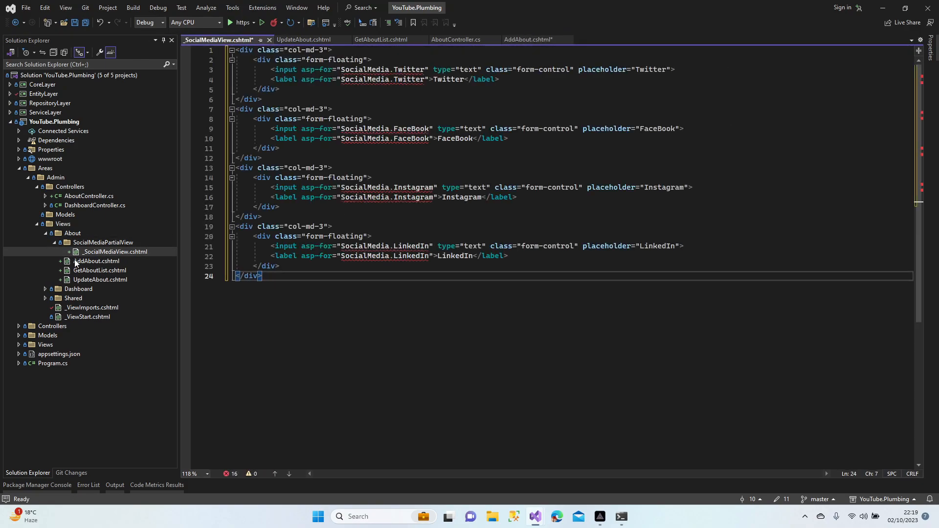
pyautogui.moveTo(98, 263)
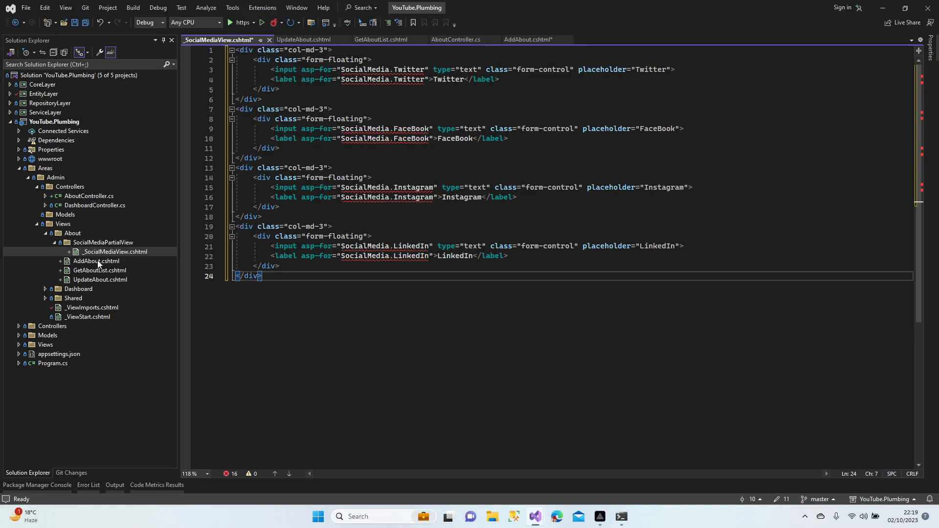
pyautogui.moveTo(502, 484)
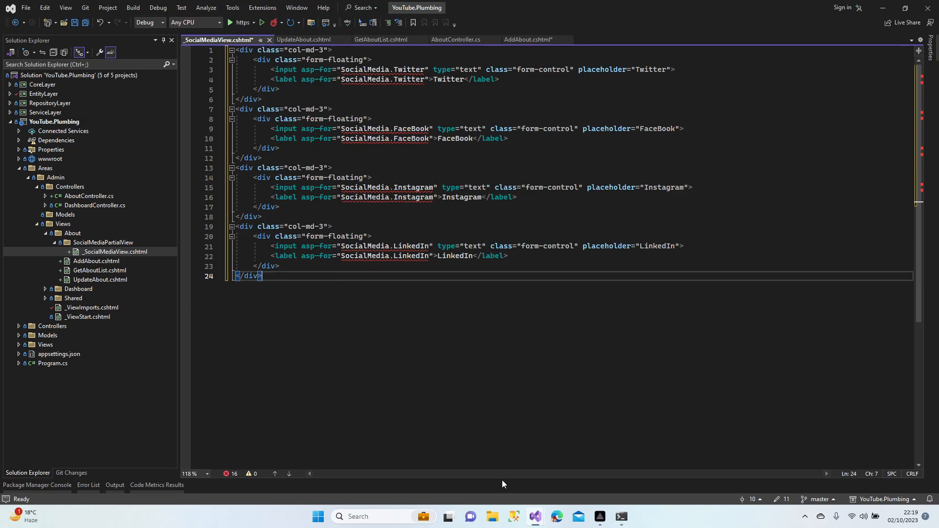
pyautogui.moveTo(535, 516)
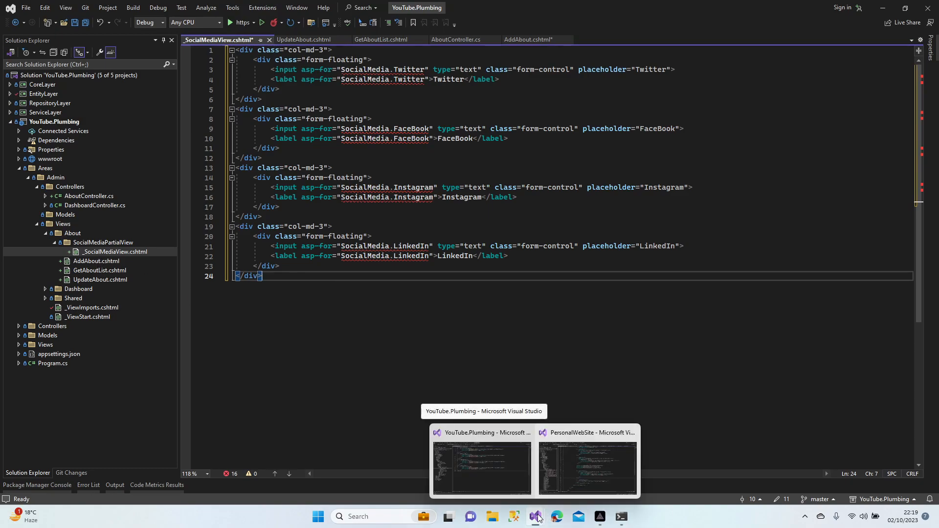
# Open PersonalWebSite's _SocialMediaPartialView.cshtml to see its AboutMeAddVM model declaration
pyautogui.click(587, 468)
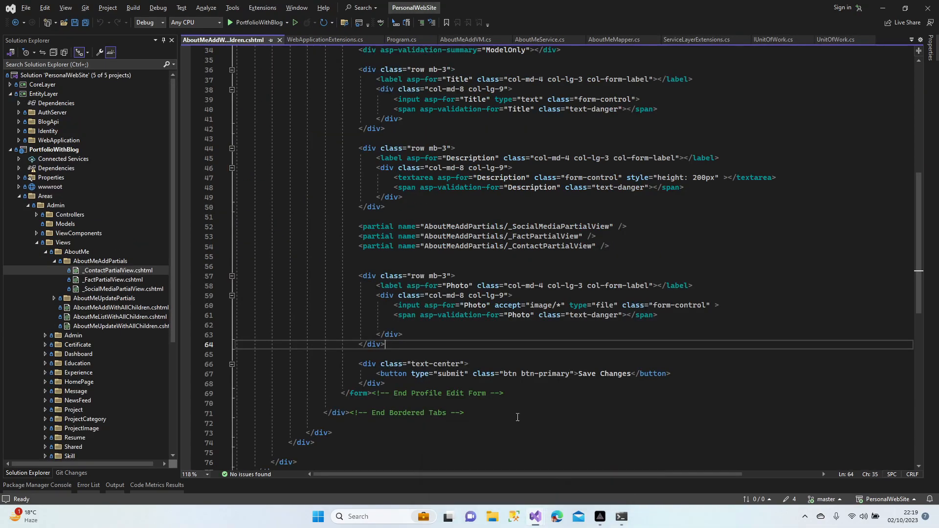
pyautogui.click(123, 288)
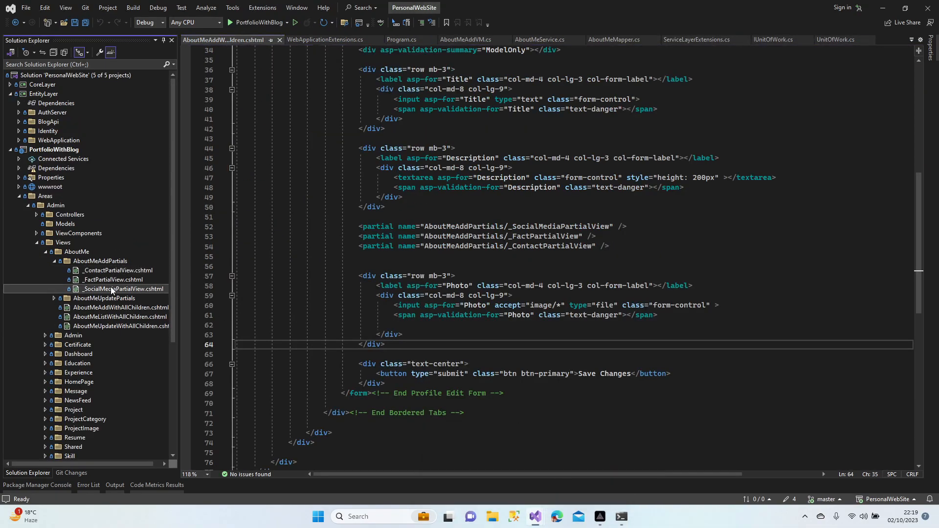
pyautogui.doubleClick(123, 289)
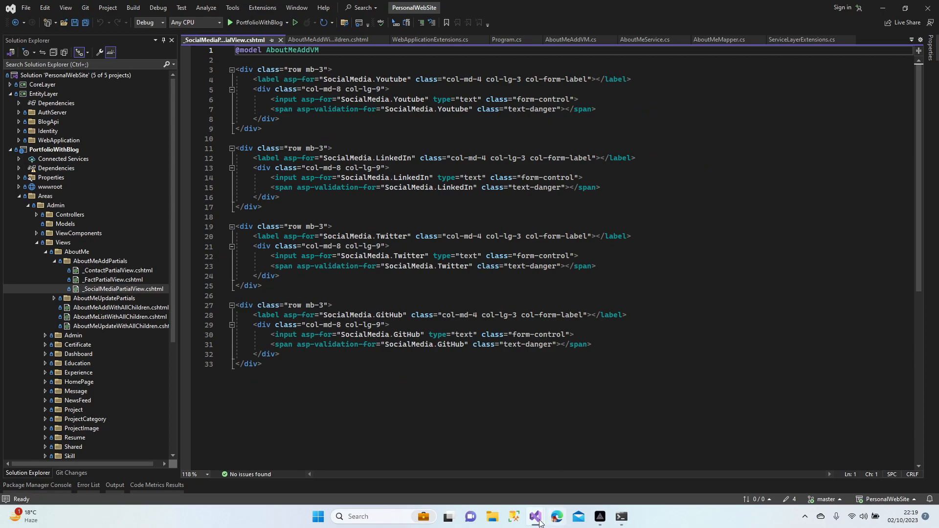
pyautogui.moveTo(555, 516)
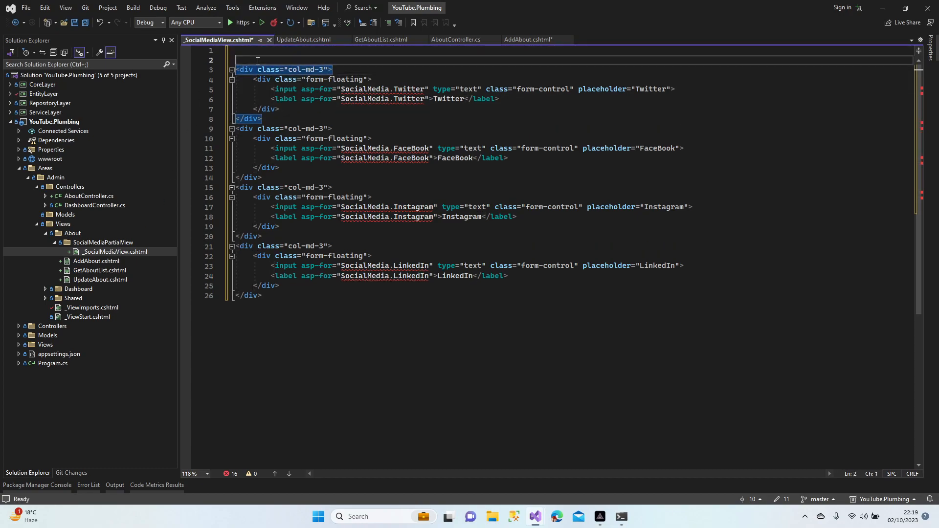
pyautogui.write('@model')
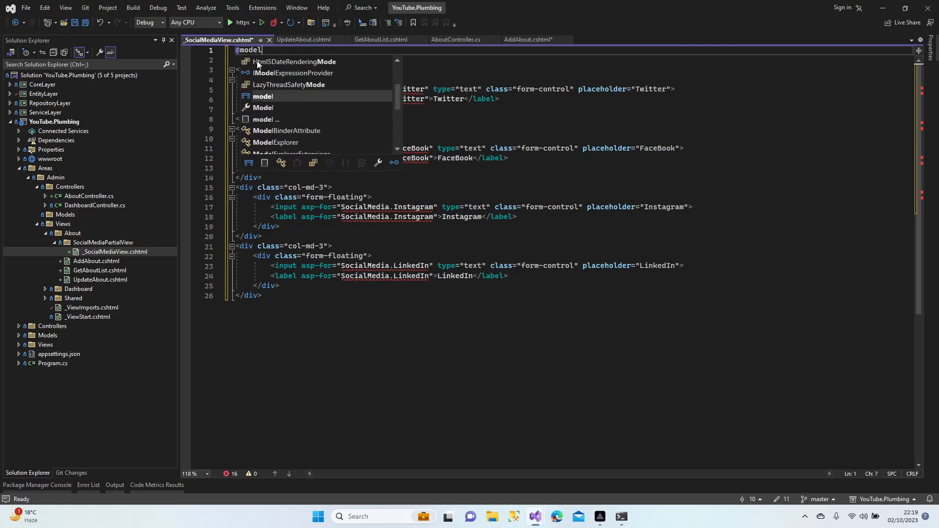
pyautogui.write('AddB')
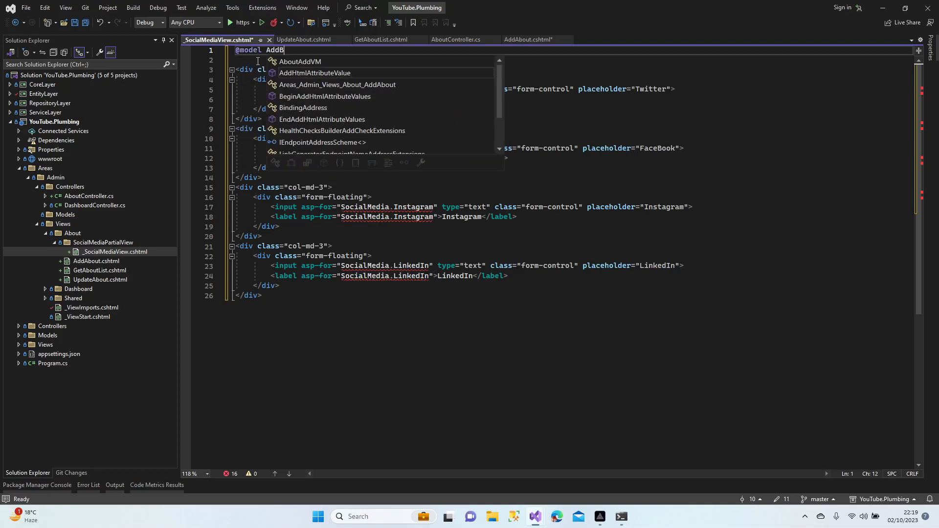
pyautogui.write('out')
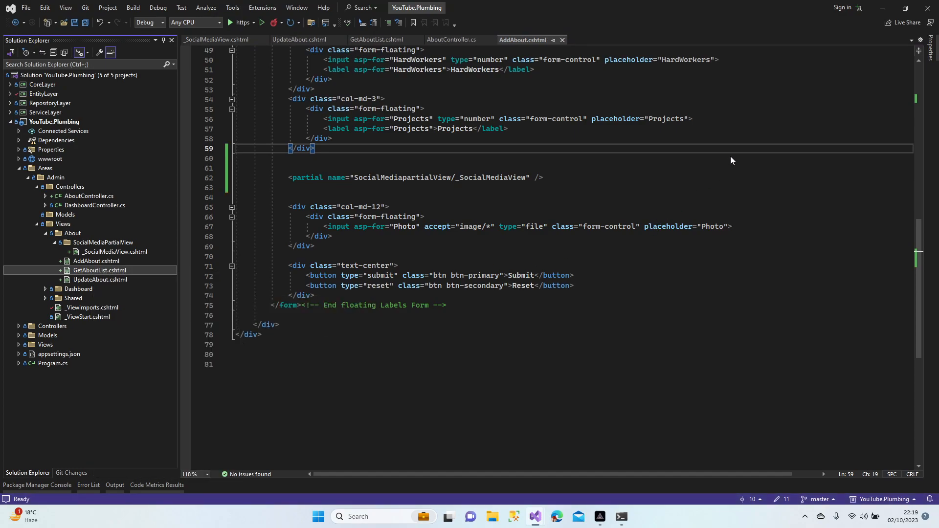
pyautogui.moveTo(717, 152)
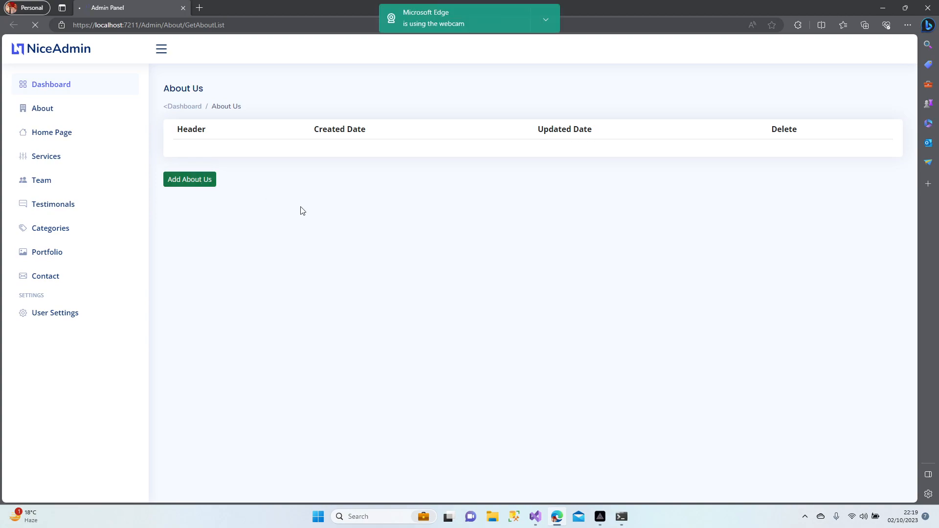
# Submit a new About Us entry 'sdfsd' with 33 in every field, verify it in the list, and close Edge
pyautogui.click(189, 179)
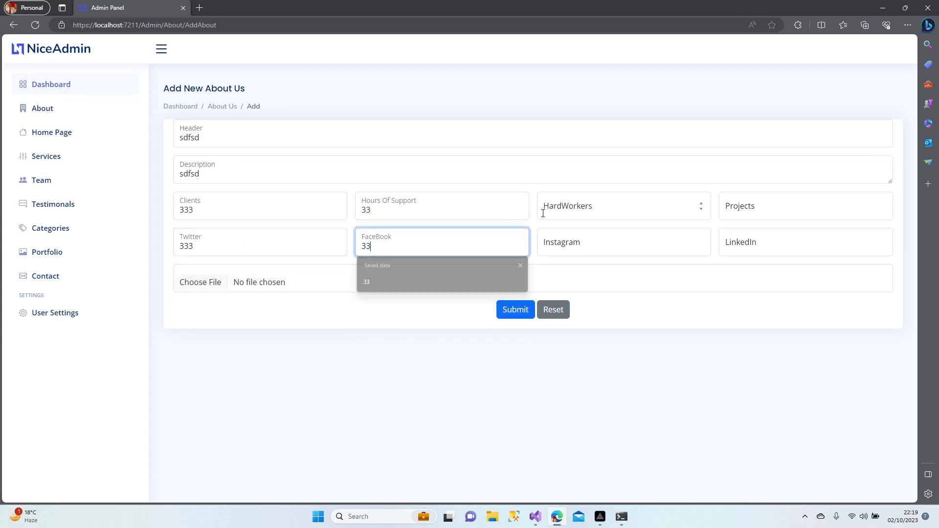
pyautogui.click(805, 242)
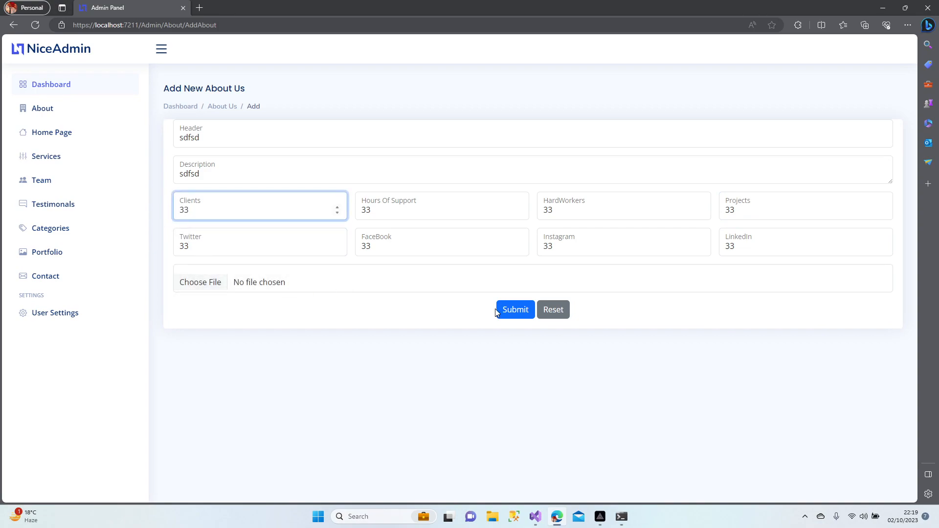
pyautogui.click(513, 310)
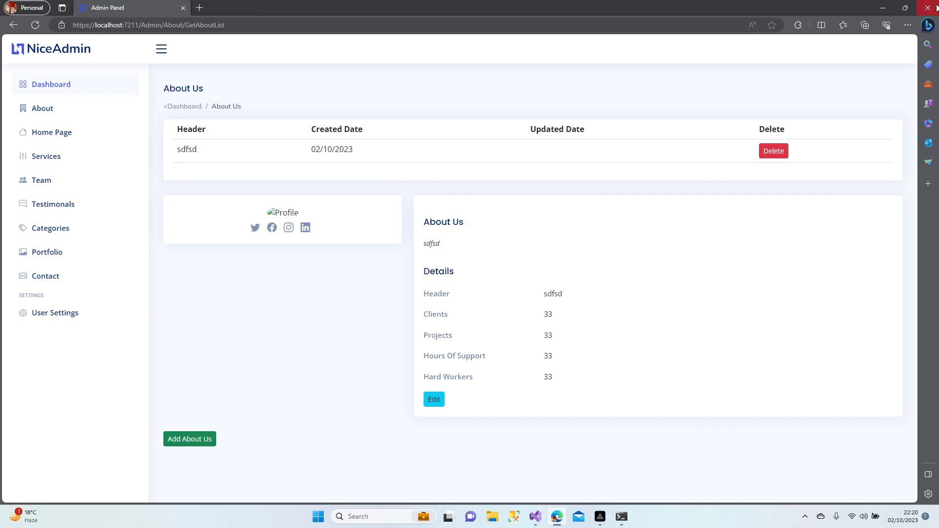
pyautogui.click(534, 516)
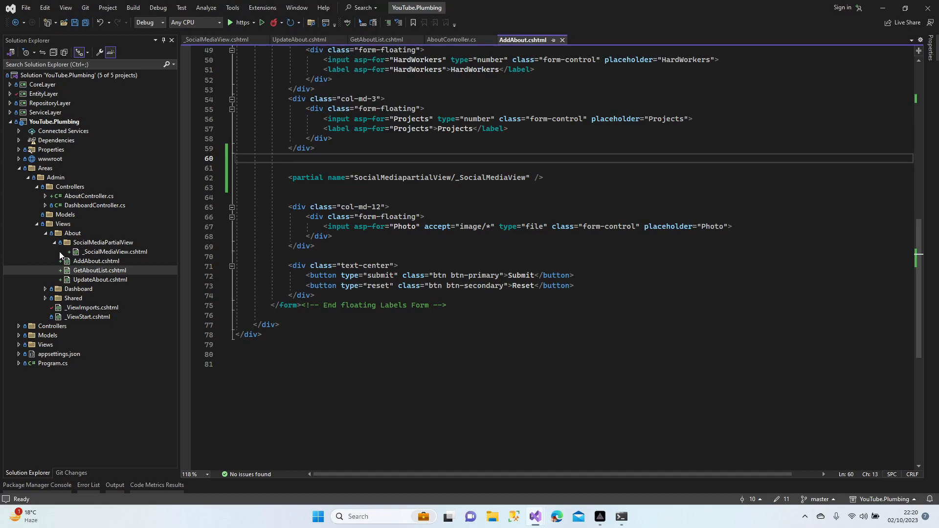
pyautogui.moveTo(199, 254)
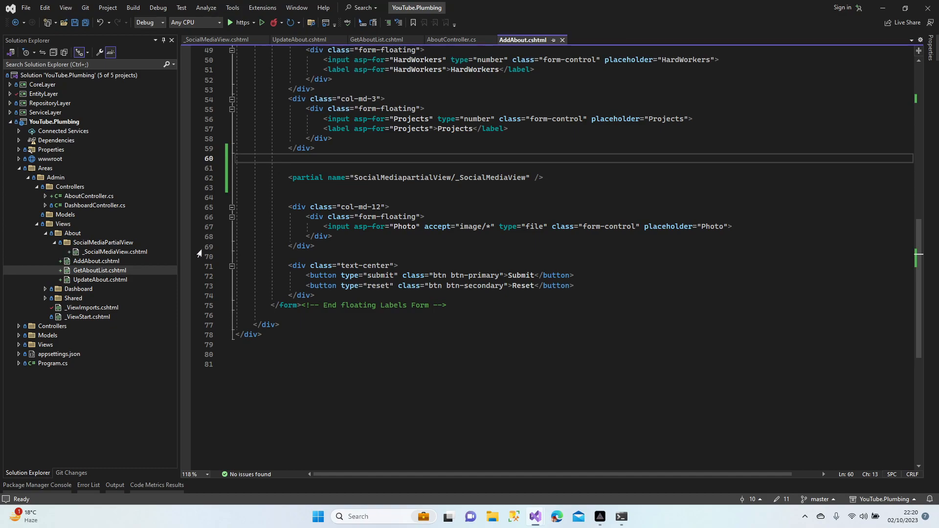
# Rename the SocialMediaPartialView folder to AddSocialMediaPartialView in Solution Explorer
pyautogui.click(102, 243)
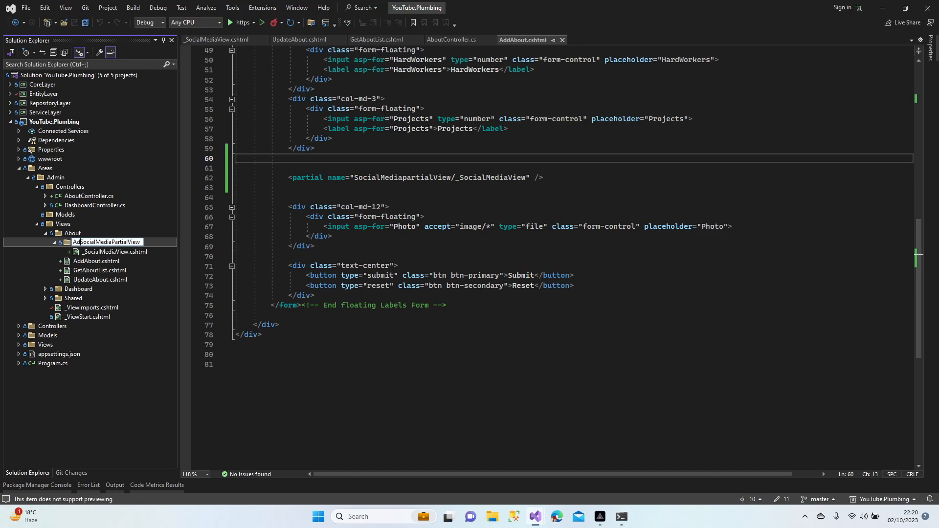
pyautogui.doubleClick(108, 242)
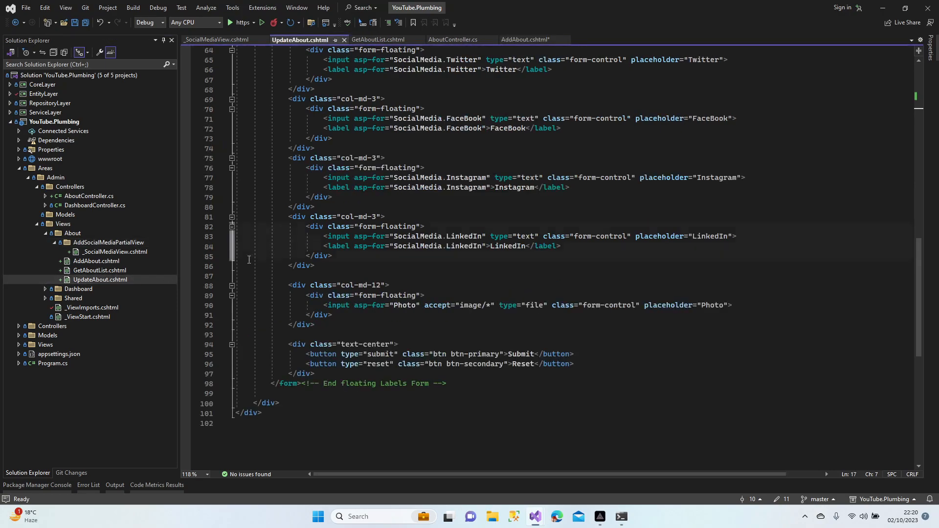
# Prefix UpdateAbout's partial name with Update and create an UpdateSocialMediaPartialView folder under About
pyautogui.scroll(3)
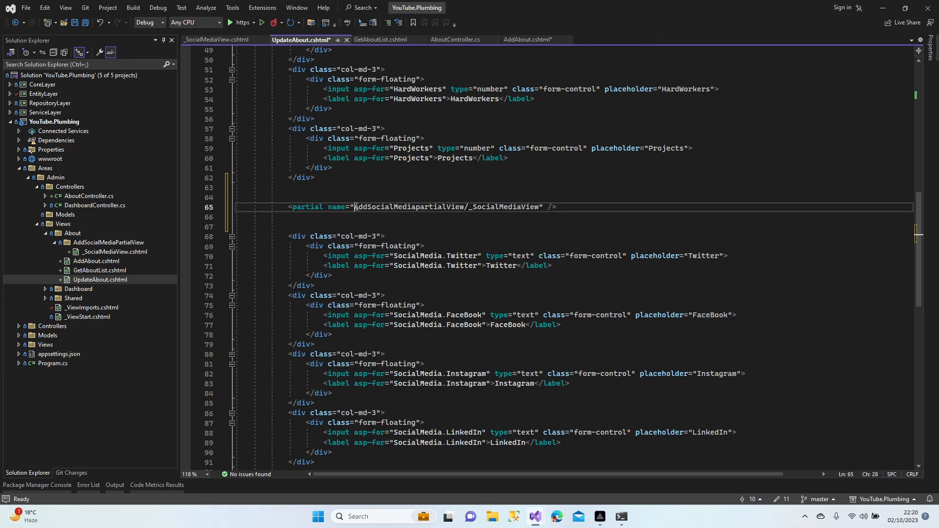
pyautogui.write('Update')
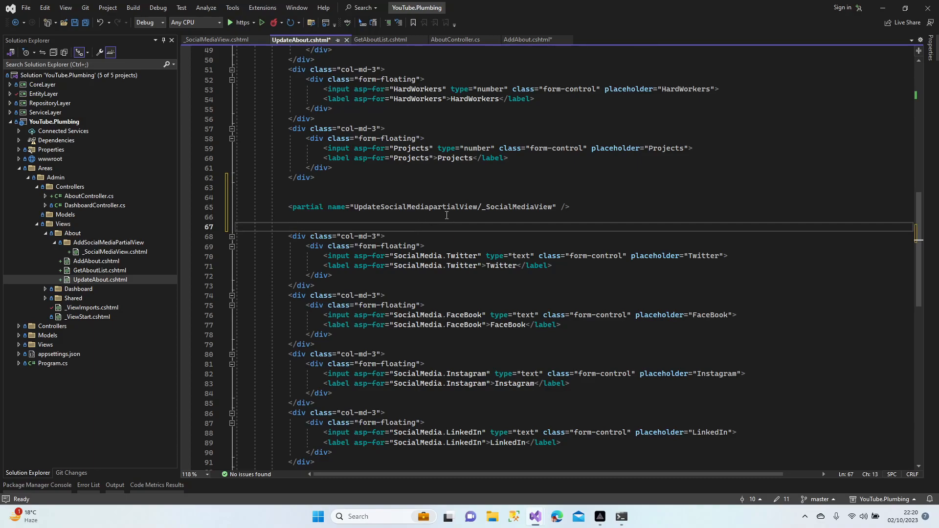
pyautogui.rightClick(71, 232)
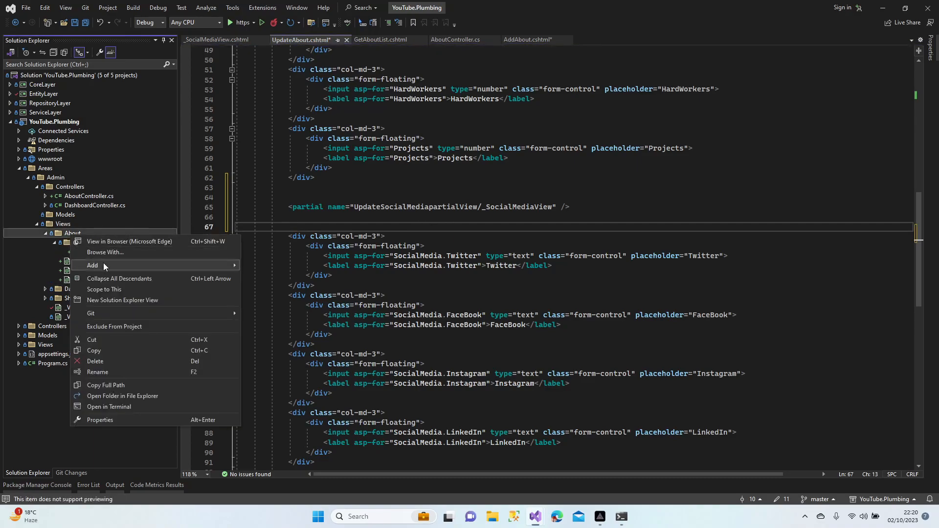
pyautogui.click(92, 265)
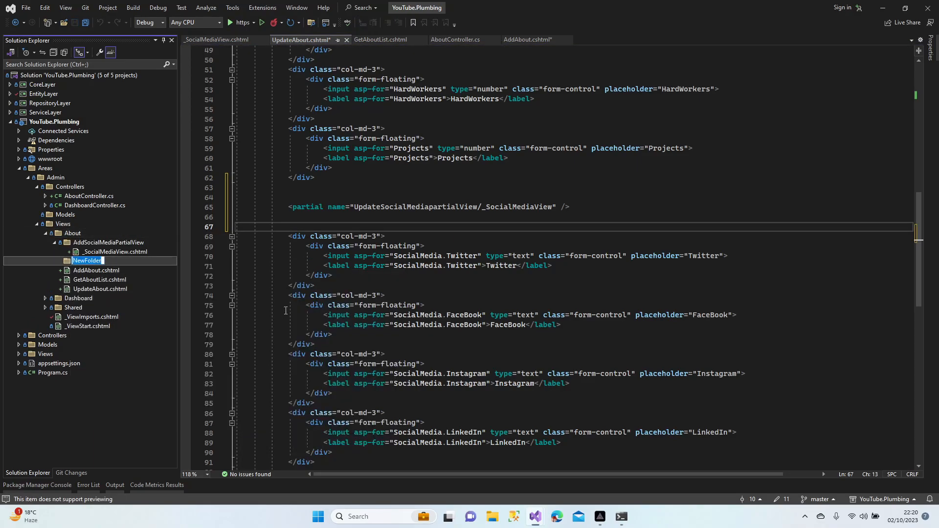
pyautogui.write('UpdateSocialMediaPartialView')
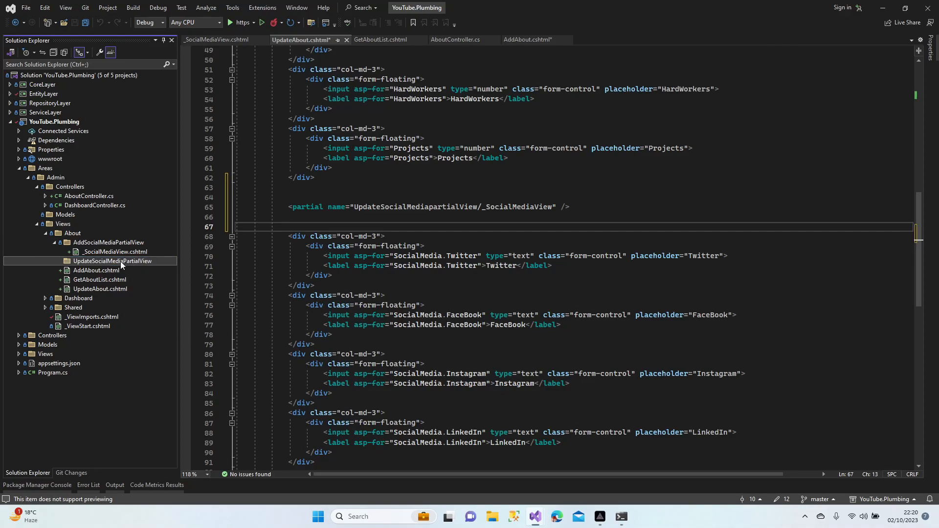
pyautogui.rightClick(113, 261)
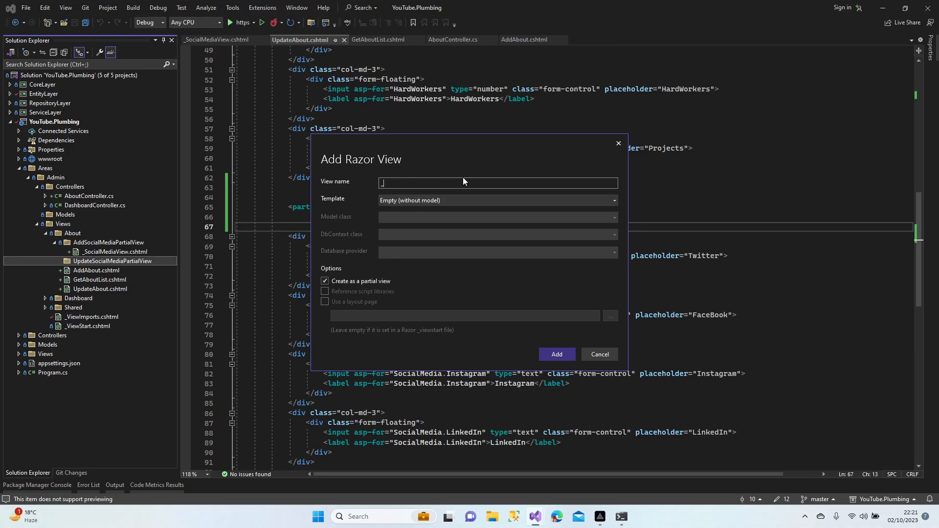
# Scaffold an empty Razor partial view named _SocialMediaView in the UpdateSocialMediaPartialView folder
pyautogui.write('_Social')
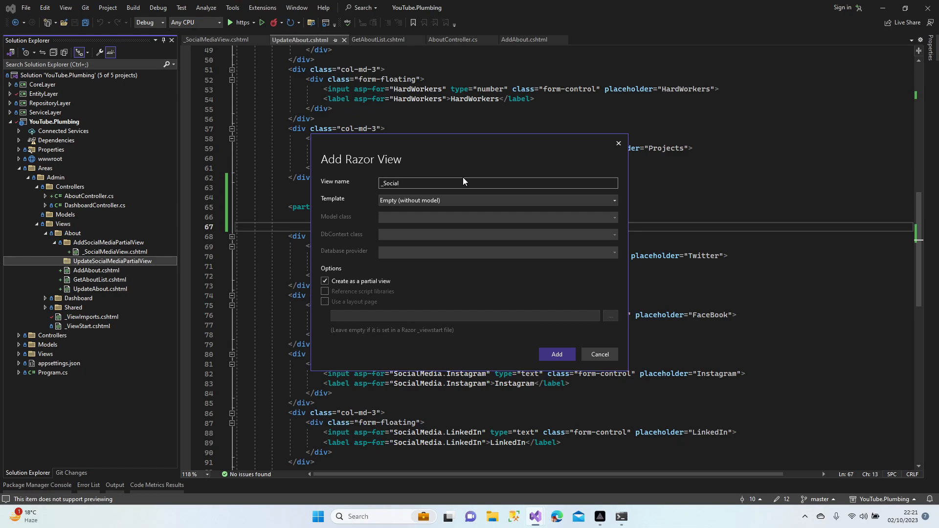
pyautogui.write('MediaV')
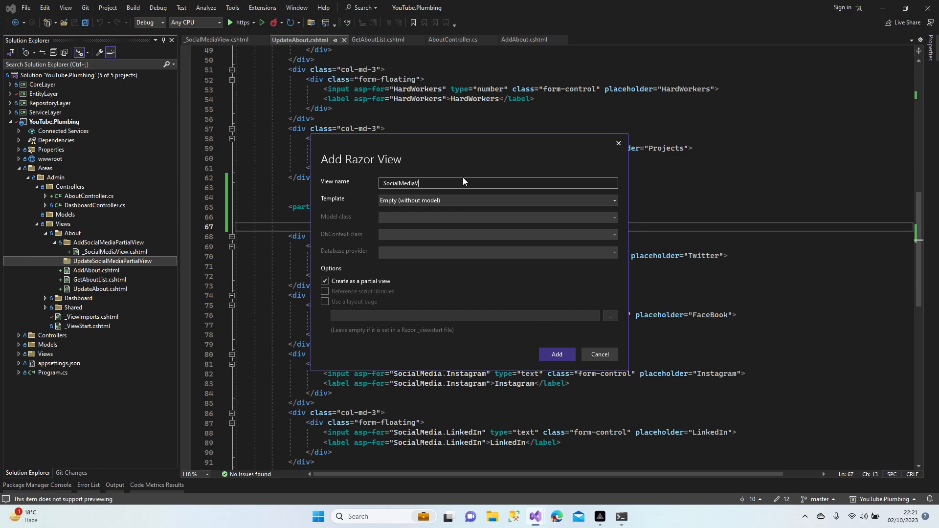
pyautogui.write('iew')
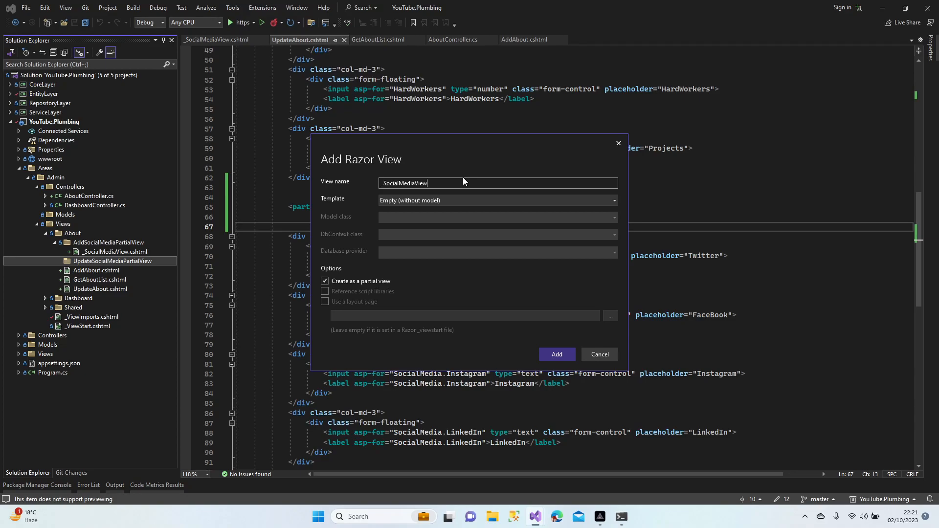
pyautogui.click(556, 354)
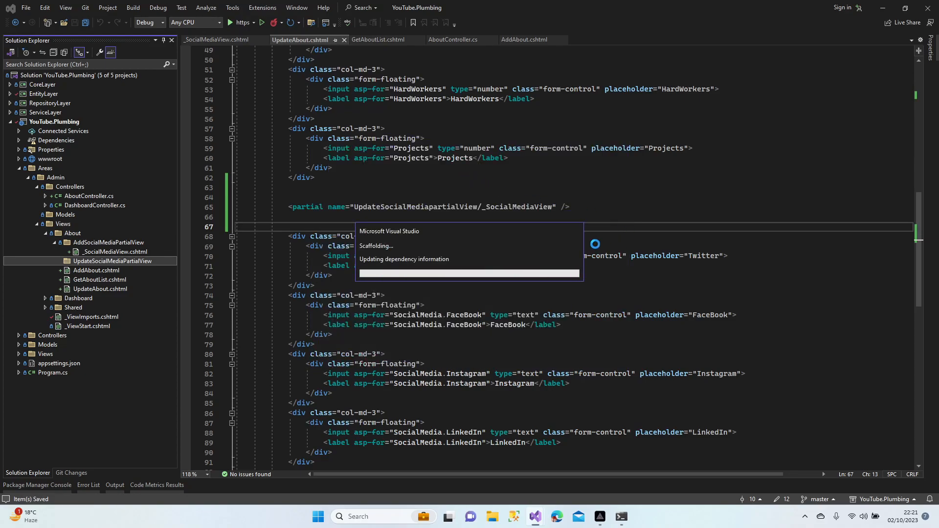
pyautogui.moveTo(561, 228)
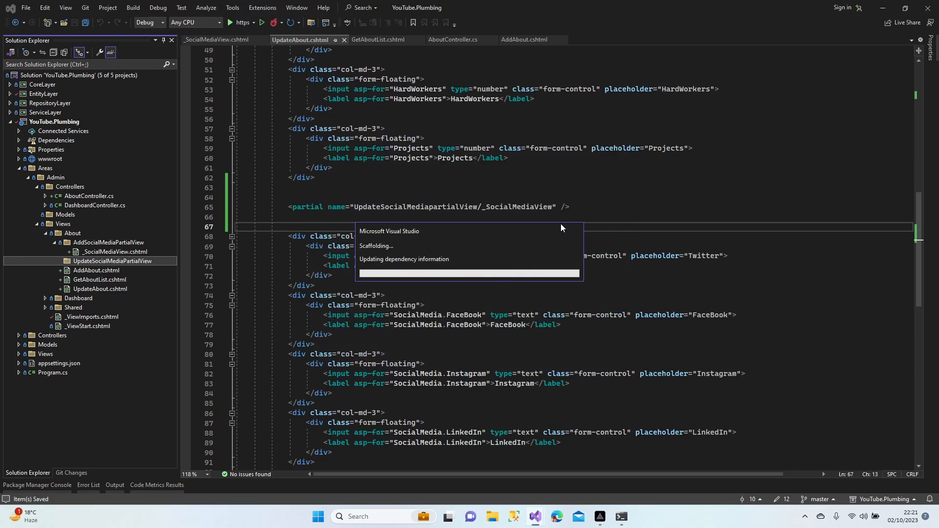
pyautogui.moveTo(558, 220)
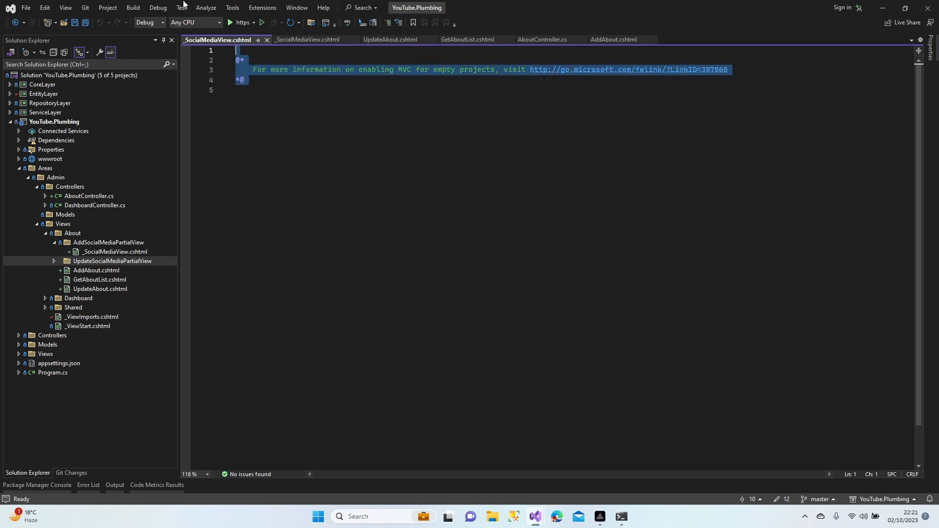
# Remove the Twitter, FaceBook, Instagram and LinkedIn div blocks from UpdateAbout.cshtml
pyautogui.click(53, 264)
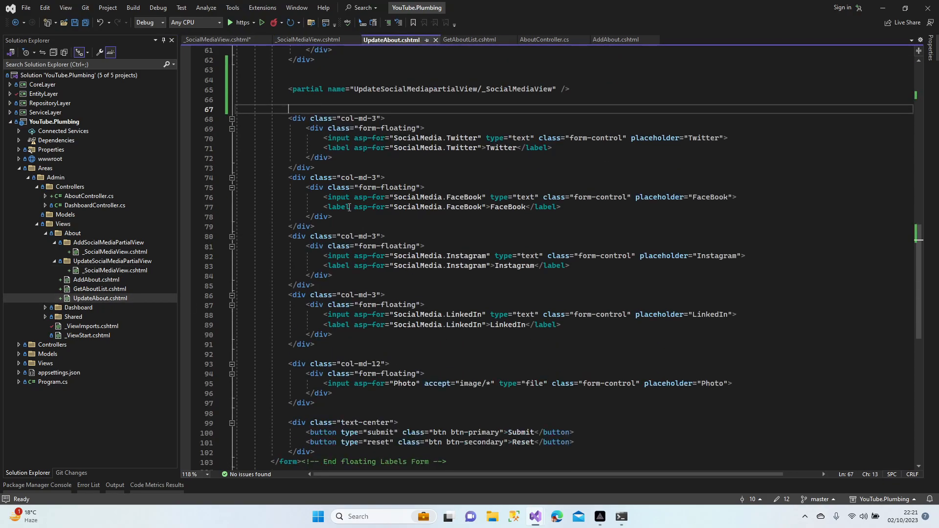
pyautogui.moveTo(290, 108); pyautogui.dragTo(404, 187)
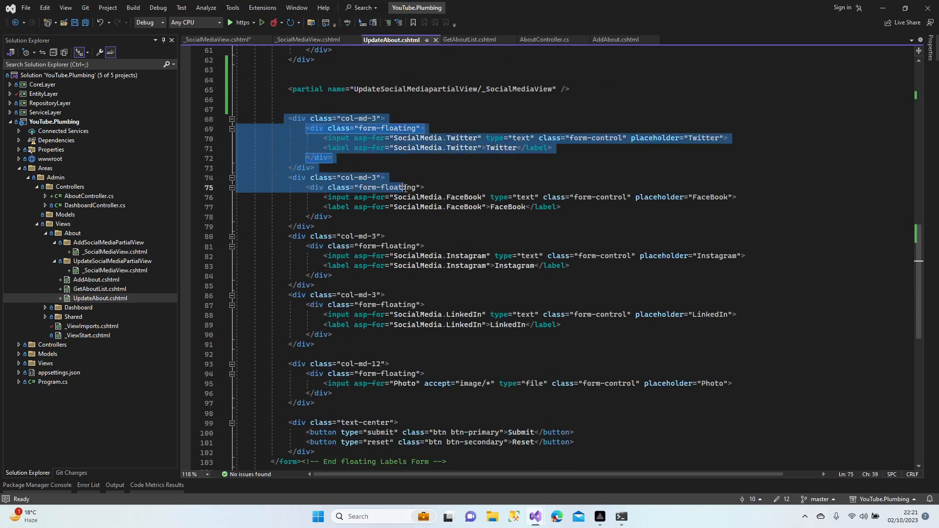
pyautogui.click(505, 344)
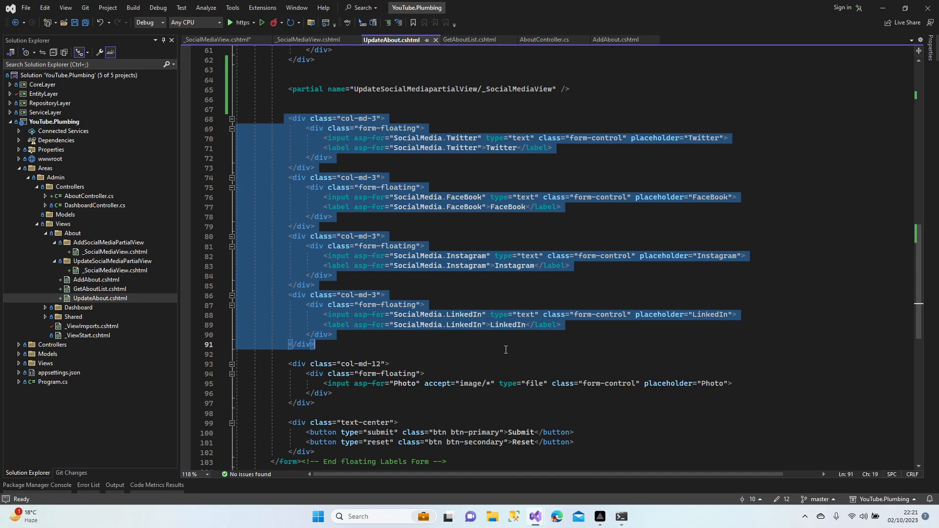
pyautogui.press('Delete')
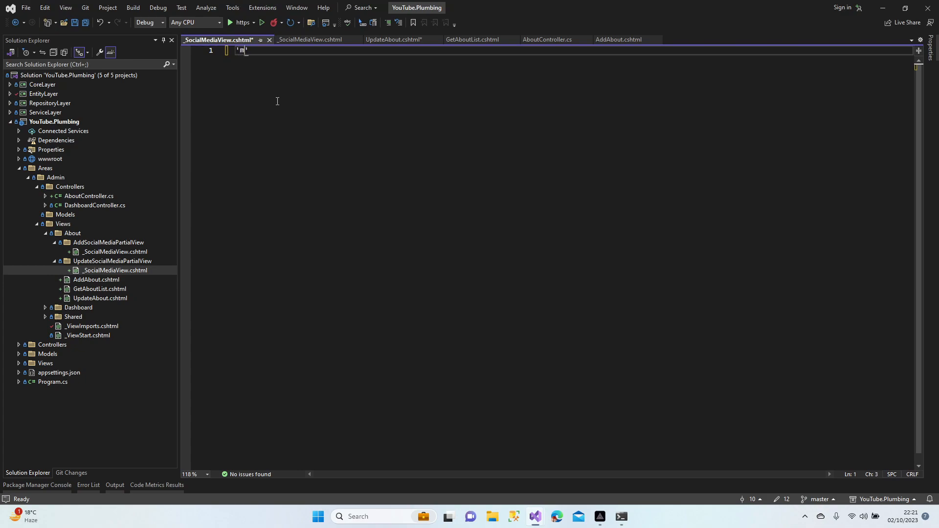
pyautogui.press('Backspace')
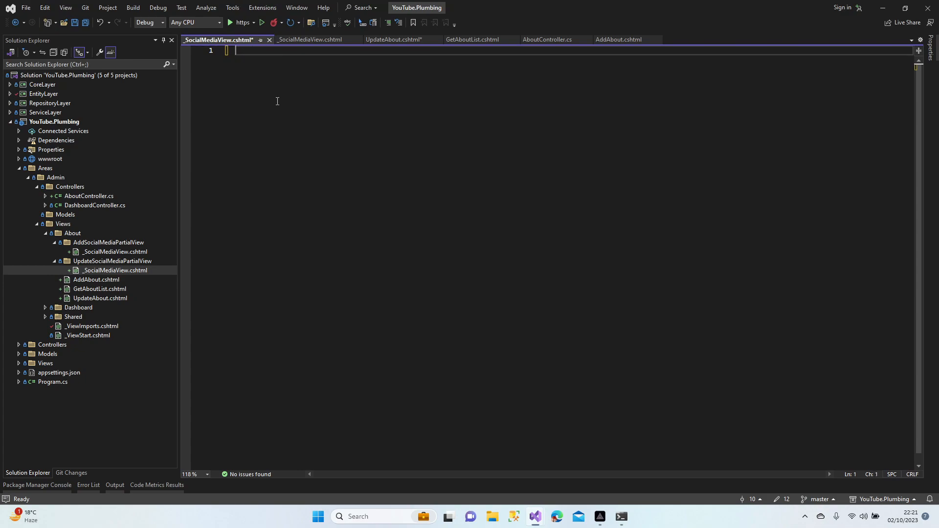
pyautogui.write('@mo')
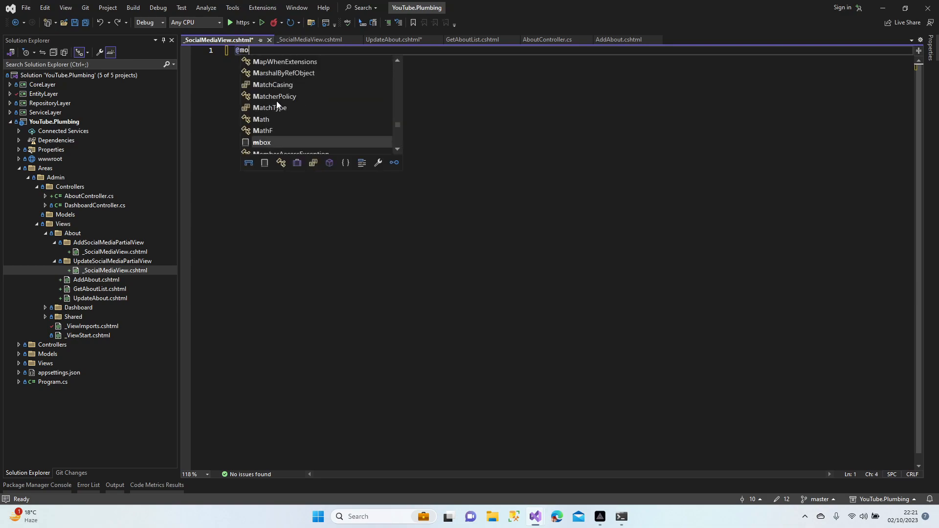
pyautogui.write('del Add')
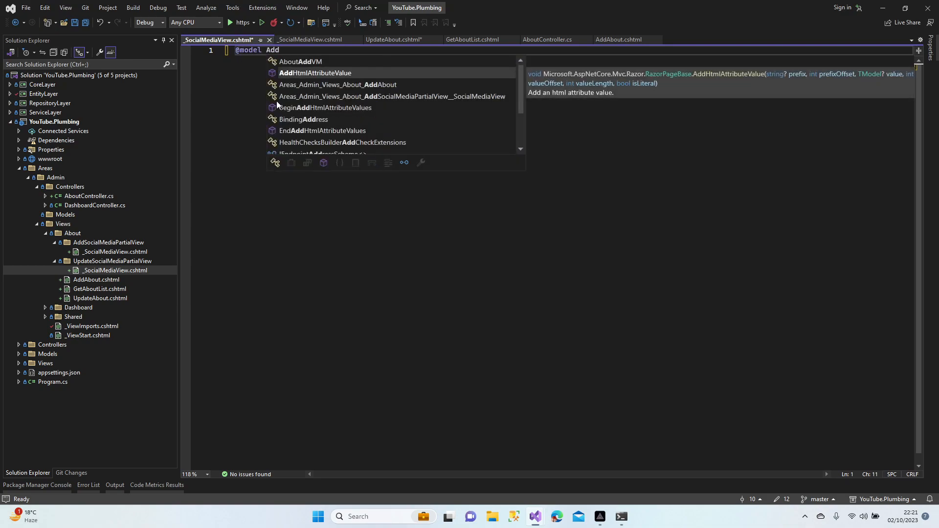
pyautogui.write('b')
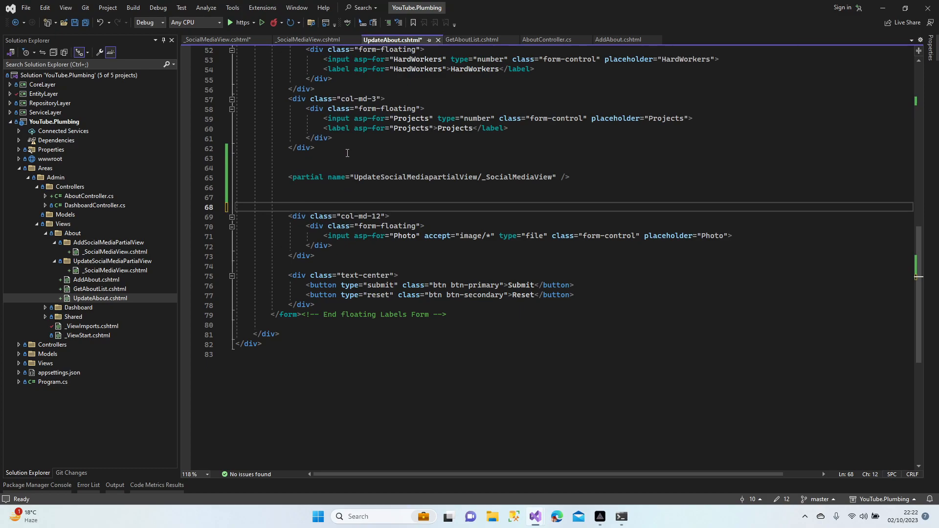
# Select GetAboutList.cshtml as the start page and run the site with https
pyautogui.scroll(3)
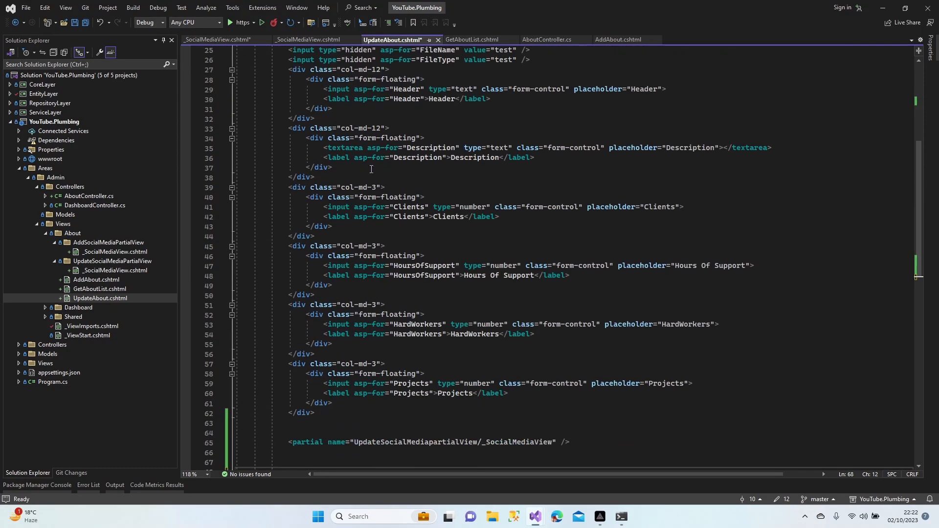
pyautogui.scroll(-3)
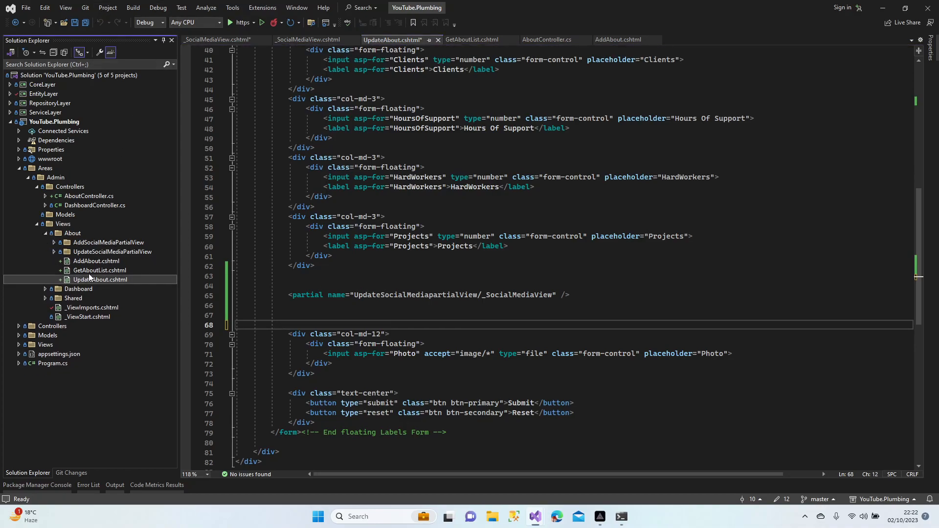
pyautogui.click(101, 270)
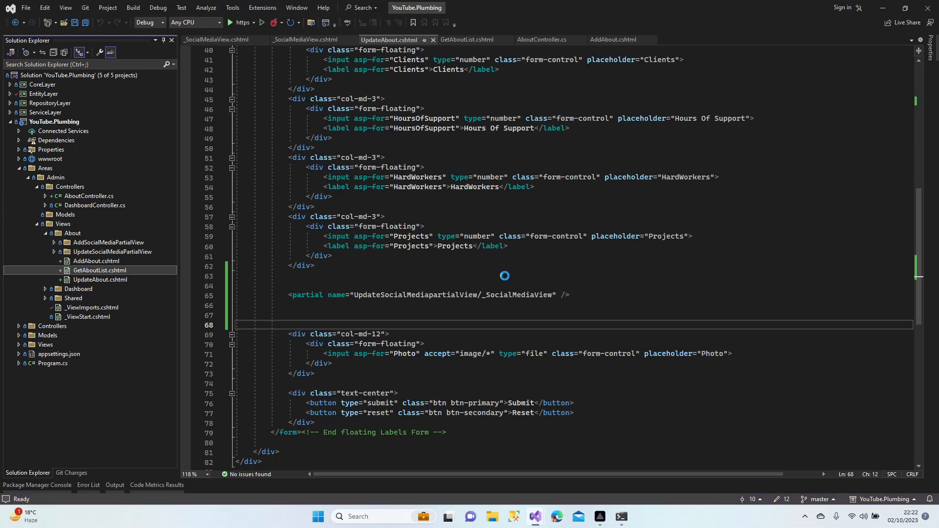
pyautogui.click(557, 516)
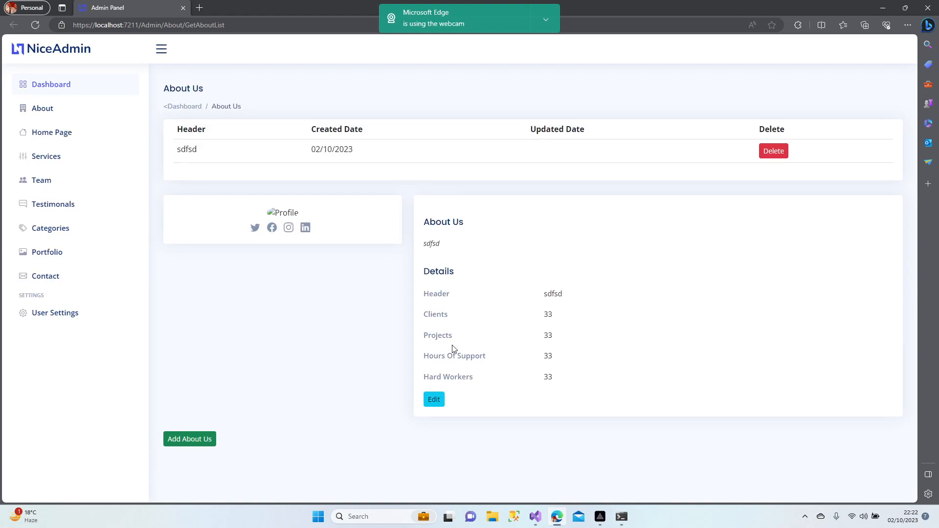
# Edit the About entry, hitting the InvalidOperationException: partial expects AboutAddVM but got AboutUpdateVM
pyautogui.click(433, 400)
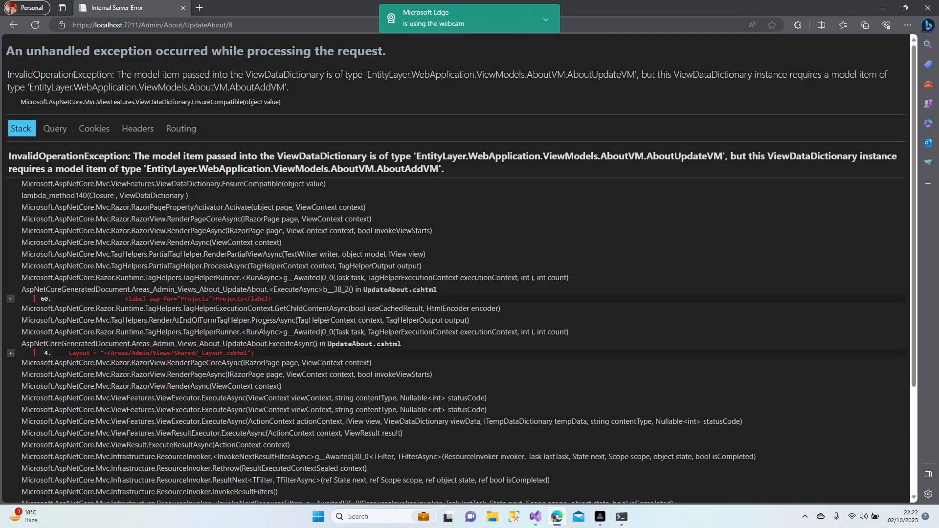
pyautogui.click(544, 20)
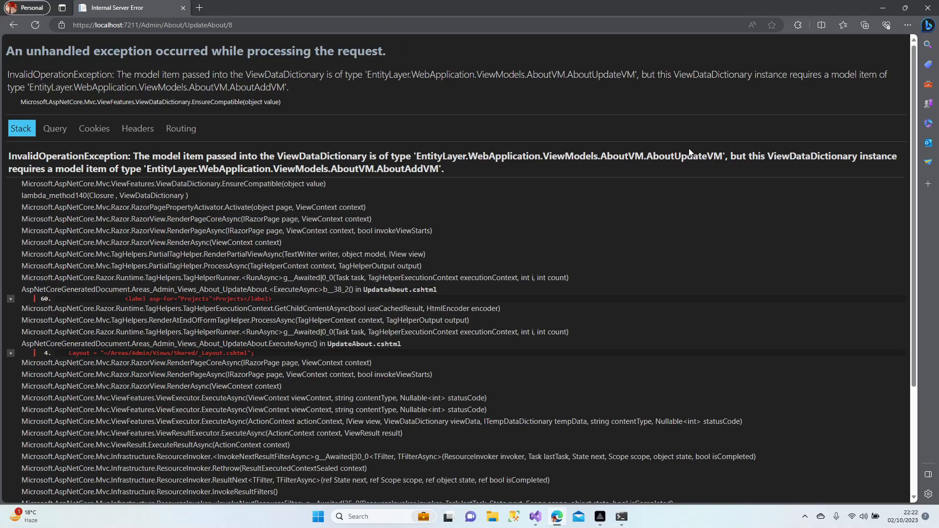
pyautogui.moveTo(389, 158)
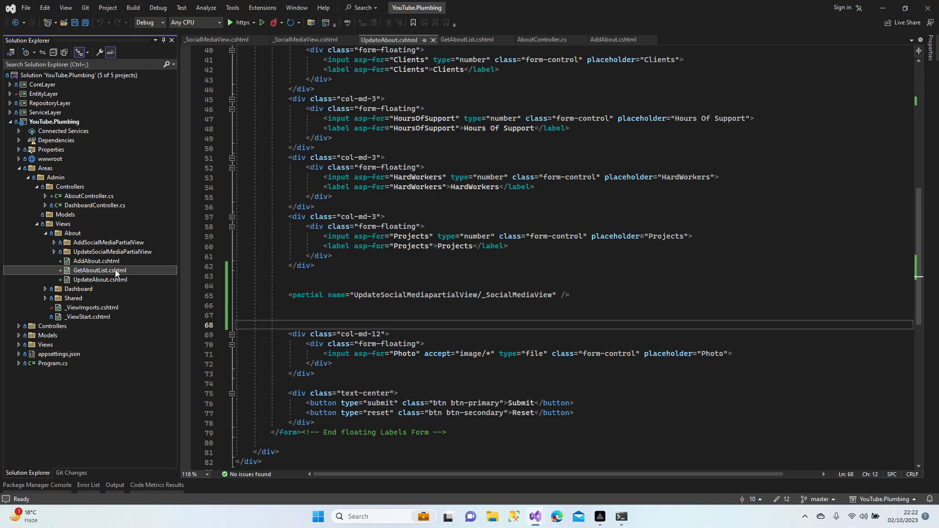
# Make the update _SocialMediaView partial declare AboutUpdateVM as its model
pyautogui.click(100, 280)
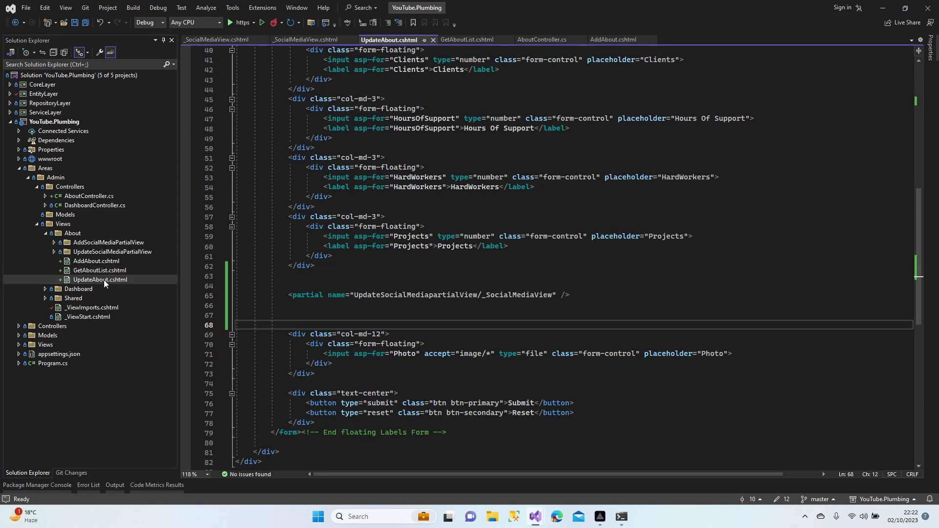
pyautogui.doubleClick(113, 260)
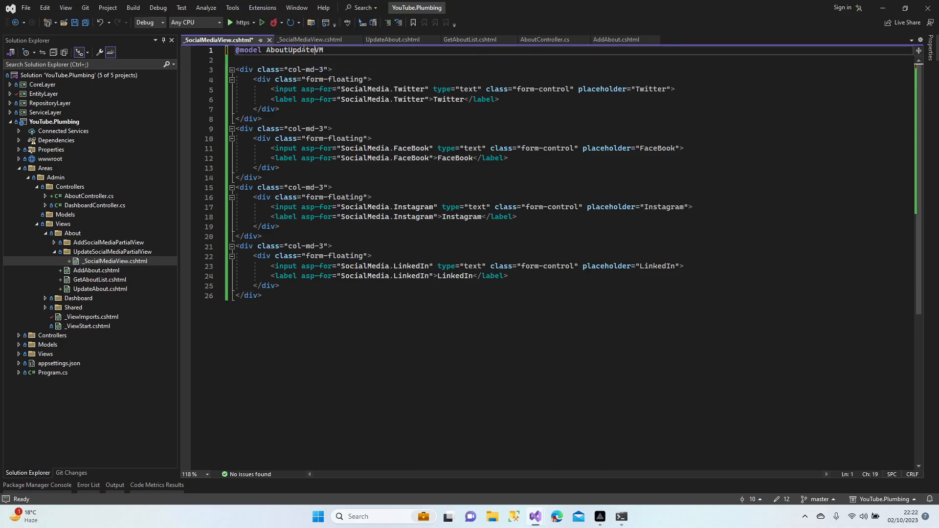
pyautogui.rightClick(113, 262)
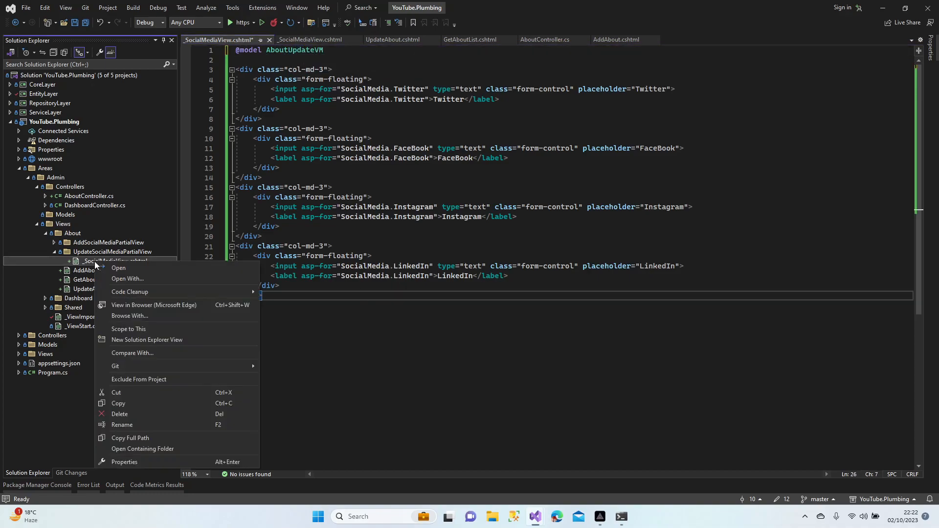
# Relaunch the site from GetAboutList.cshtml so the About Us list loads
pyautogui.click(100, 280)
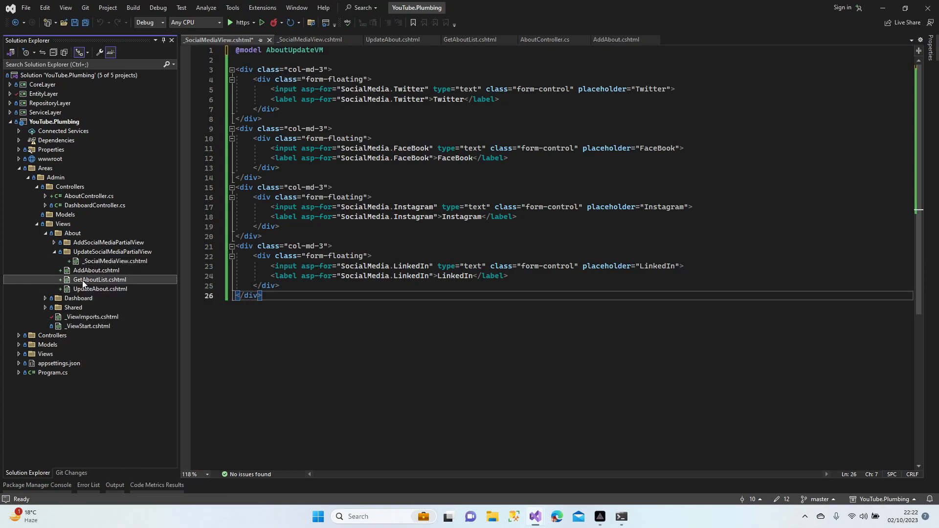
pyautogui.rightClick(99, 280)
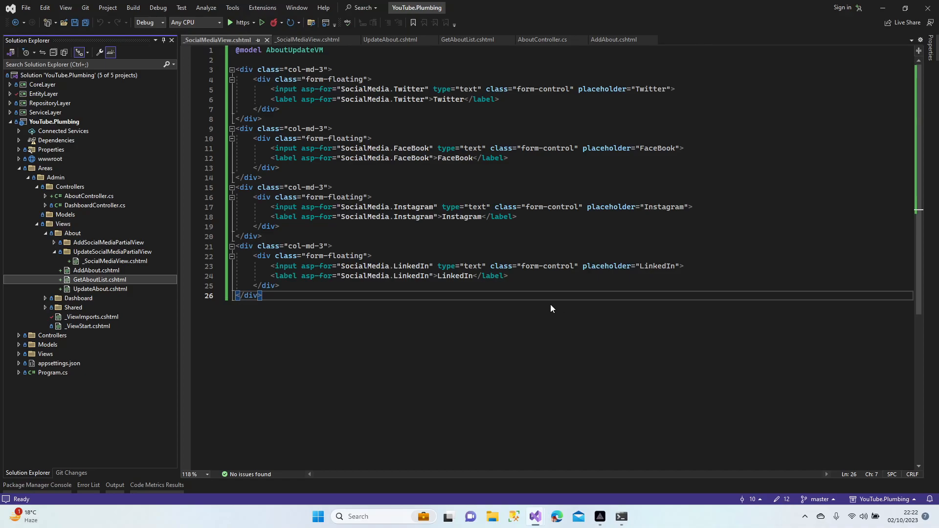
pyautogui.moveTo(534, 296)
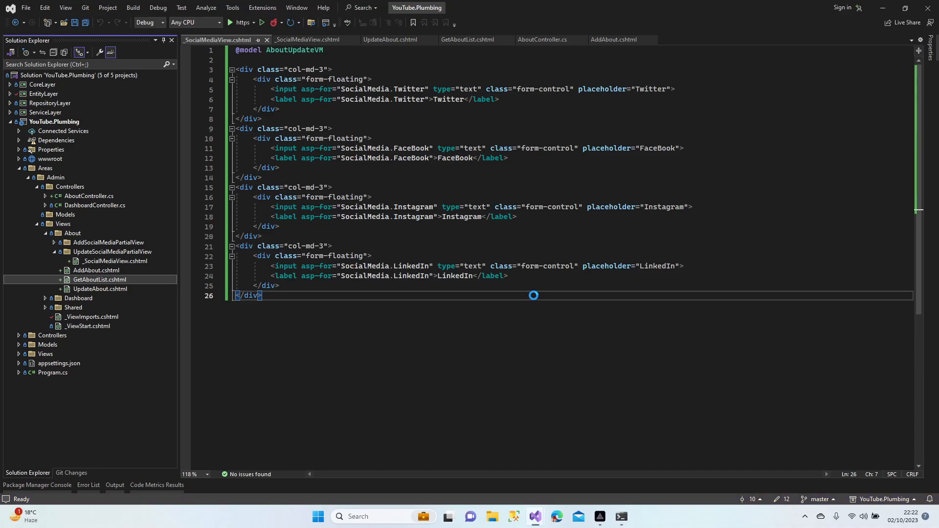
pyautogui.click(556, 517)
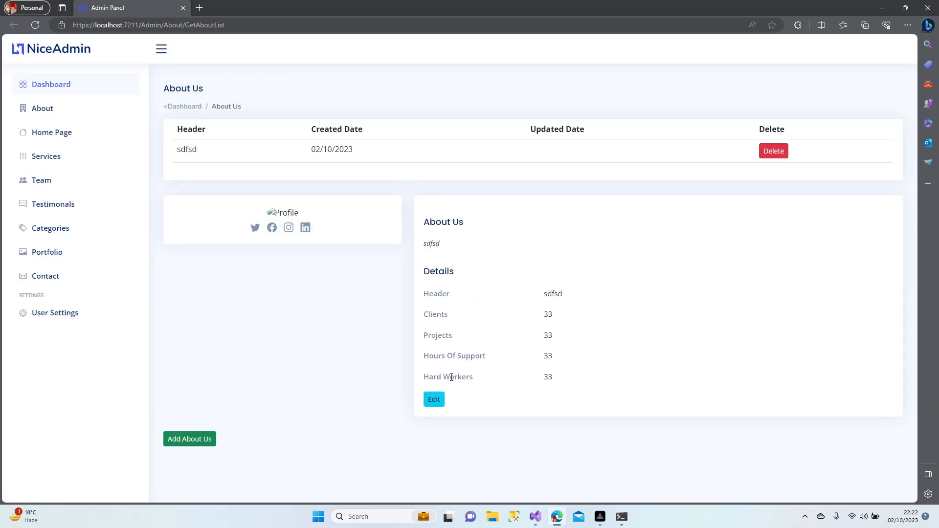
# Edit the About entry's header to ddd and submit the update form
pyautogui.click(433, 399)
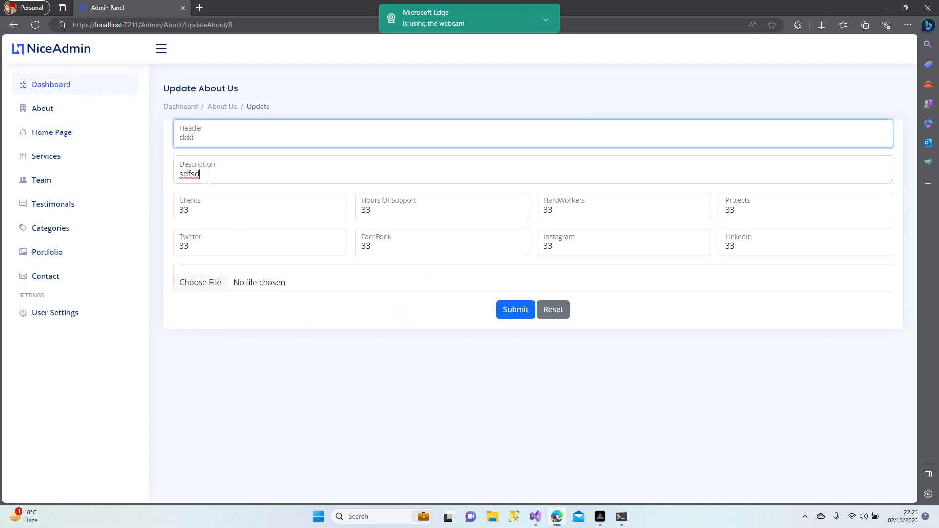
pyautogui.click(514, 310)
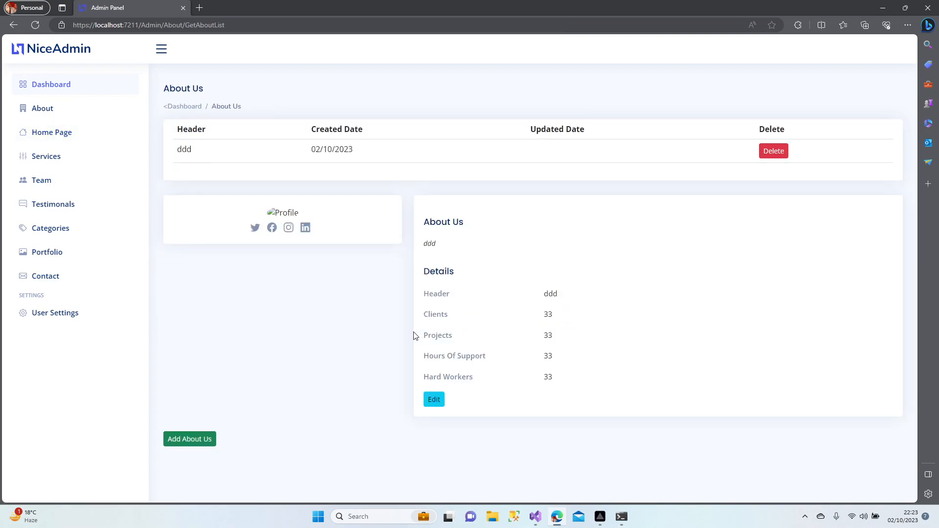
pyautogui.moveTo(502, 118)
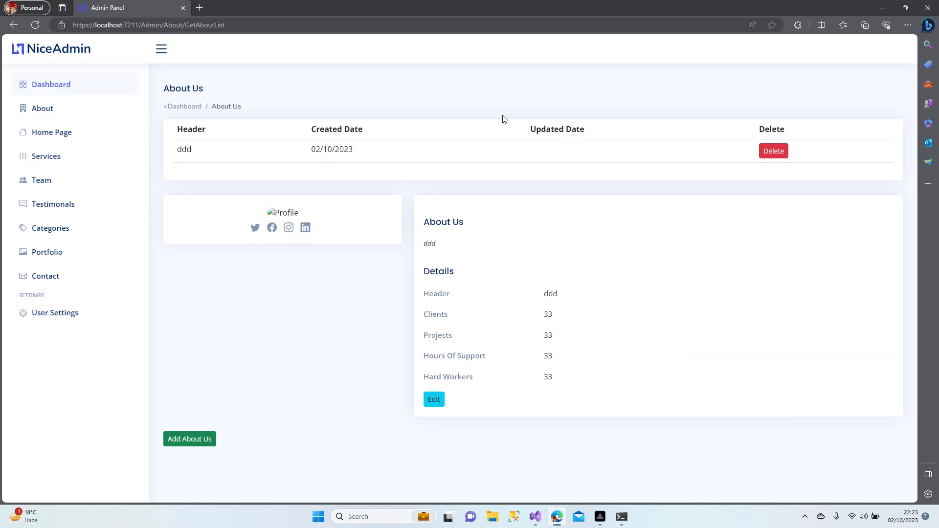
# Dismiss the Bing sidebar and close Edge, stopping the running site
pyautogui.click(927, 24)
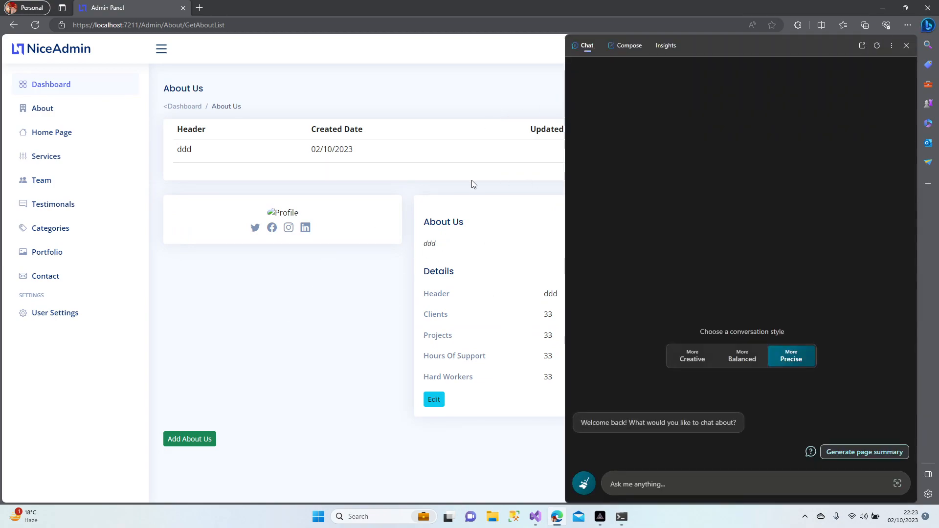
pyautogui.click(905, 45)
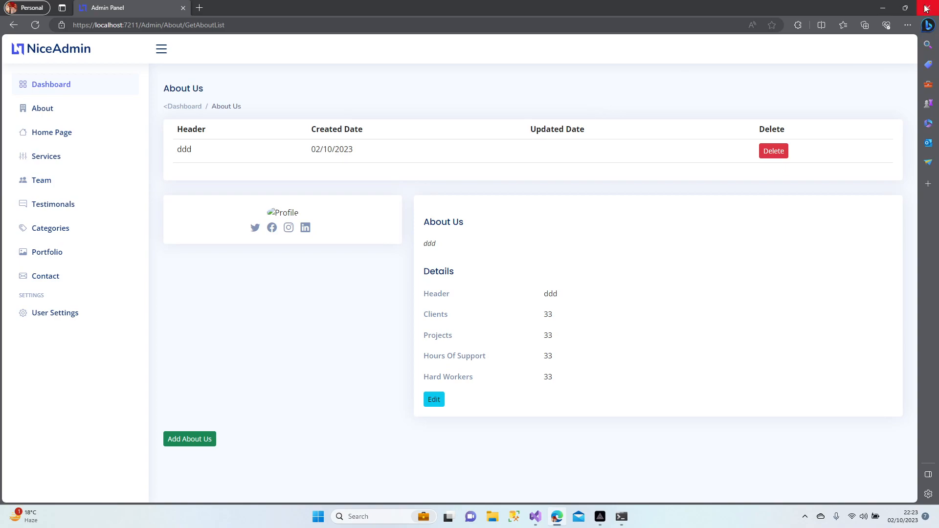
pyautogui.click(534, 516)
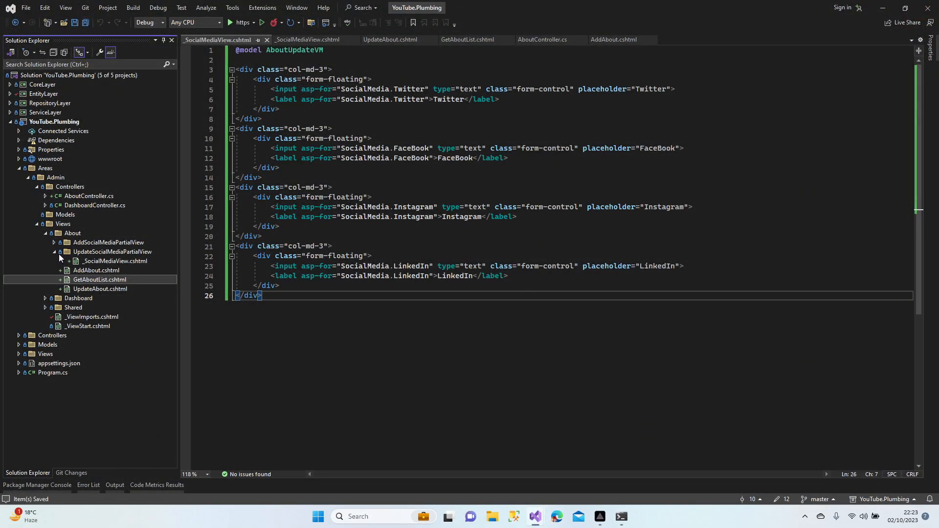
# Collapse the UpdateSocialMediaPartialView and About folders in Solution Explorer
pyautogui.click(54, 251)
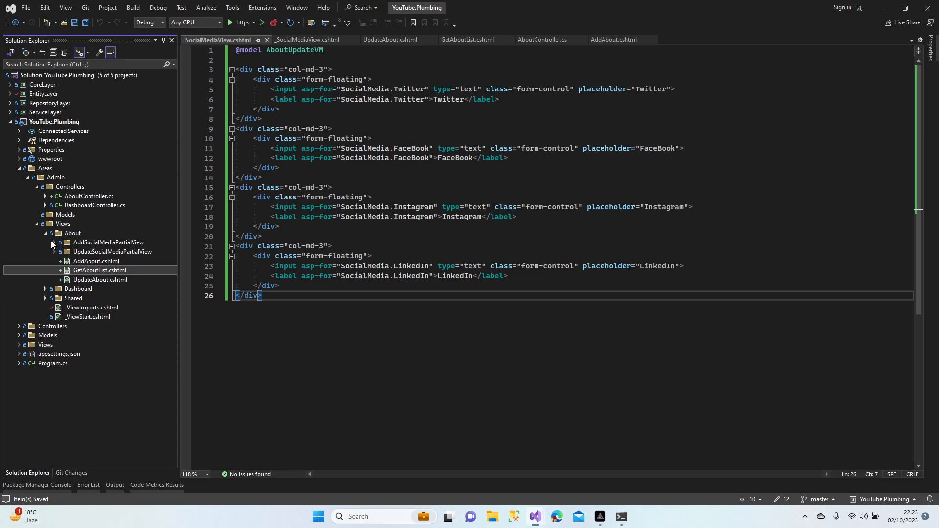
pyautogui.moveTo(54, 242)
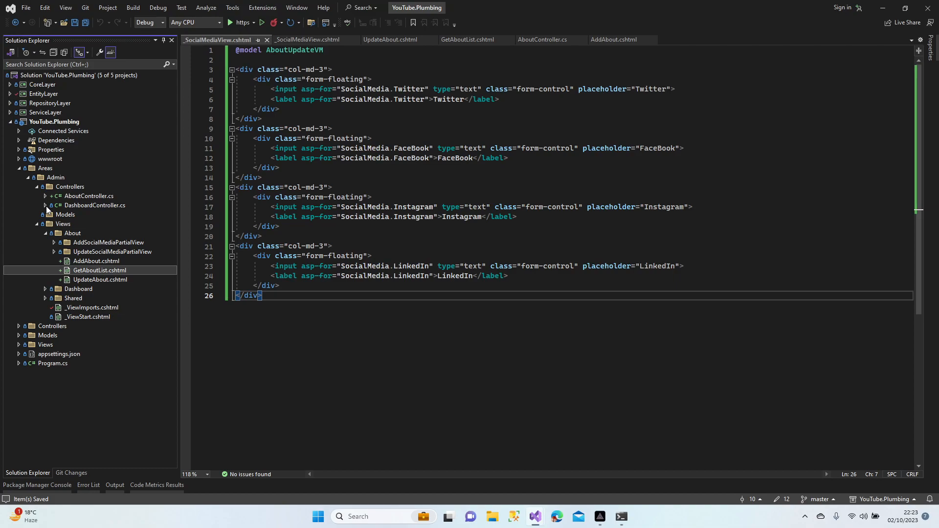
pyautogui.moveTo(59, 207)
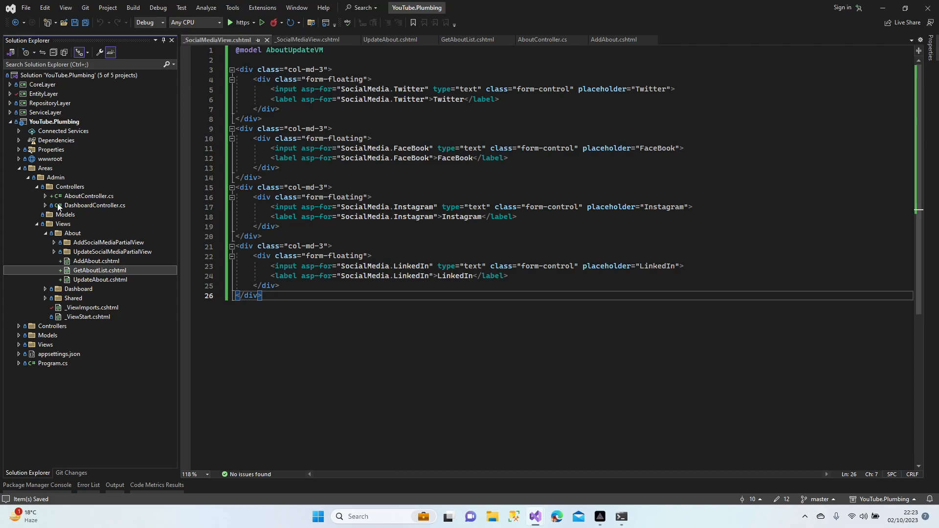
pyautogui.moveTo(84, 200)
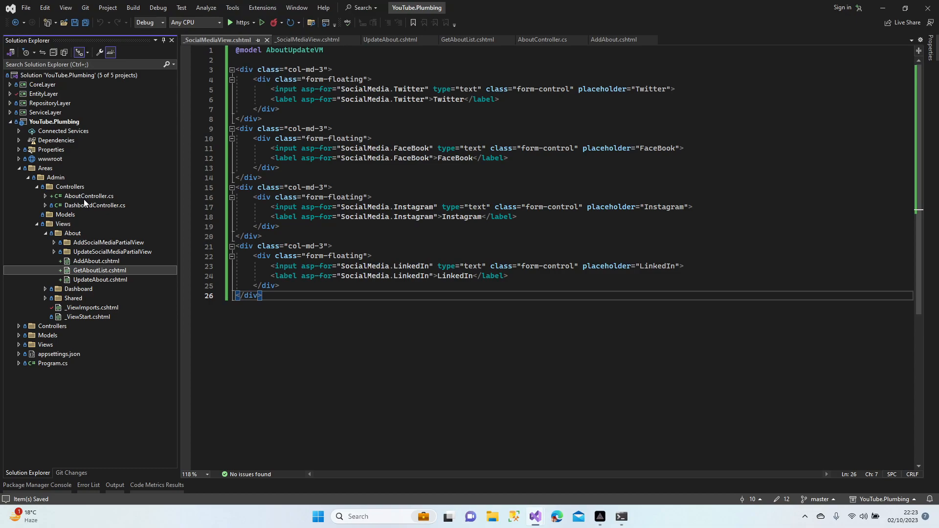
pyautogui.click(45, 233)
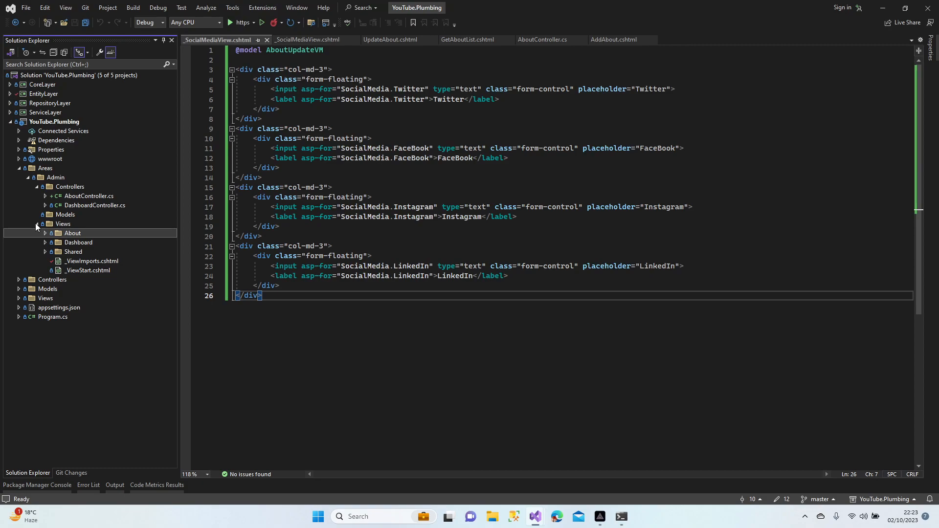
pyautogui.moveTo(98, 205)
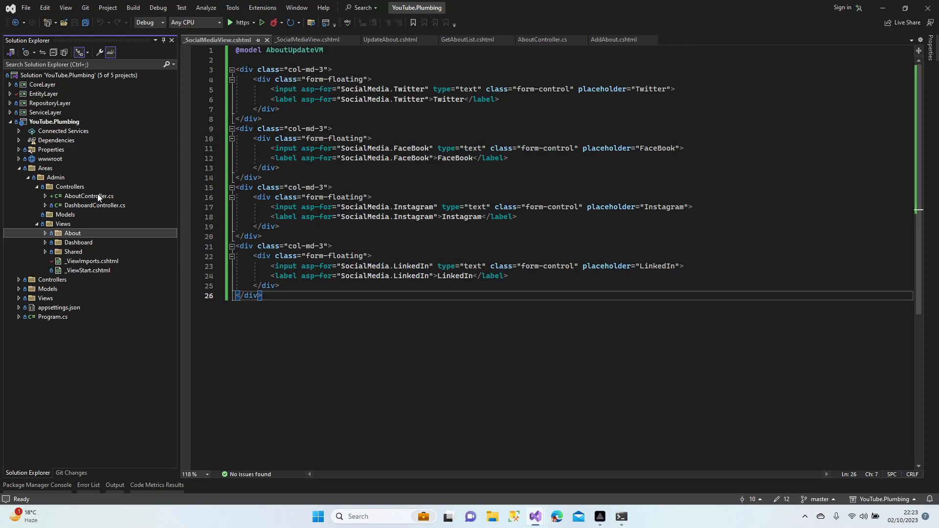
pyautogui.moveTo(126, 206)
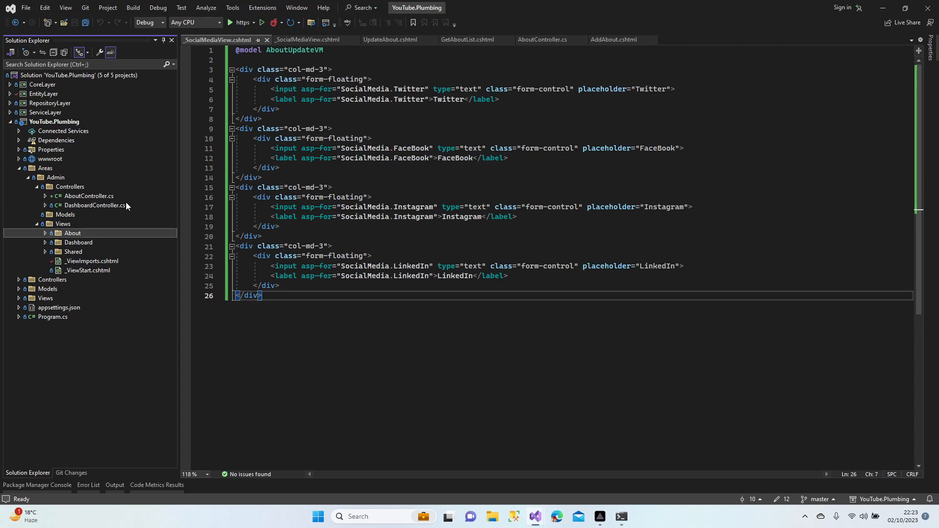
pyautogui.moveTo(109, 206)
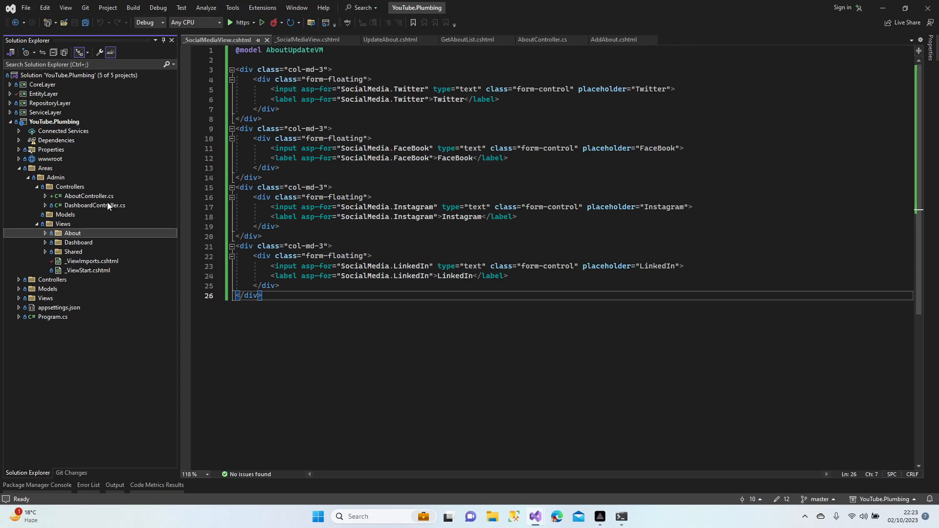